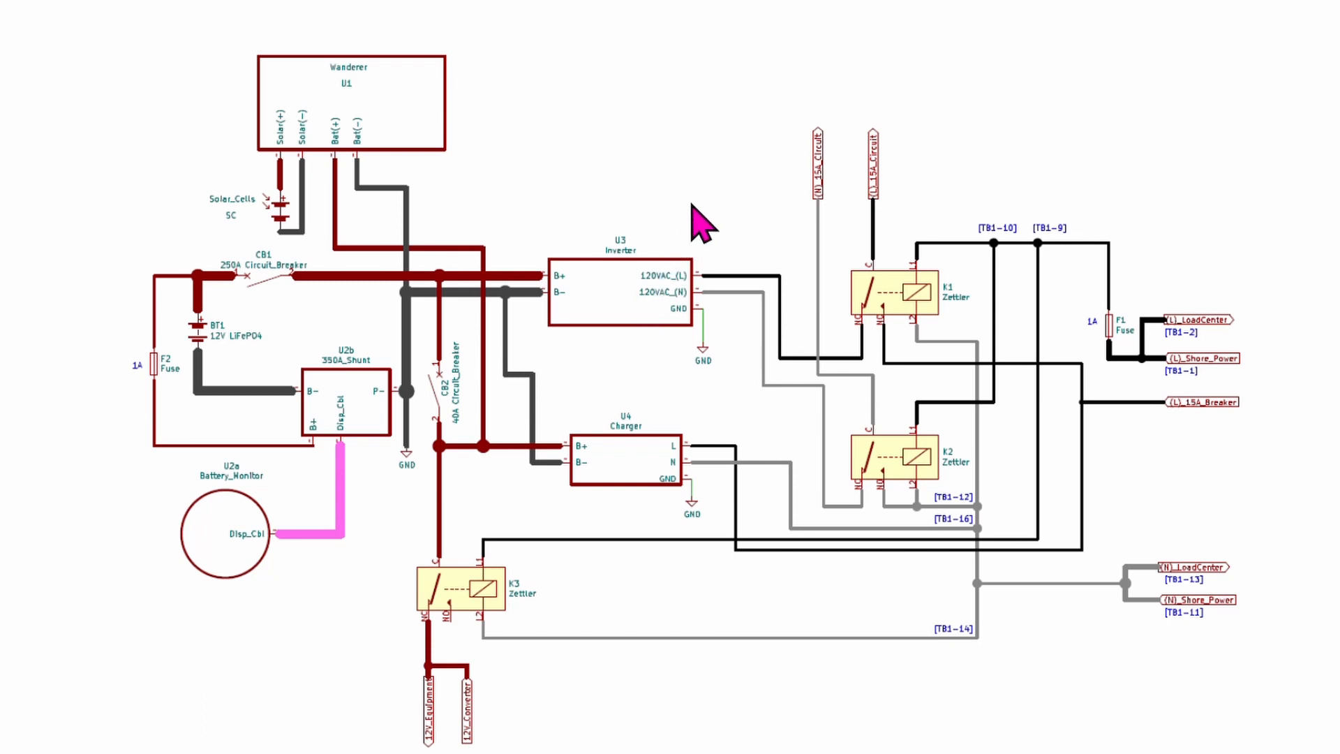
mouse_move(701, 205)
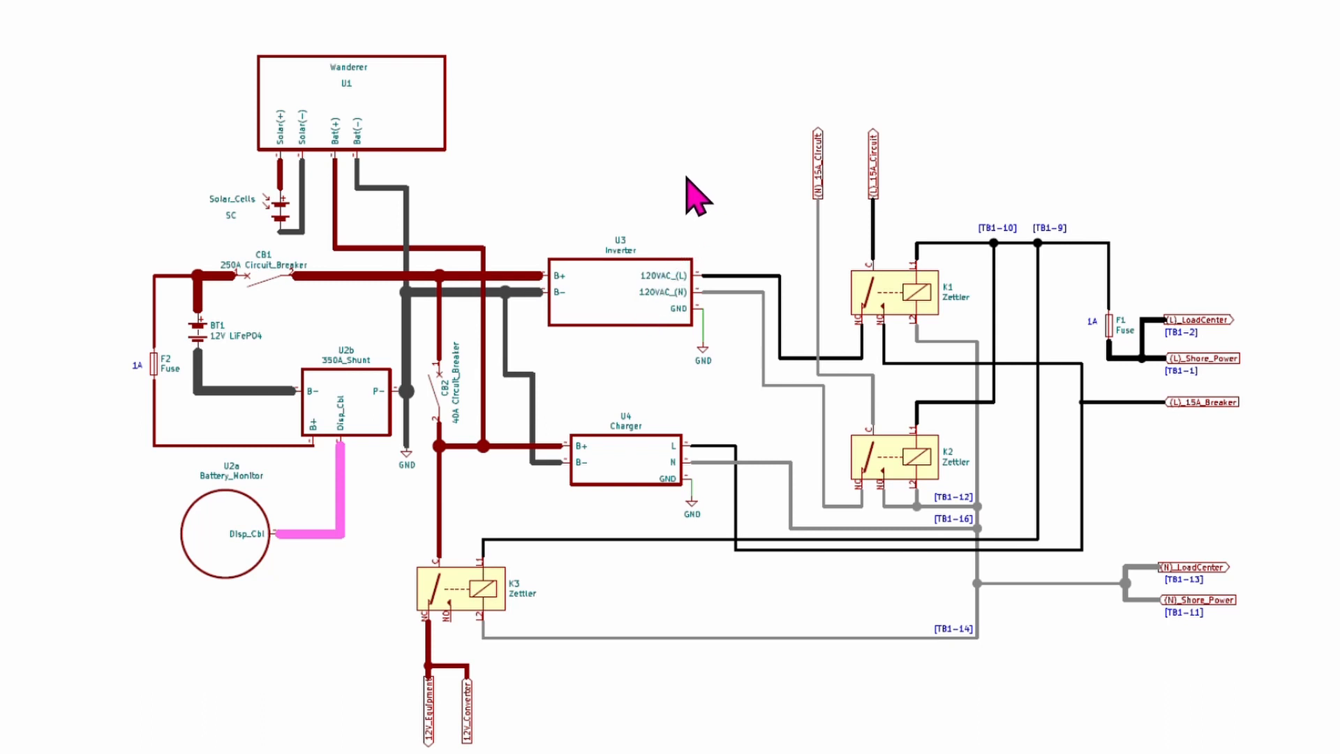
mouse_move(669, 213)
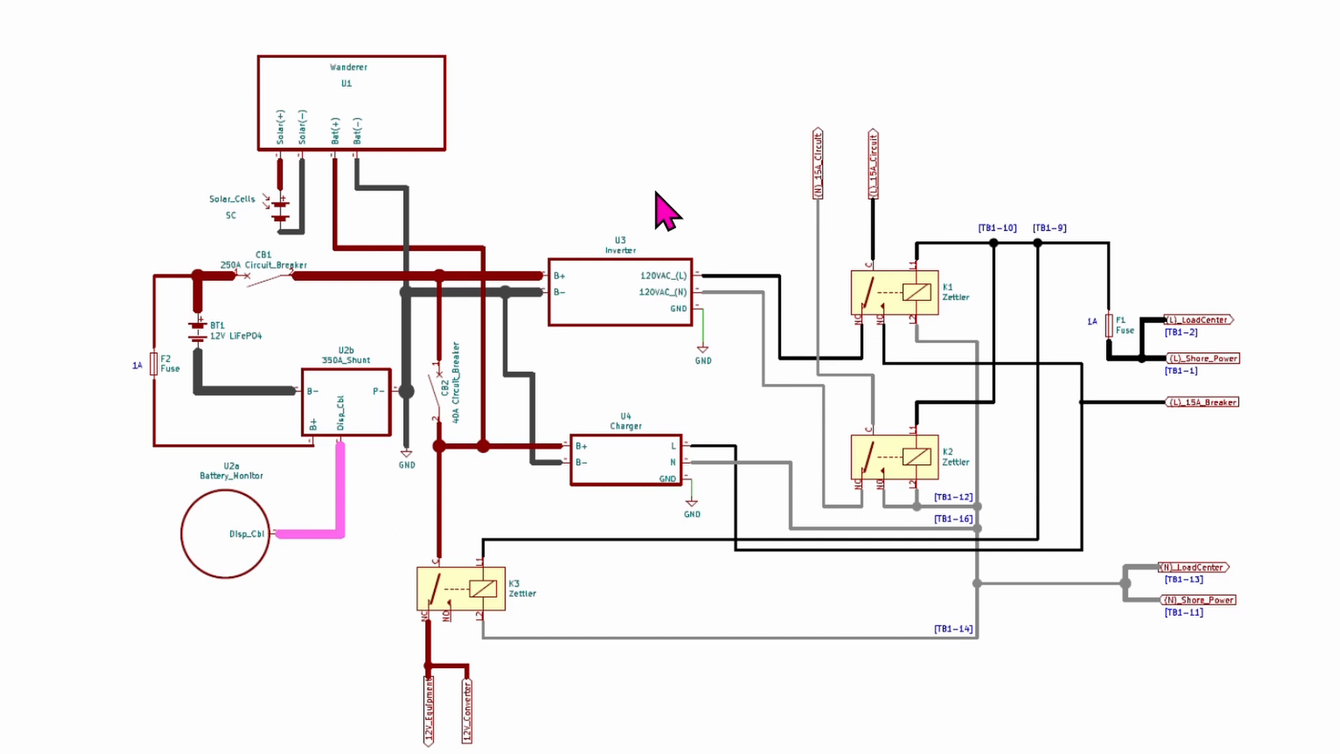
mouse_move(664, 213)
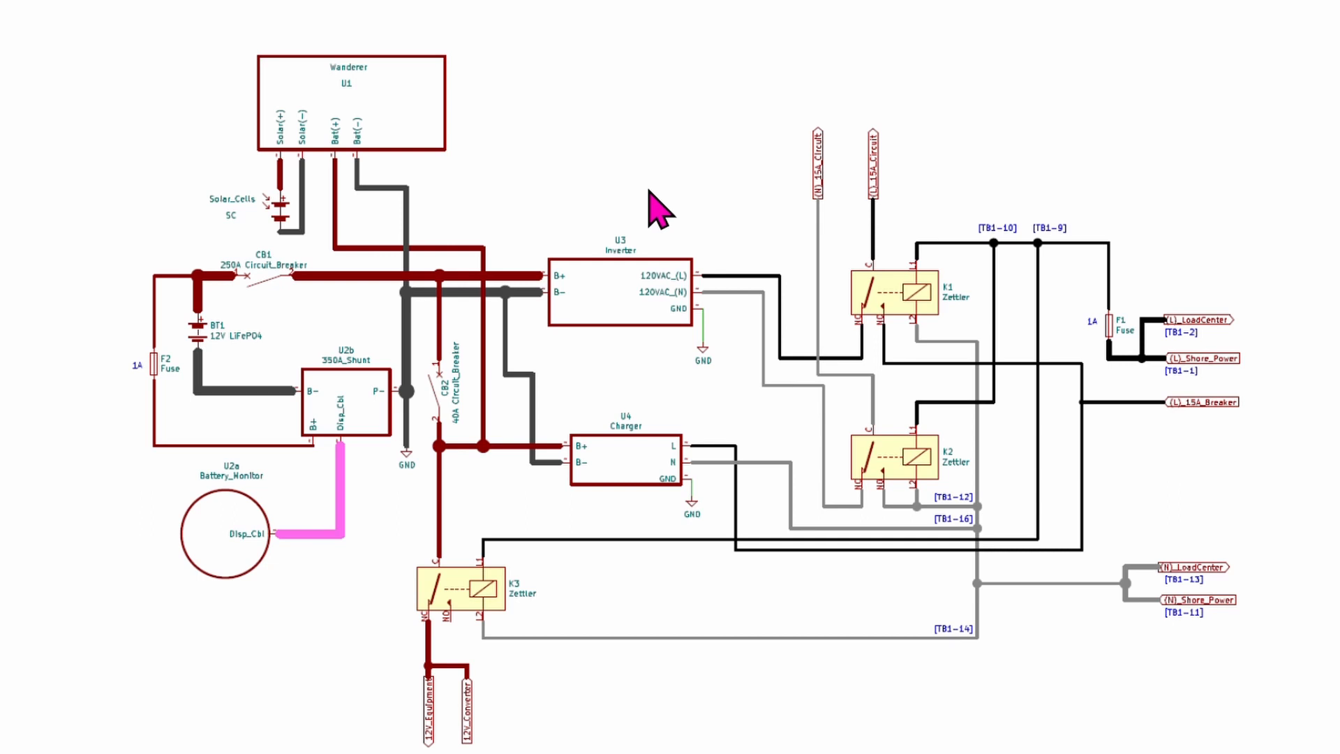
mouse_move(651, 212)
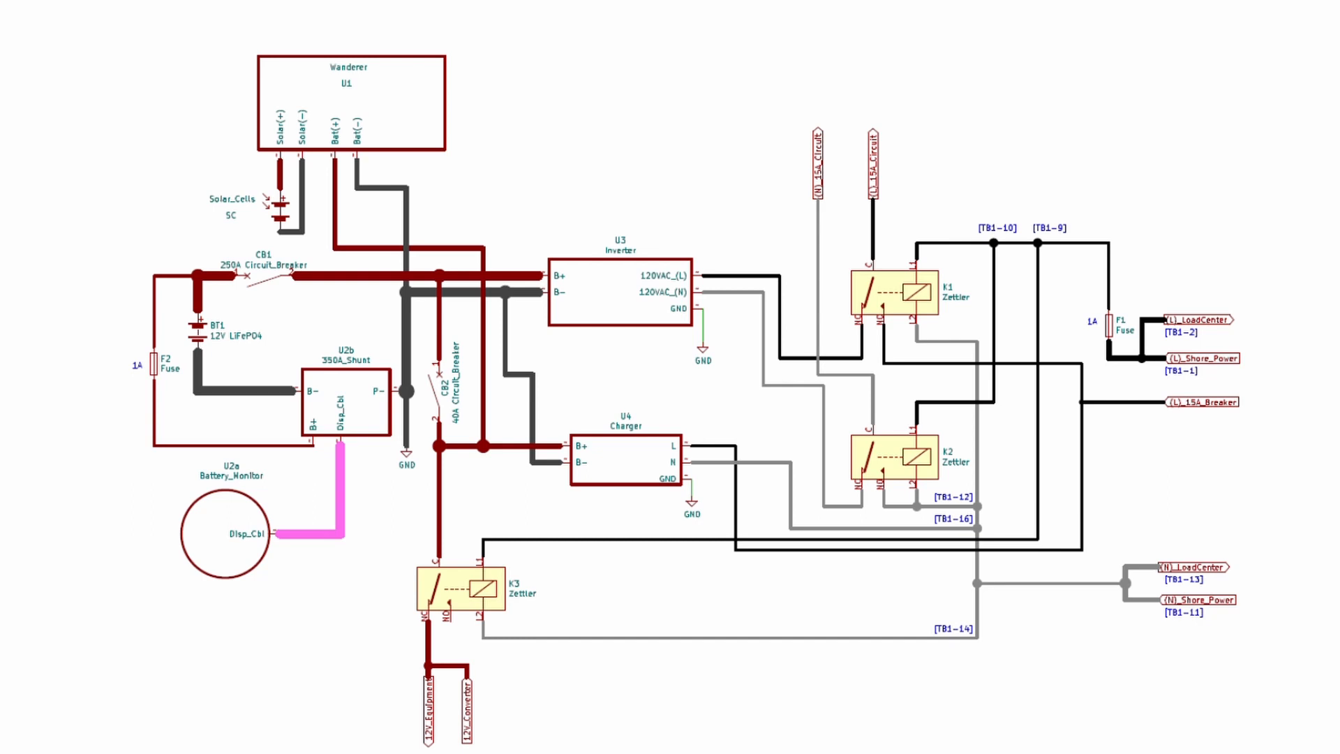
mouse_move(289, 59)
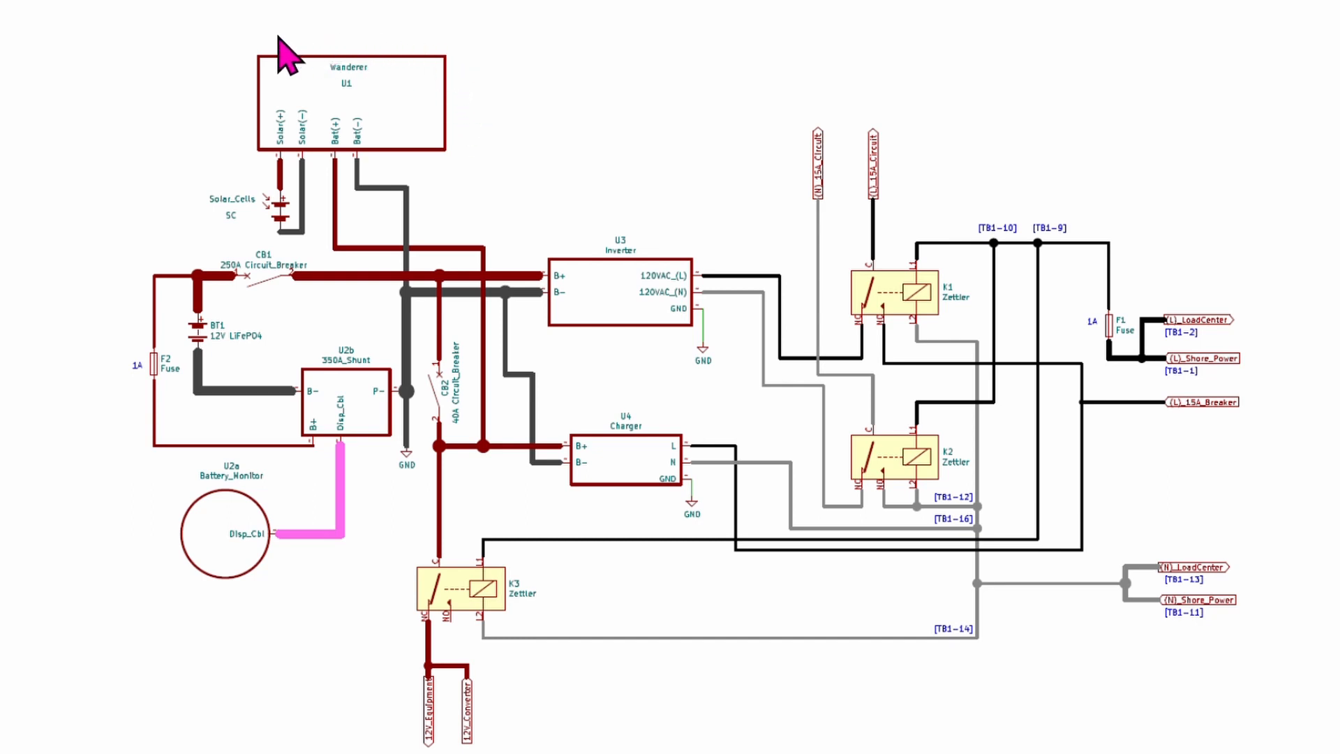
mouse_move(474, 60)
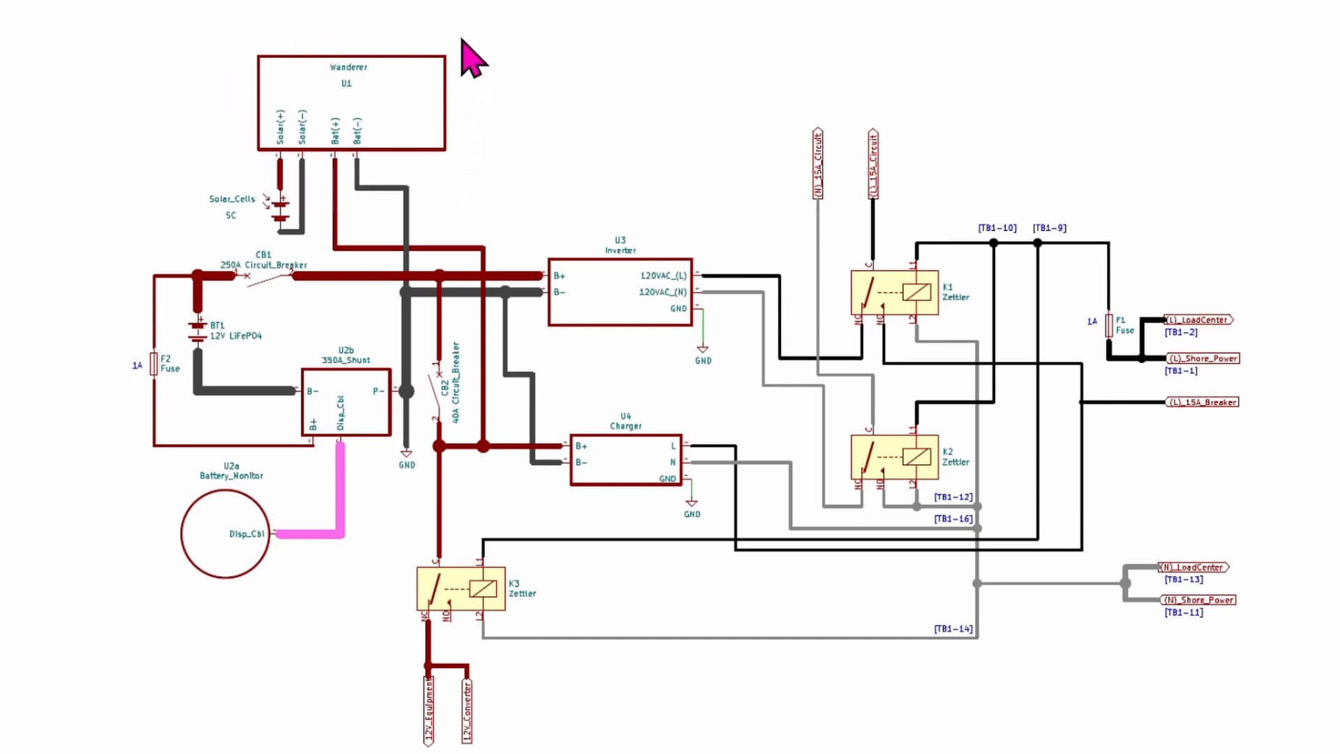
mouse_move(443, 180)
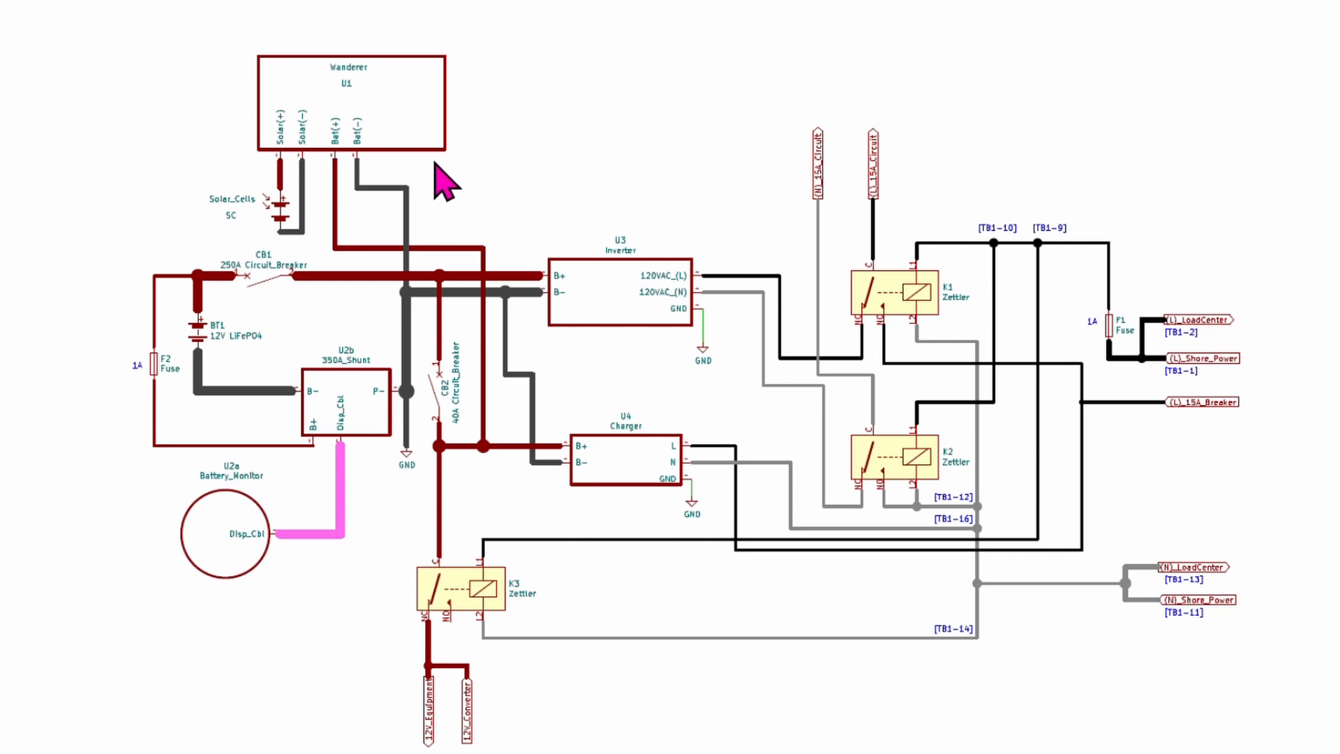
mouse_move(193, 363)
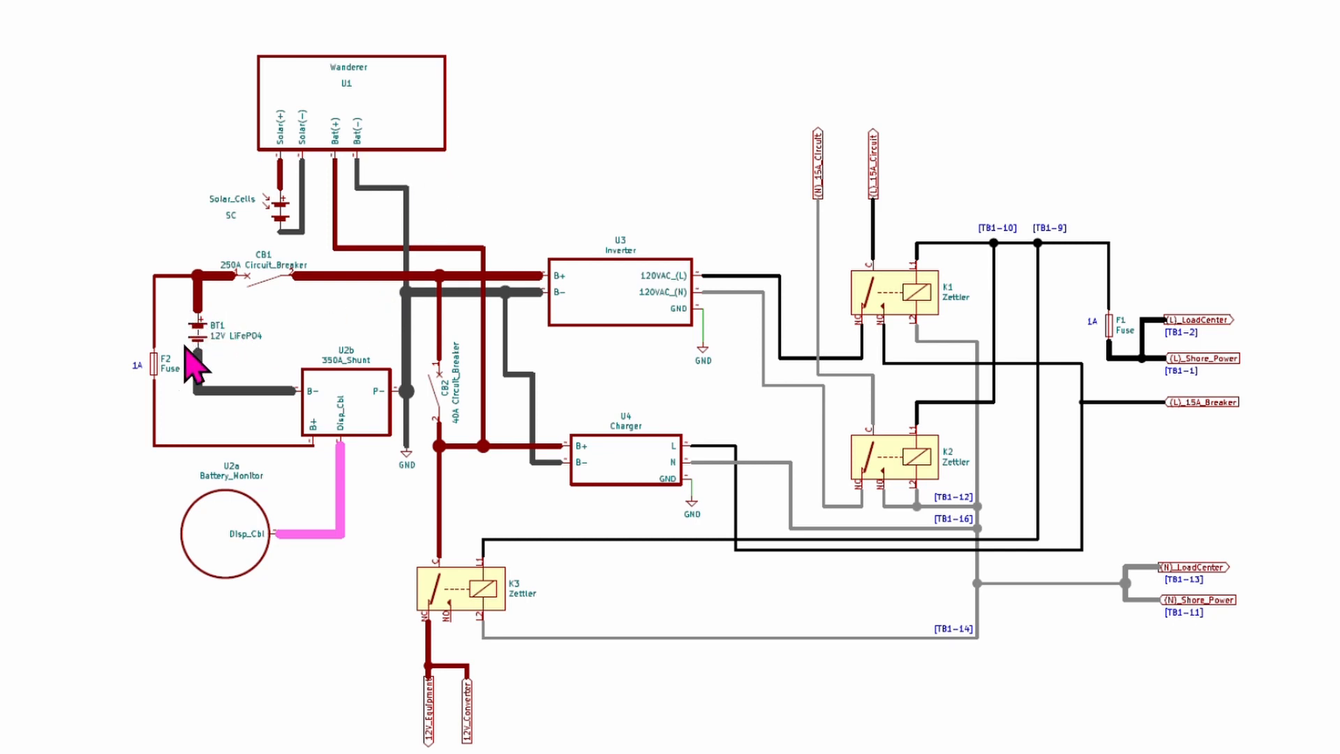
mouse_move(201, 327)
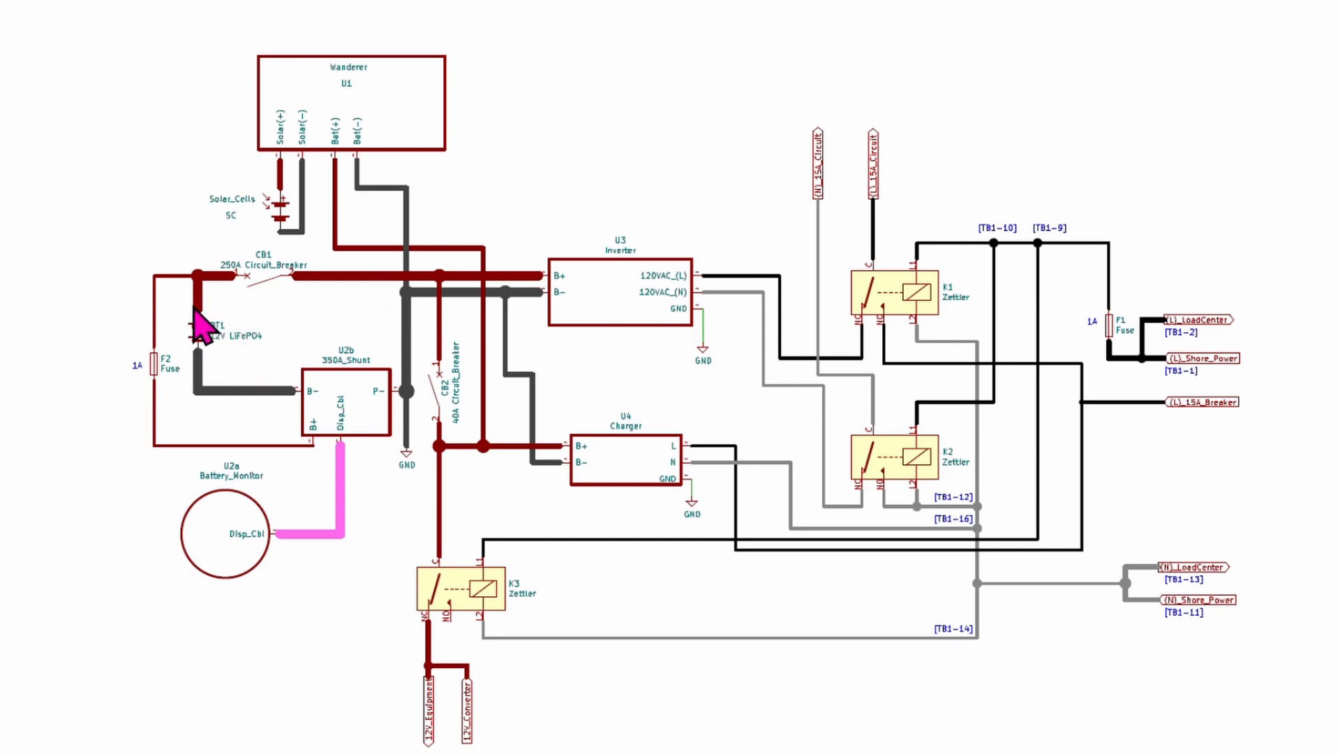
mouse_move(599, 427)
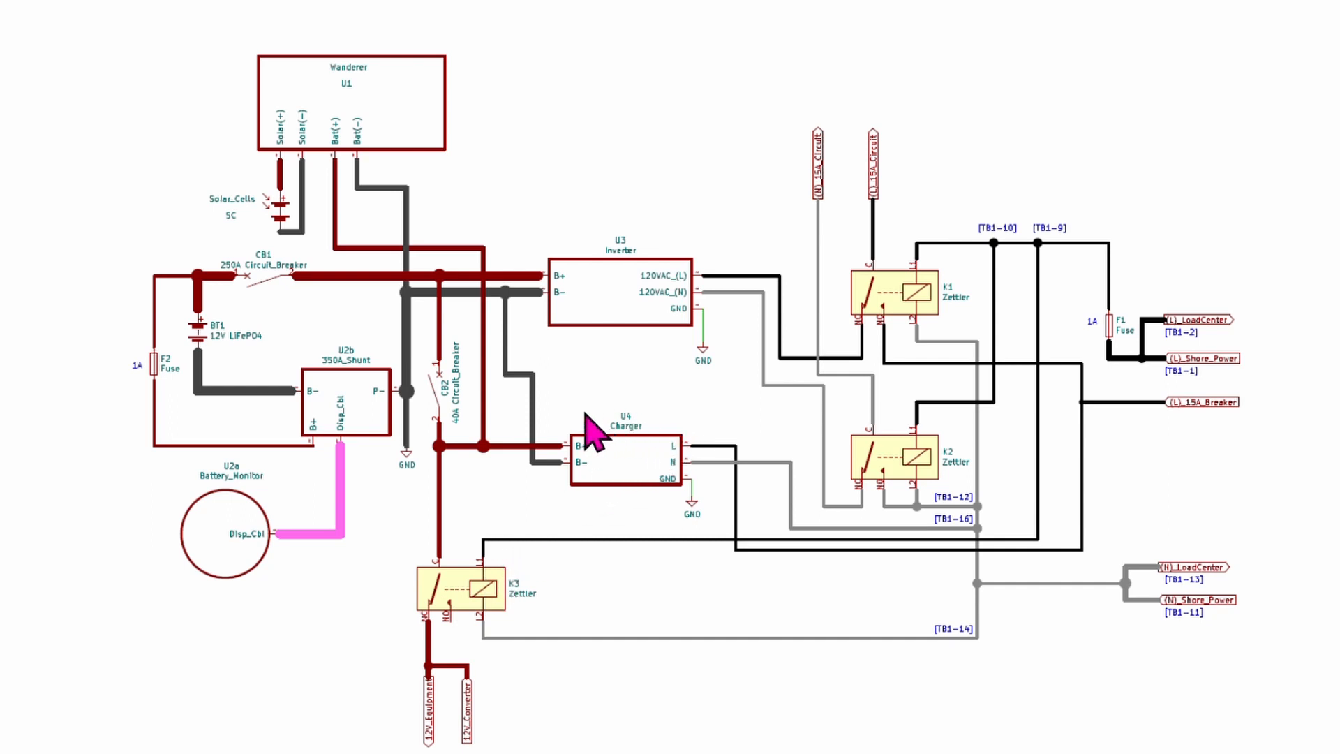
mouse_move(701, 427)
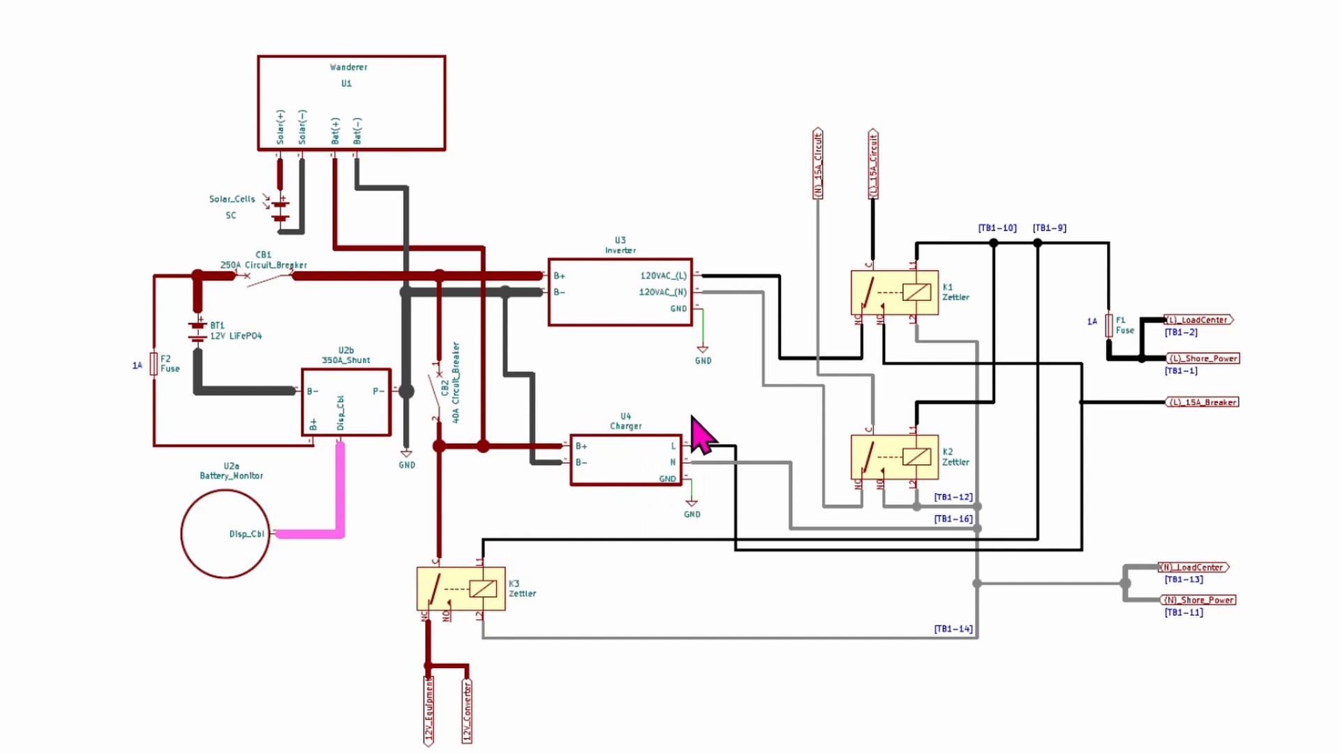
mouse_move(726, 466)
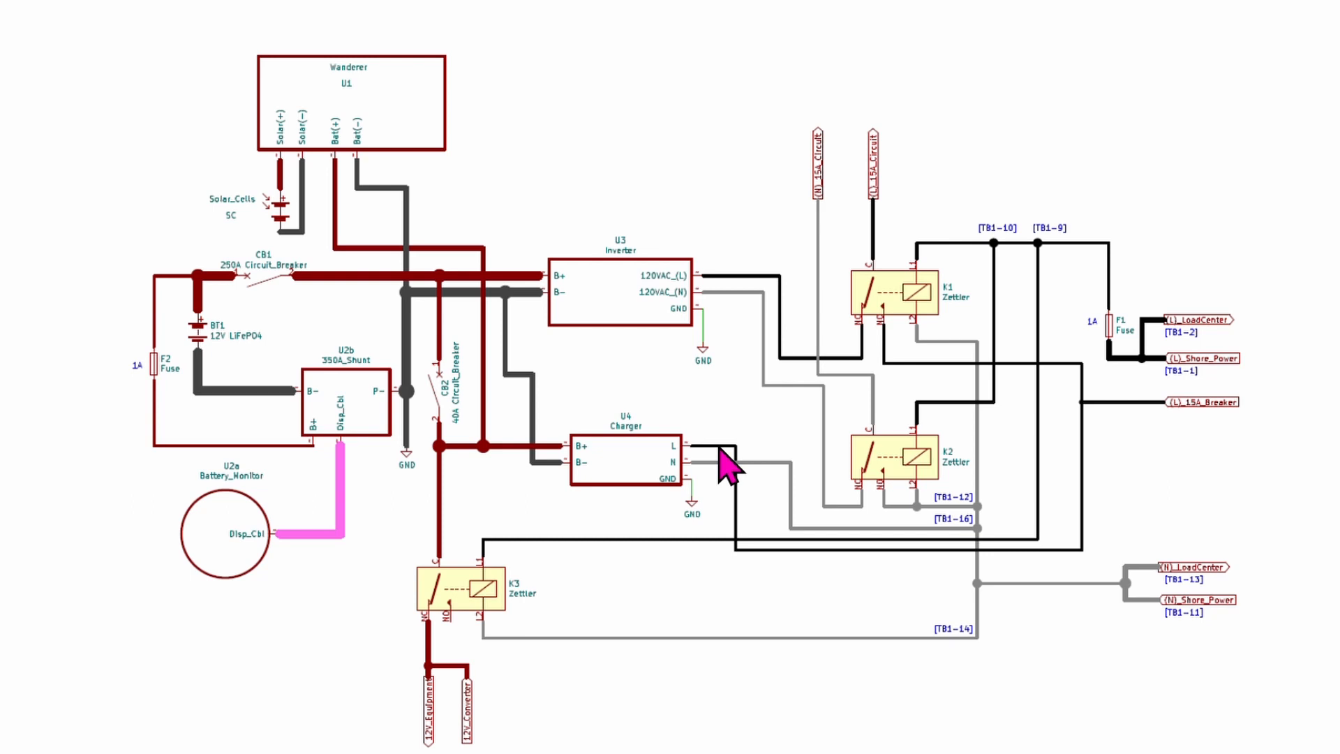
mouse_move(573, 466)
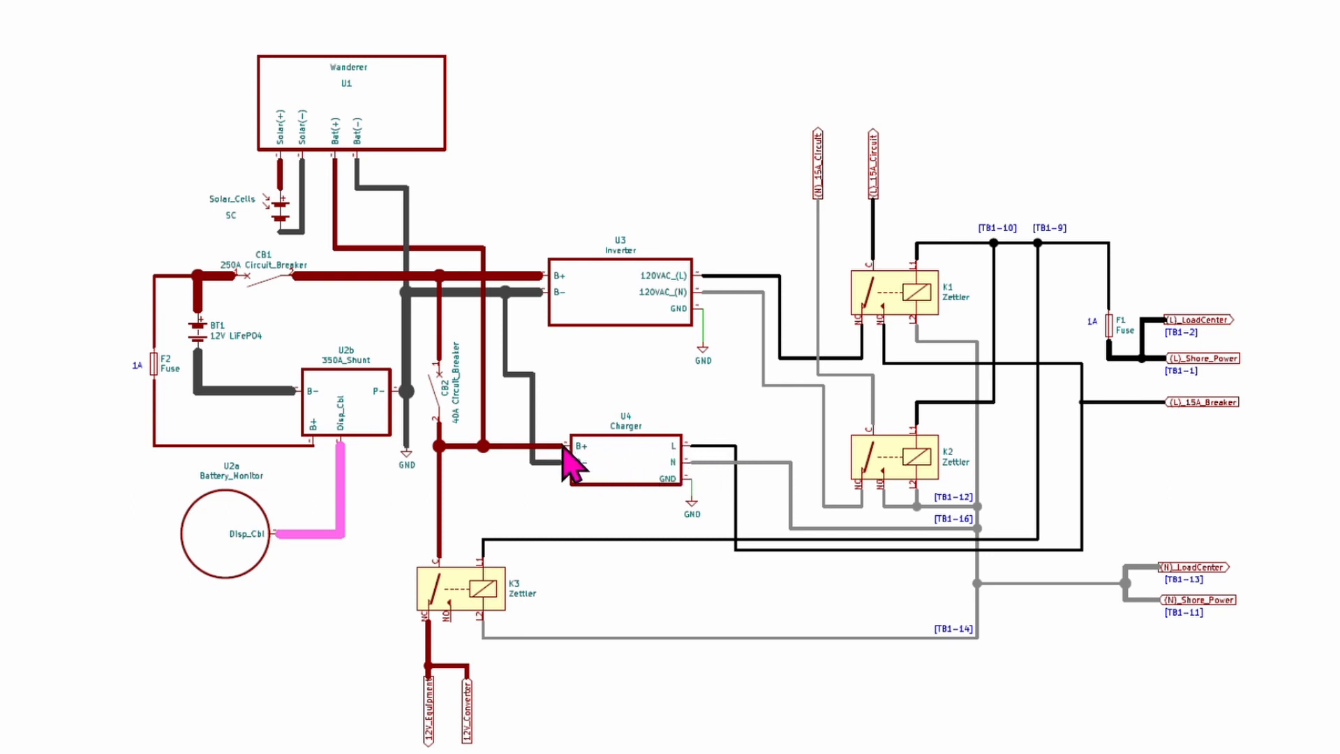
mouse_move(346, 282)
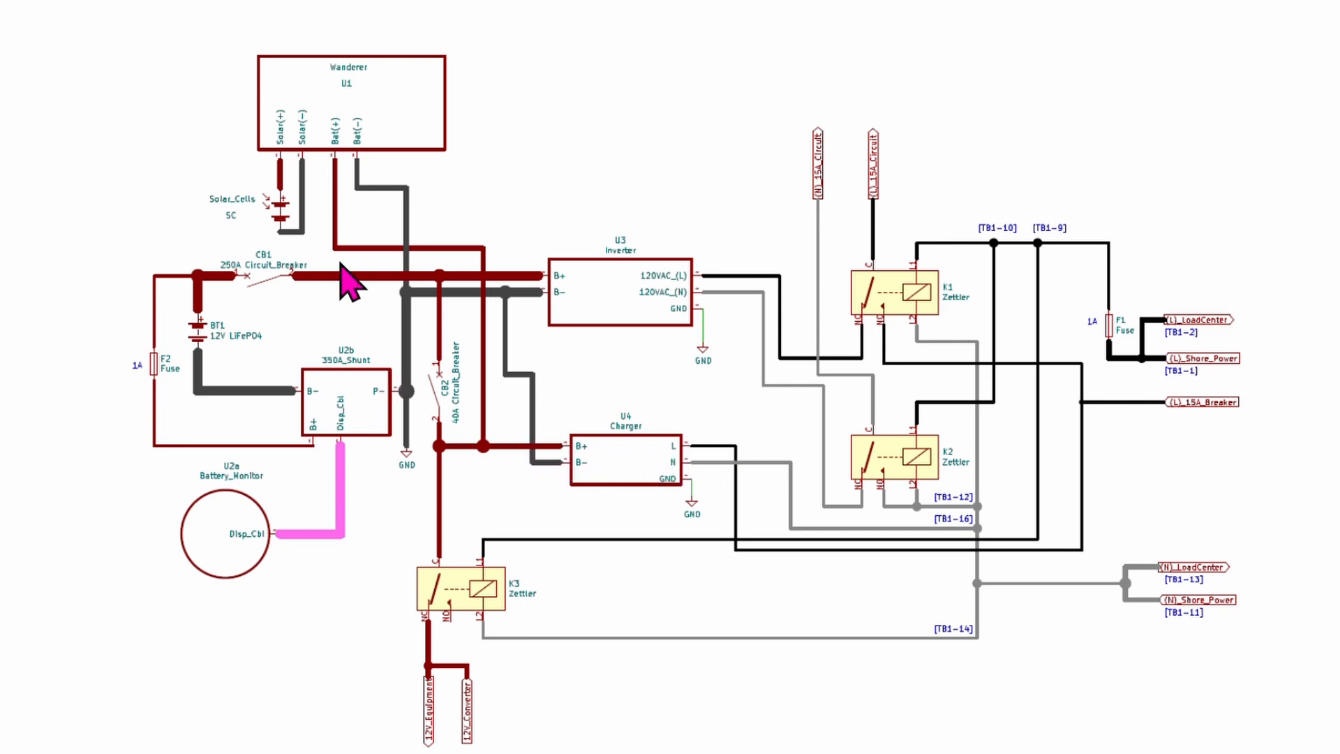
mouse_move(352, 94)
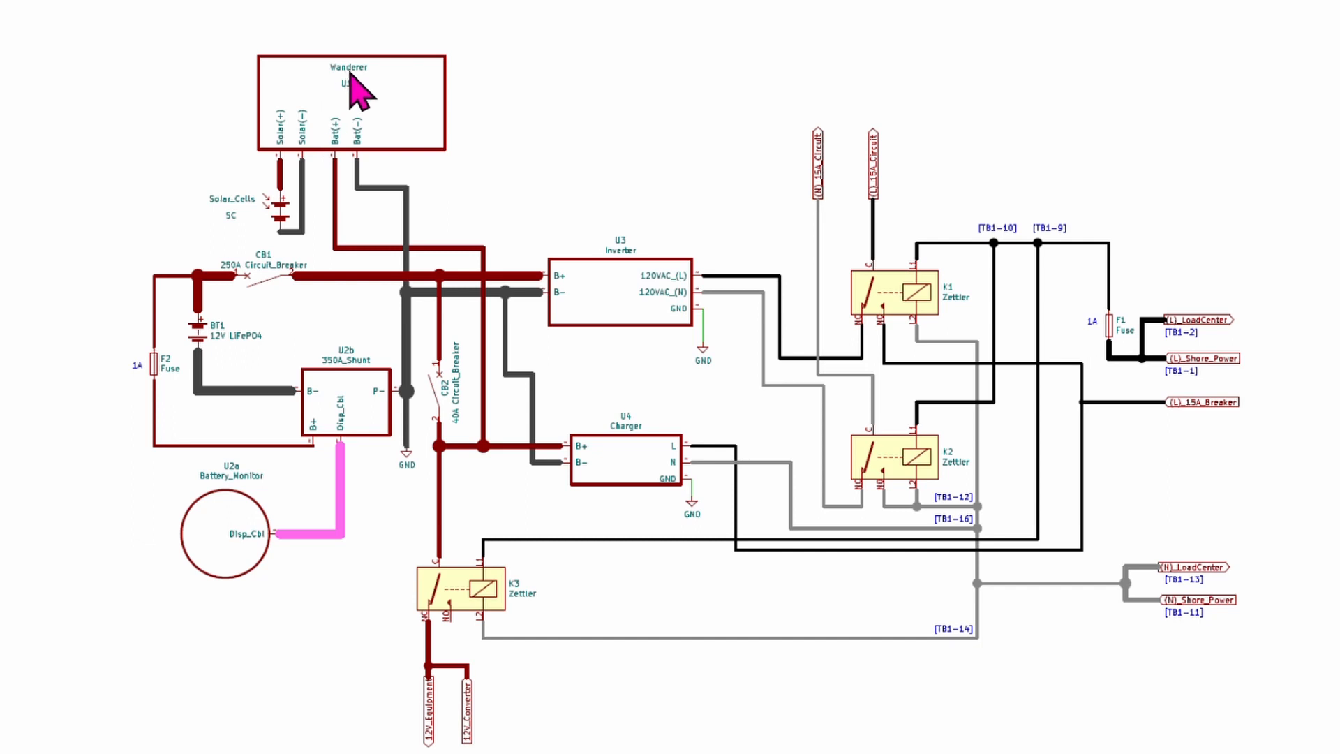
mouse_move(493, 135)
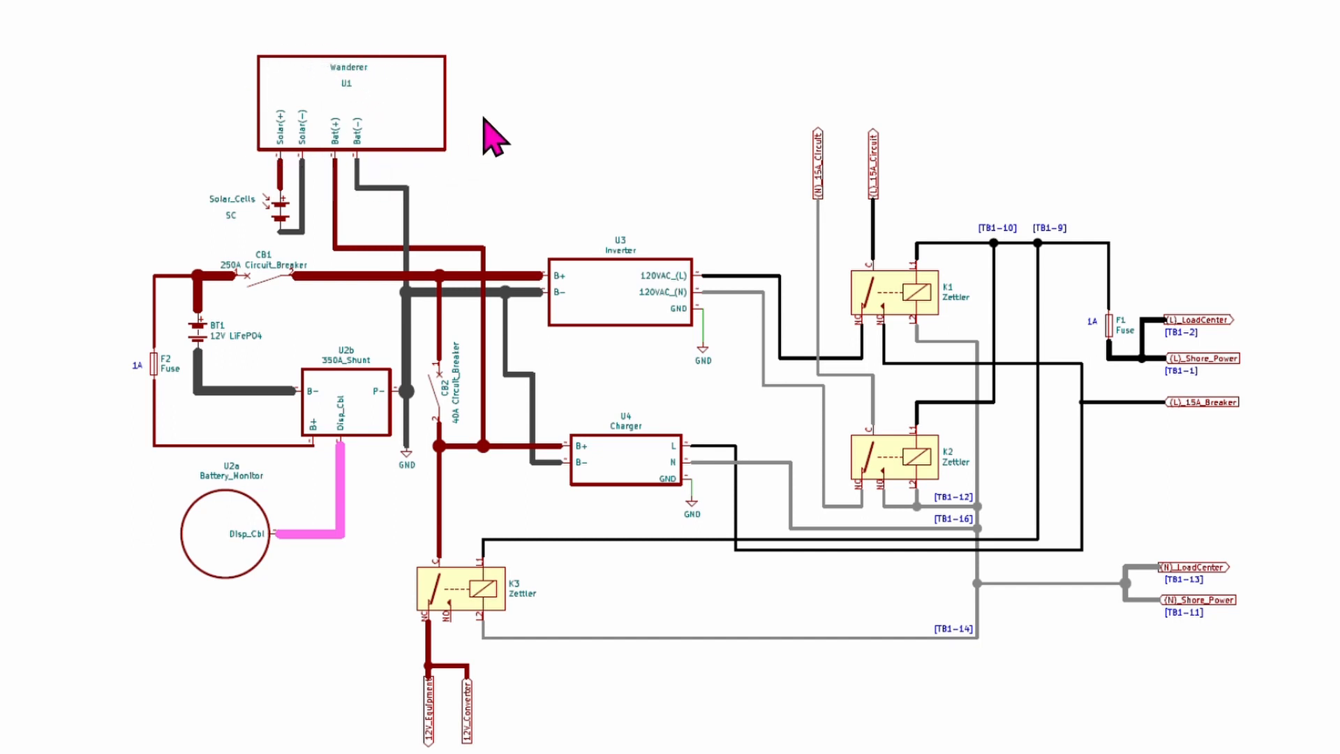
mouse_move(290, 218)
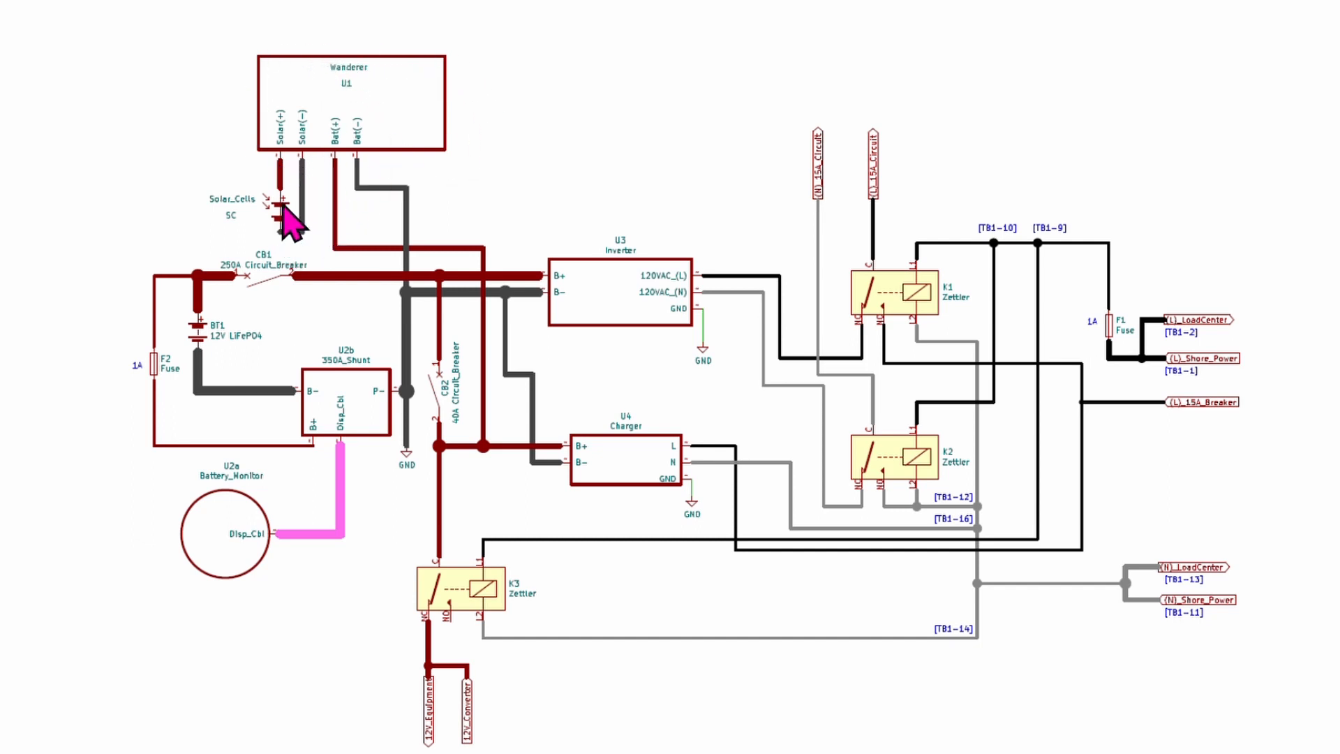
mouse_move(303, 150)
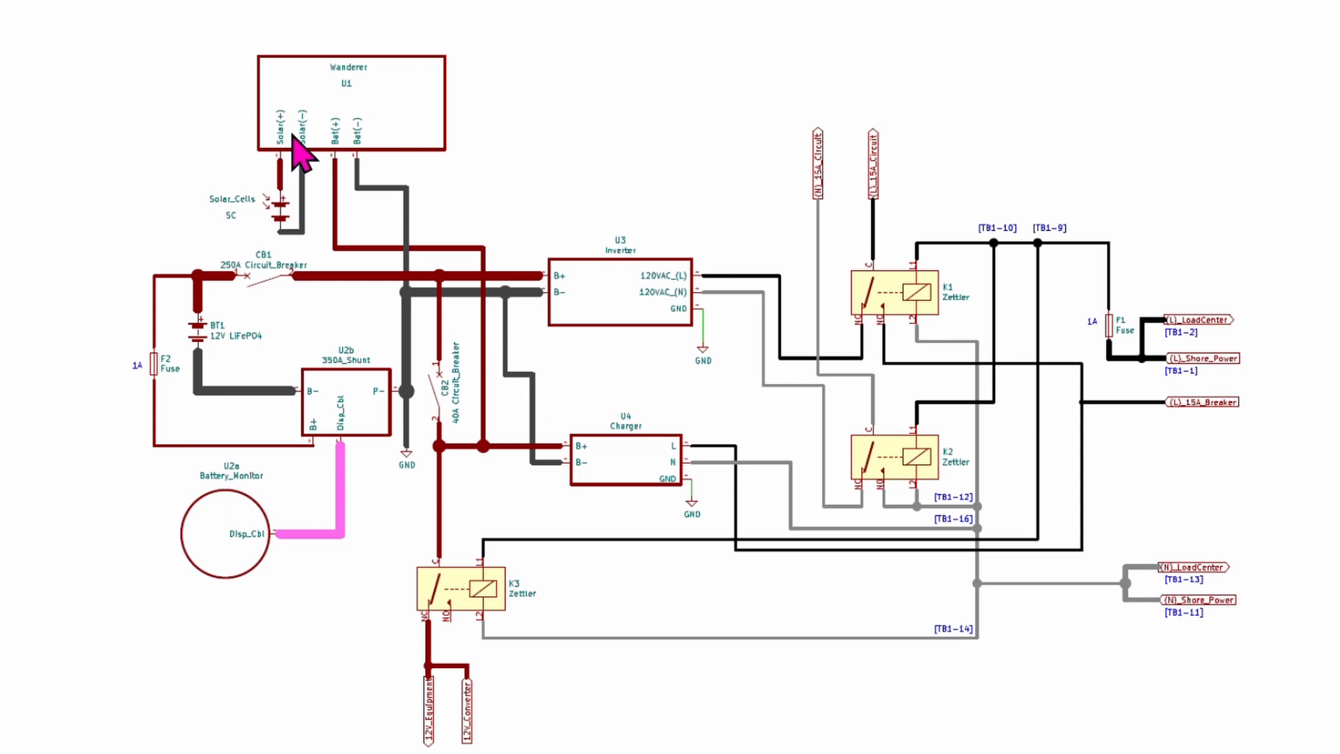
mouse_move(307, 154)
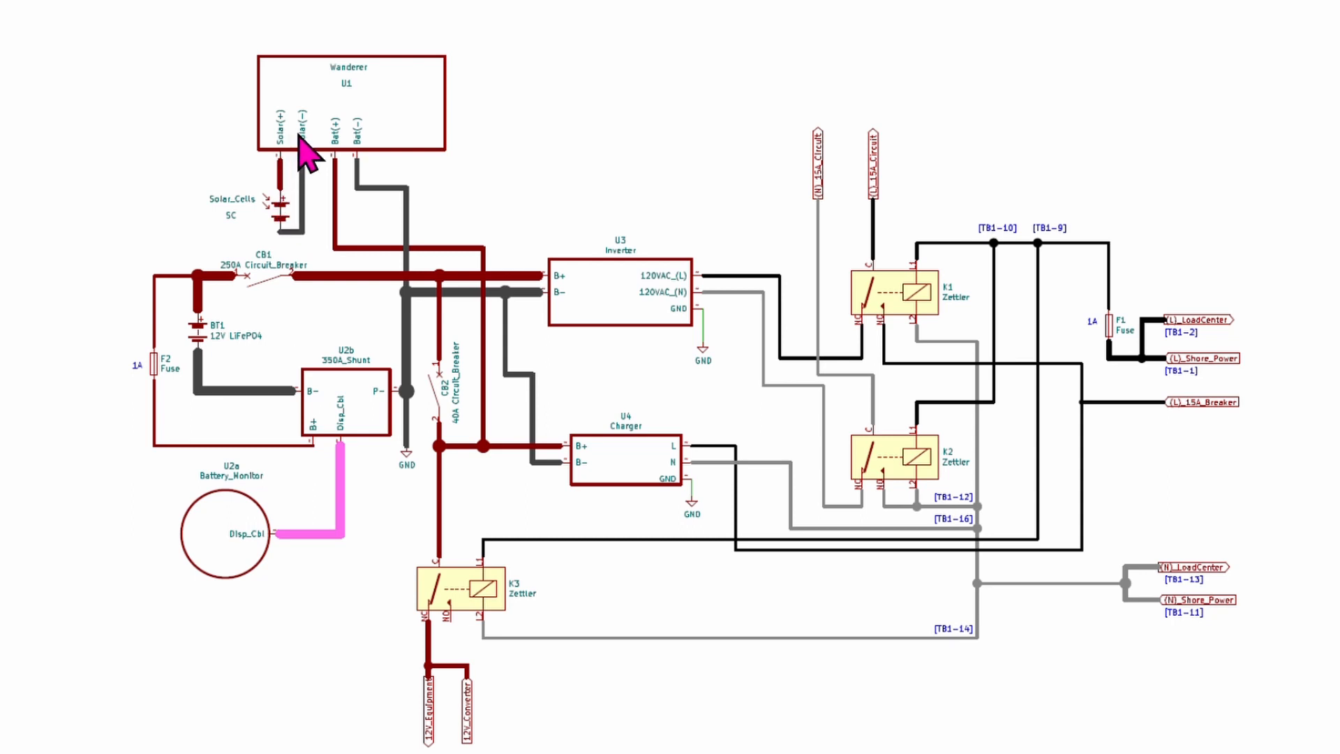
mouse_move(341, 208)
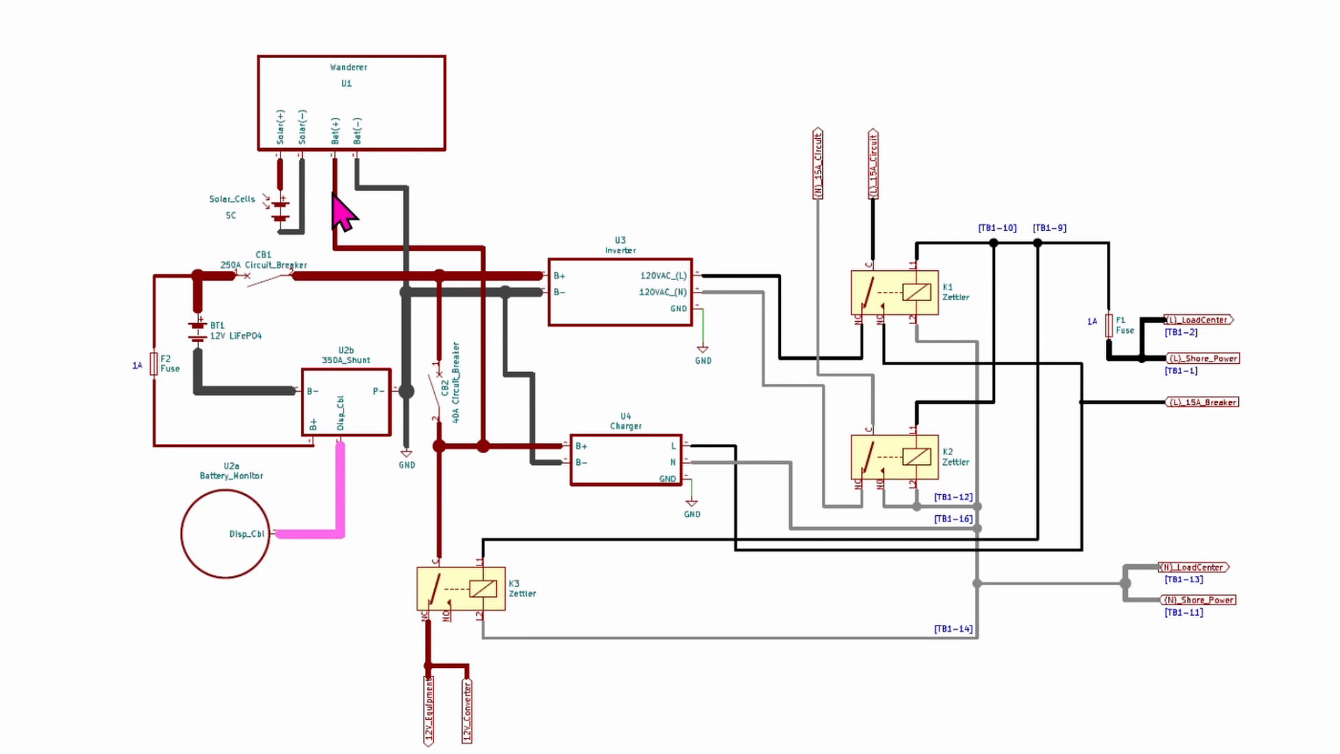
mouse_move(427, 295)
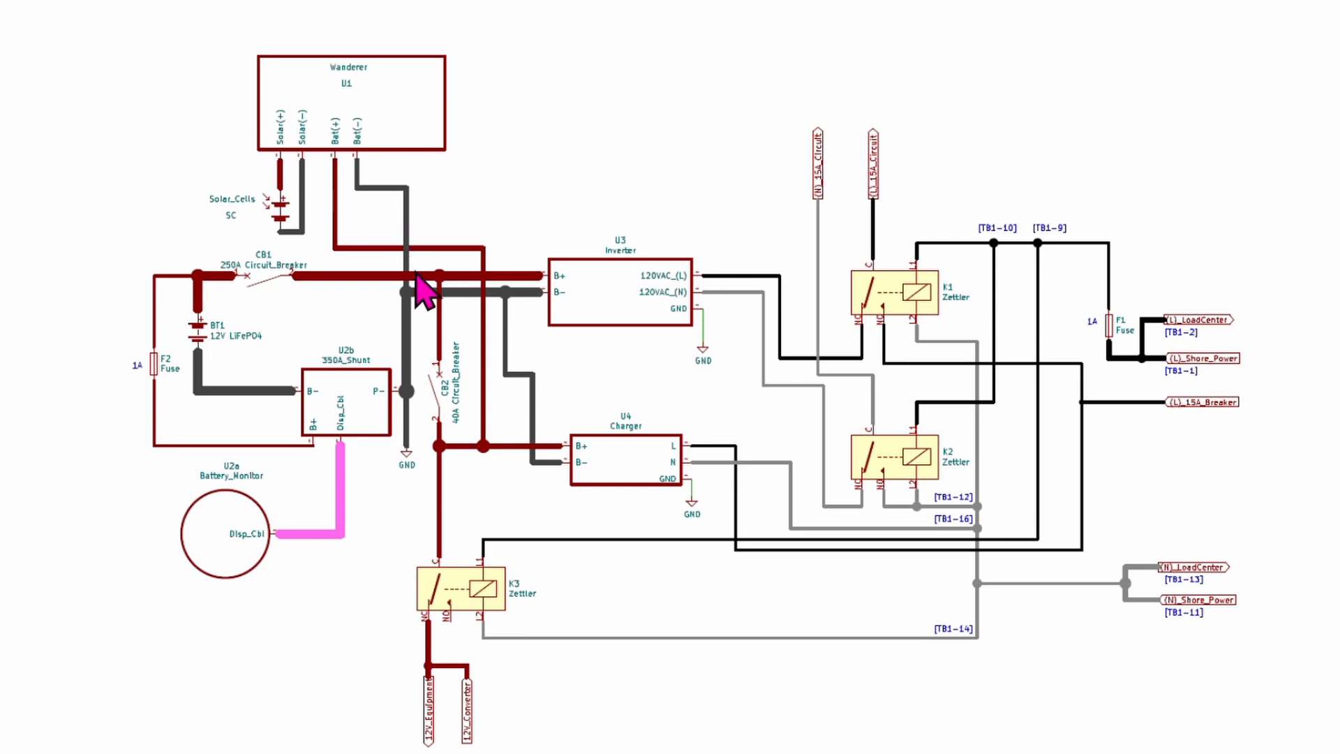
mouse_move(465, 472)
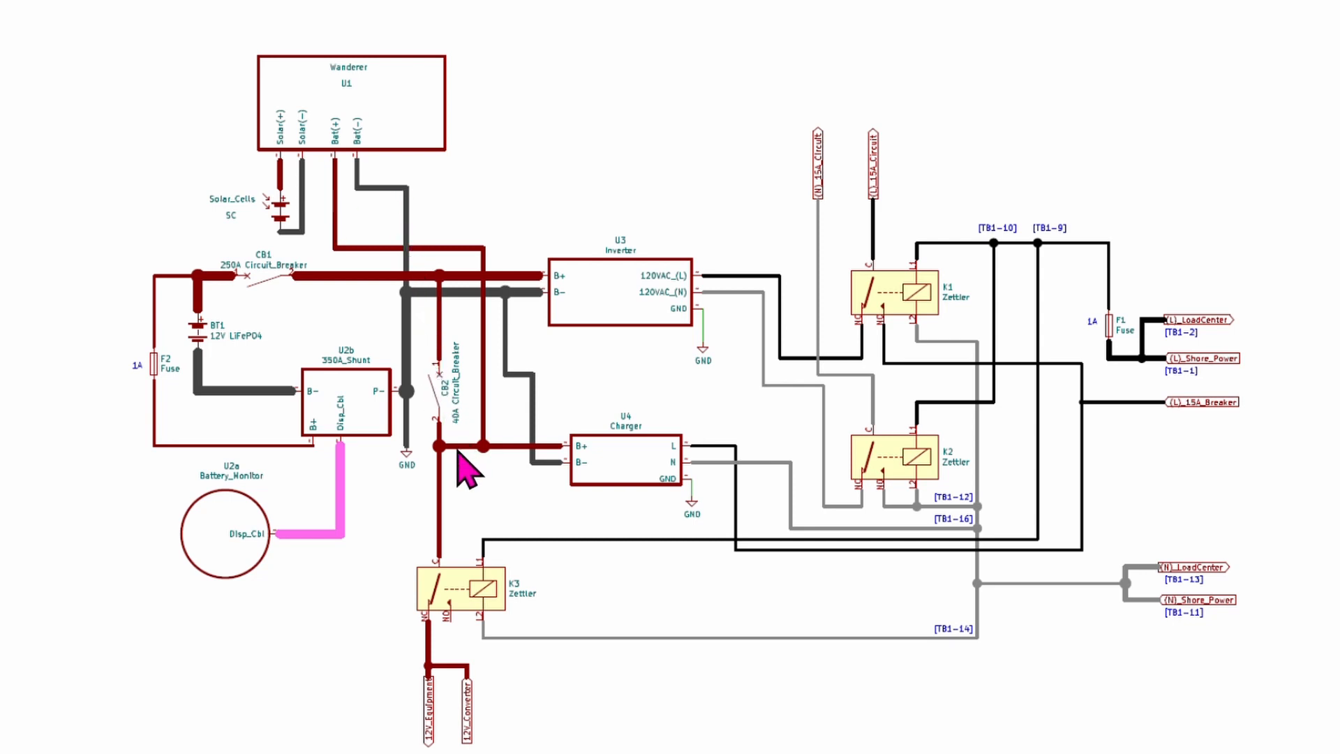
mouse_move(524, 478)
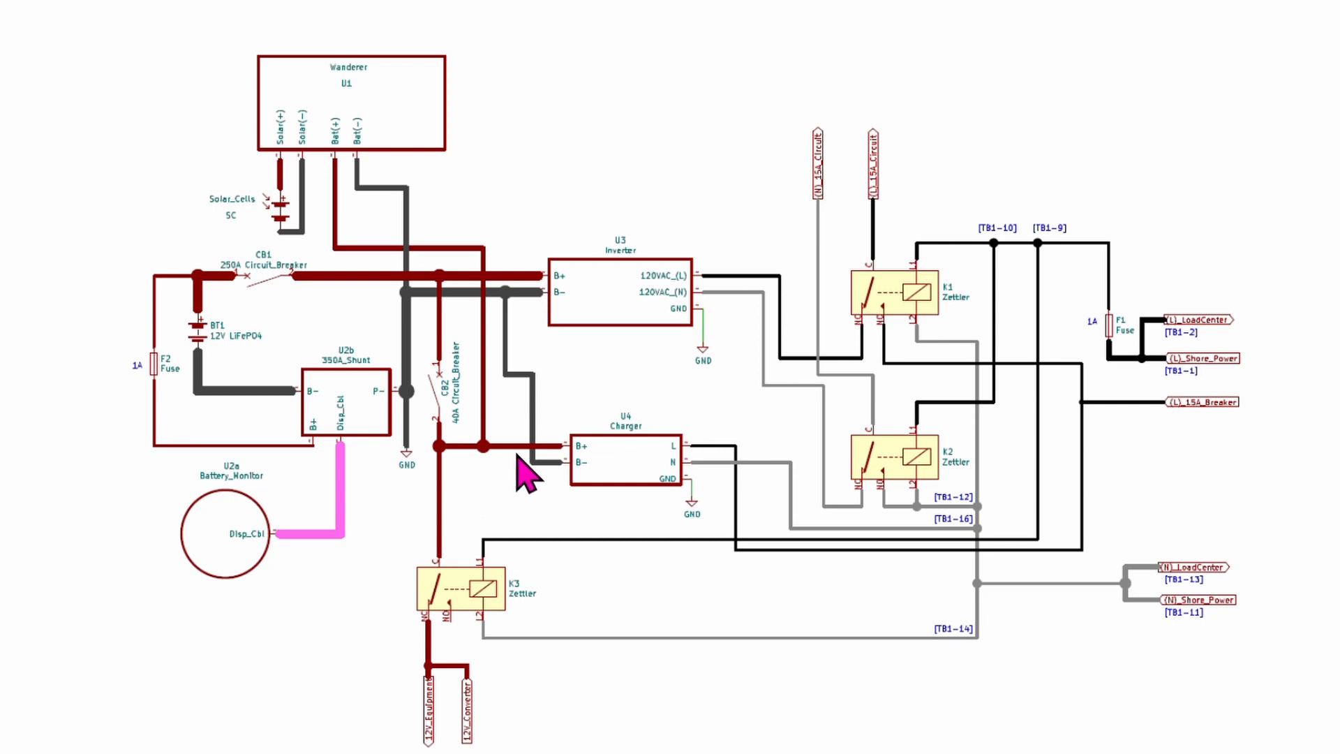
mouse_move(535, 467)
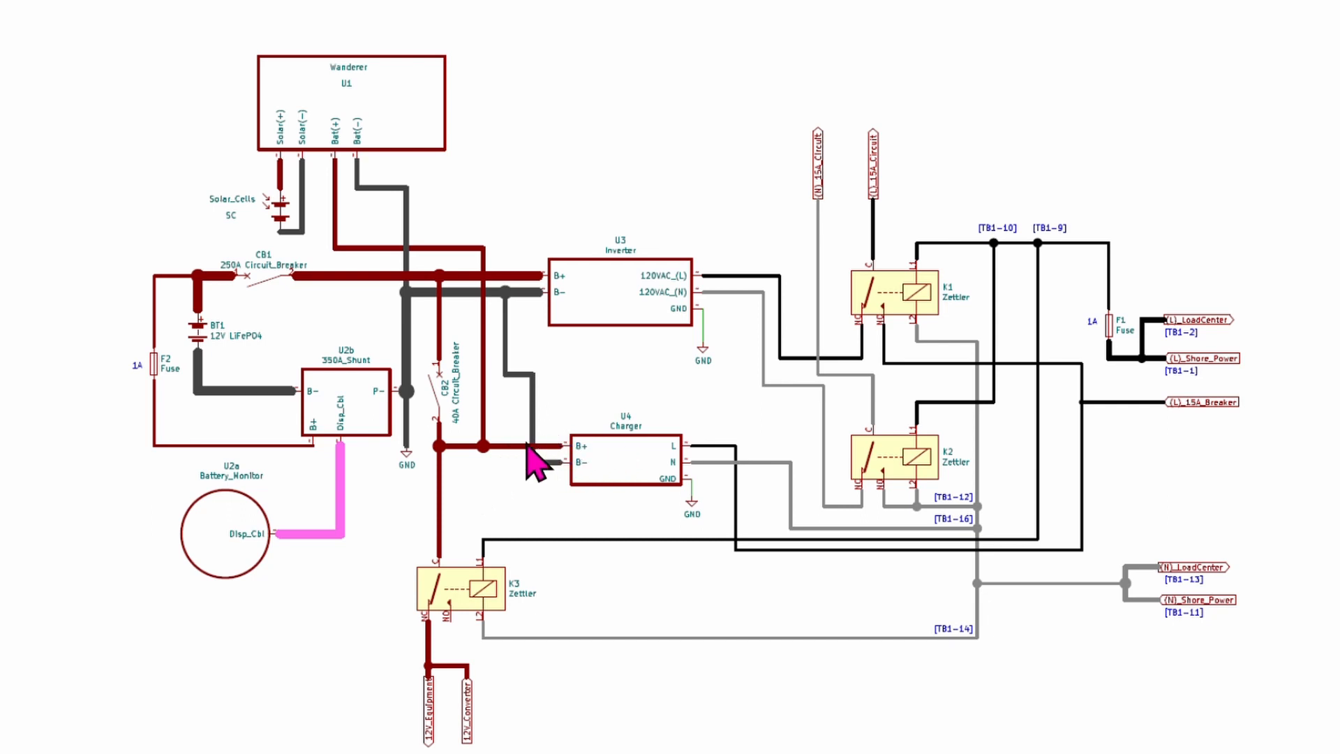
mouse_move(474, 321)
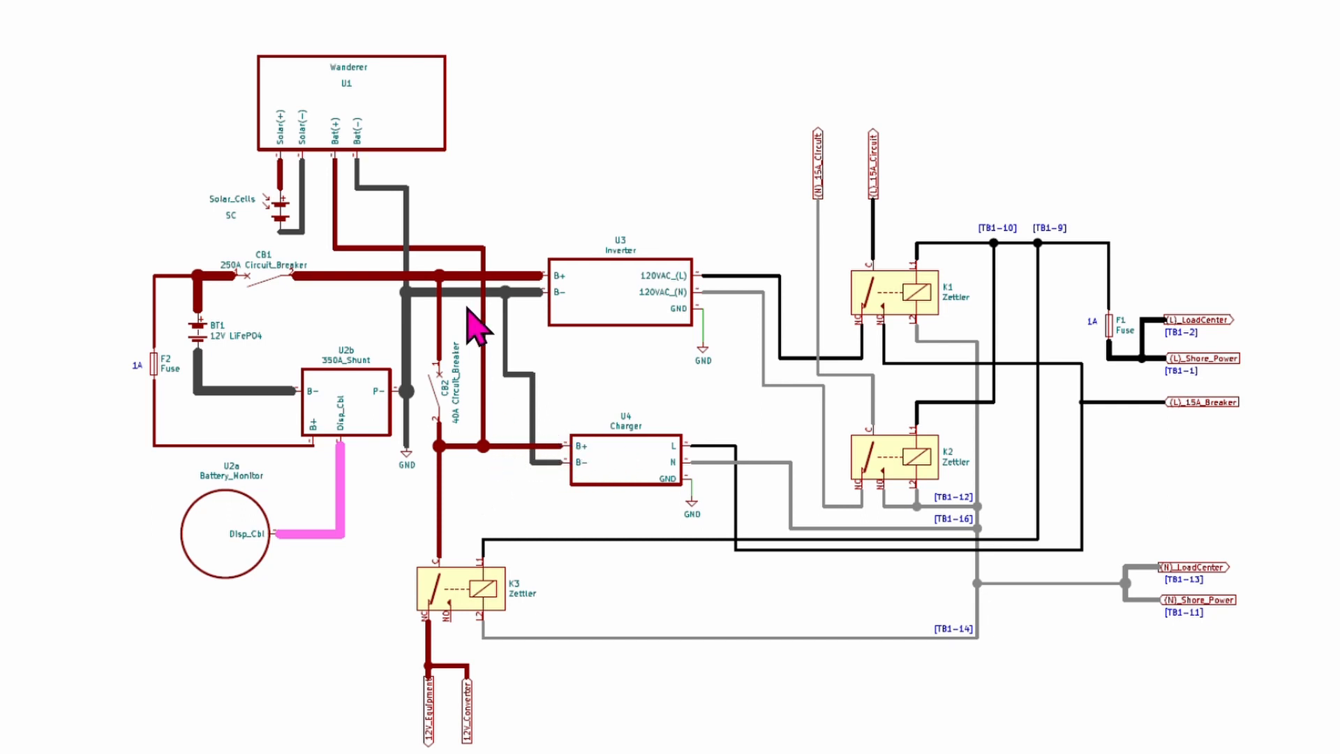
mouse_move(357, 97)
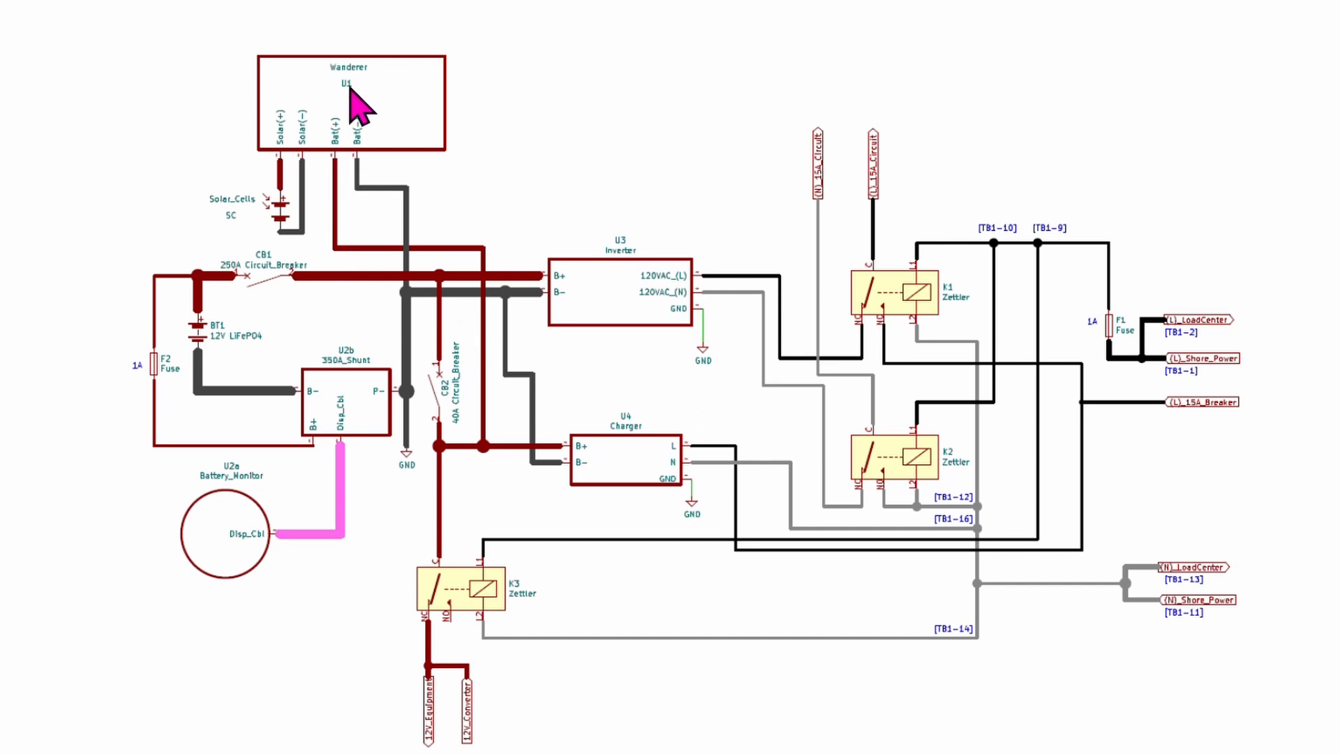
mouse_move(363, 102)
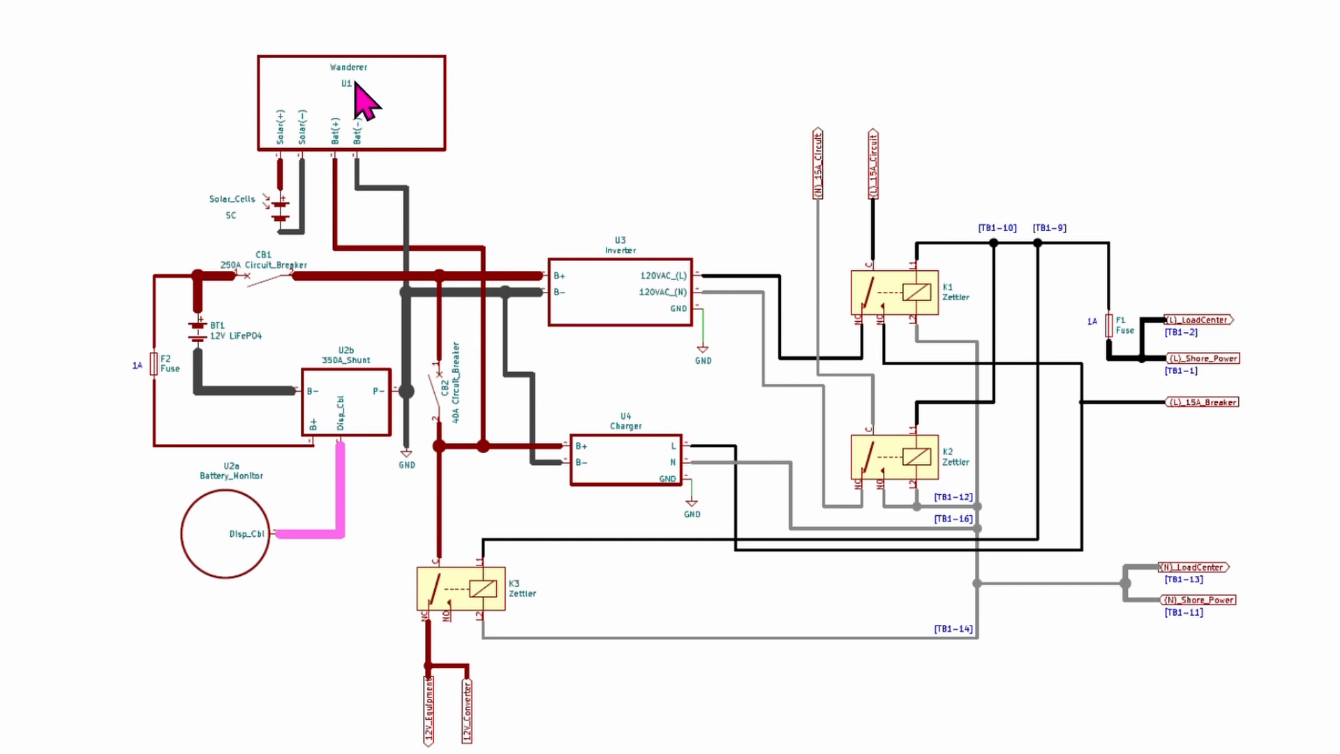
mouse_move(374, 175)
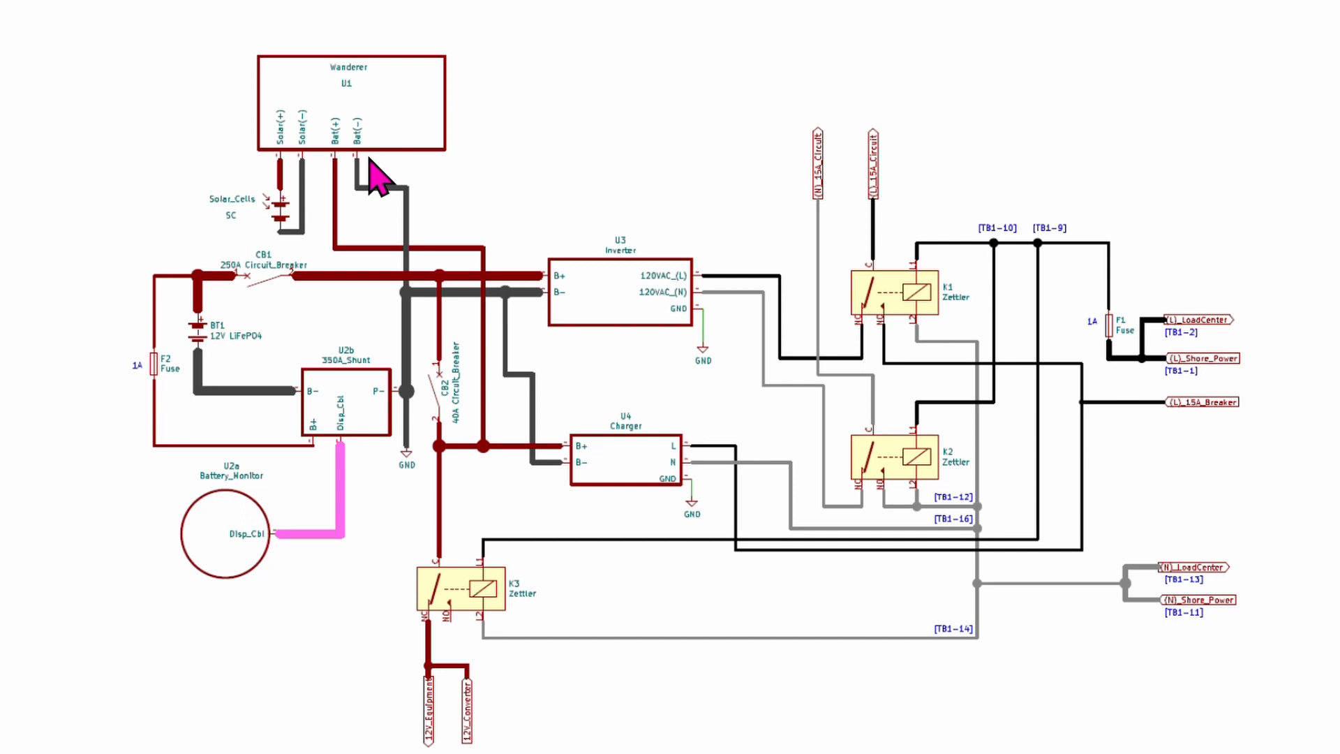
mouse_move(418, 165)
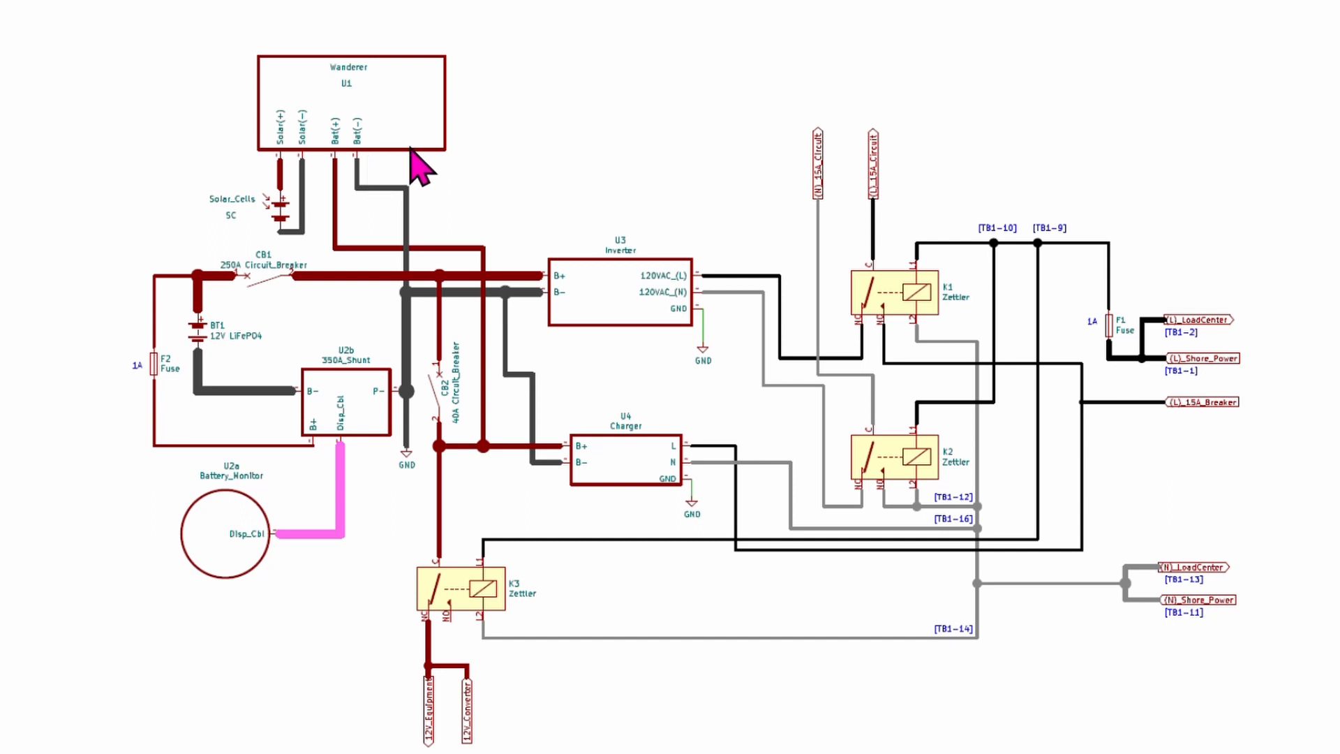
mouse_move(342, 188)
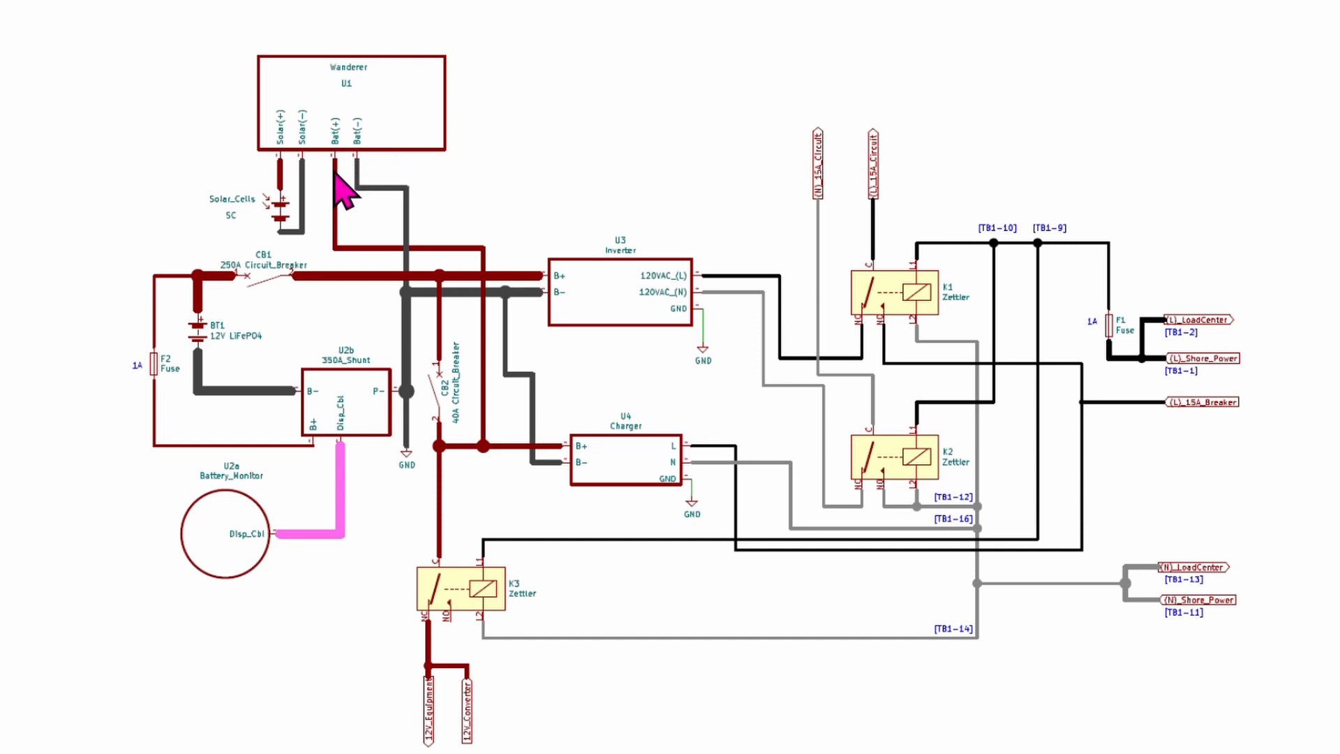
mouse_move(363, 189)
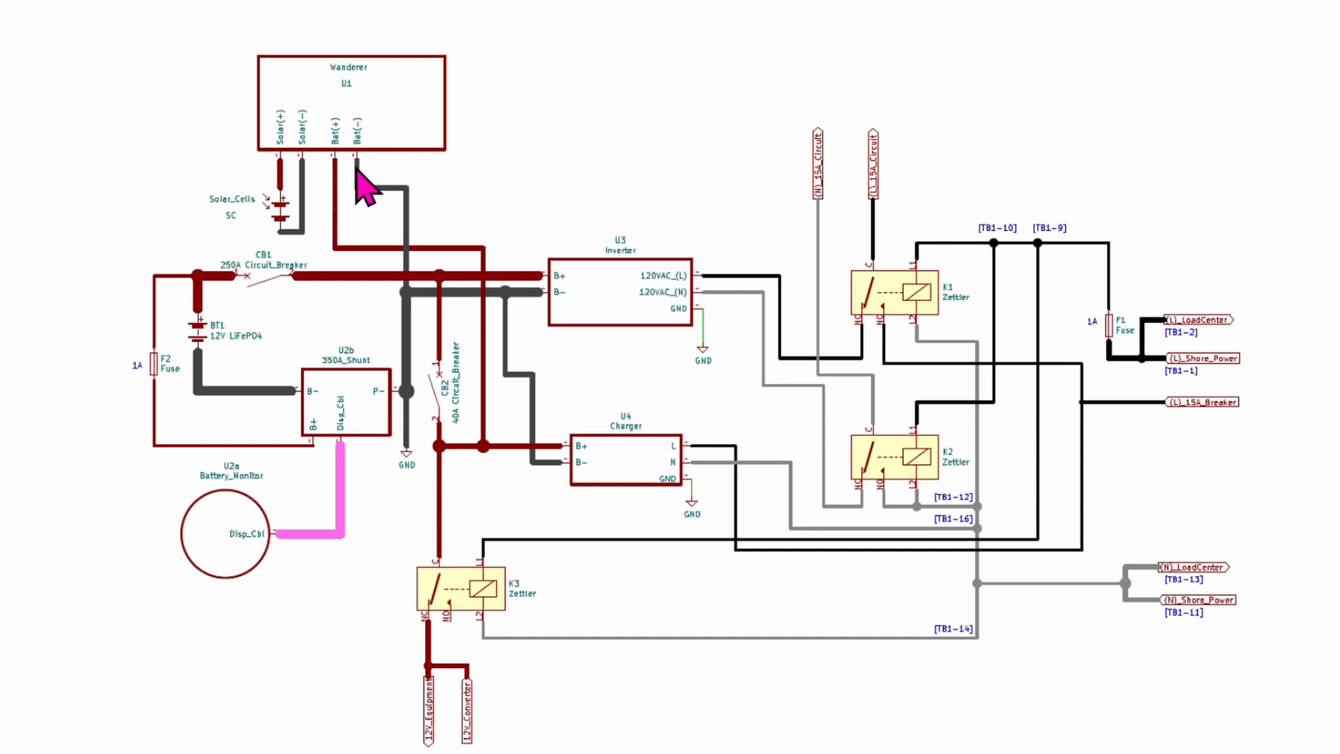
mouse_move(337, 209)
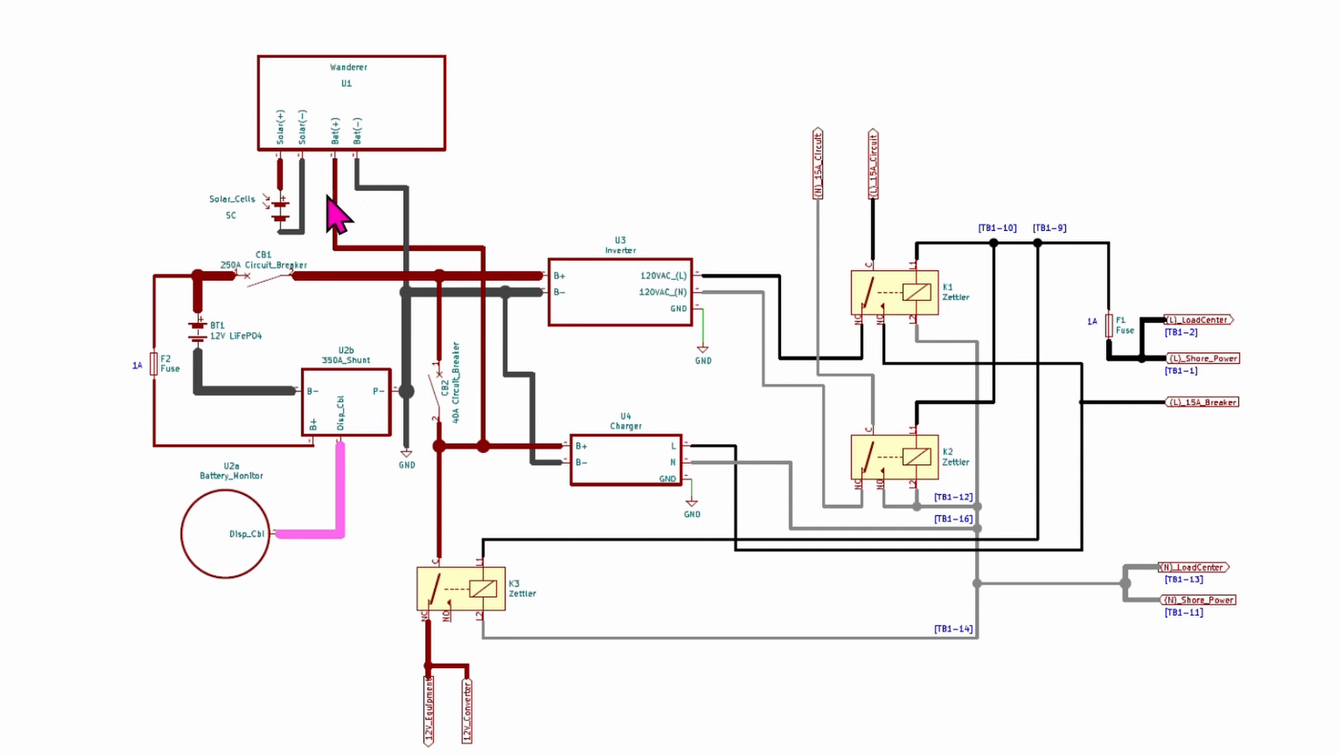
mouse_move(290, 188)
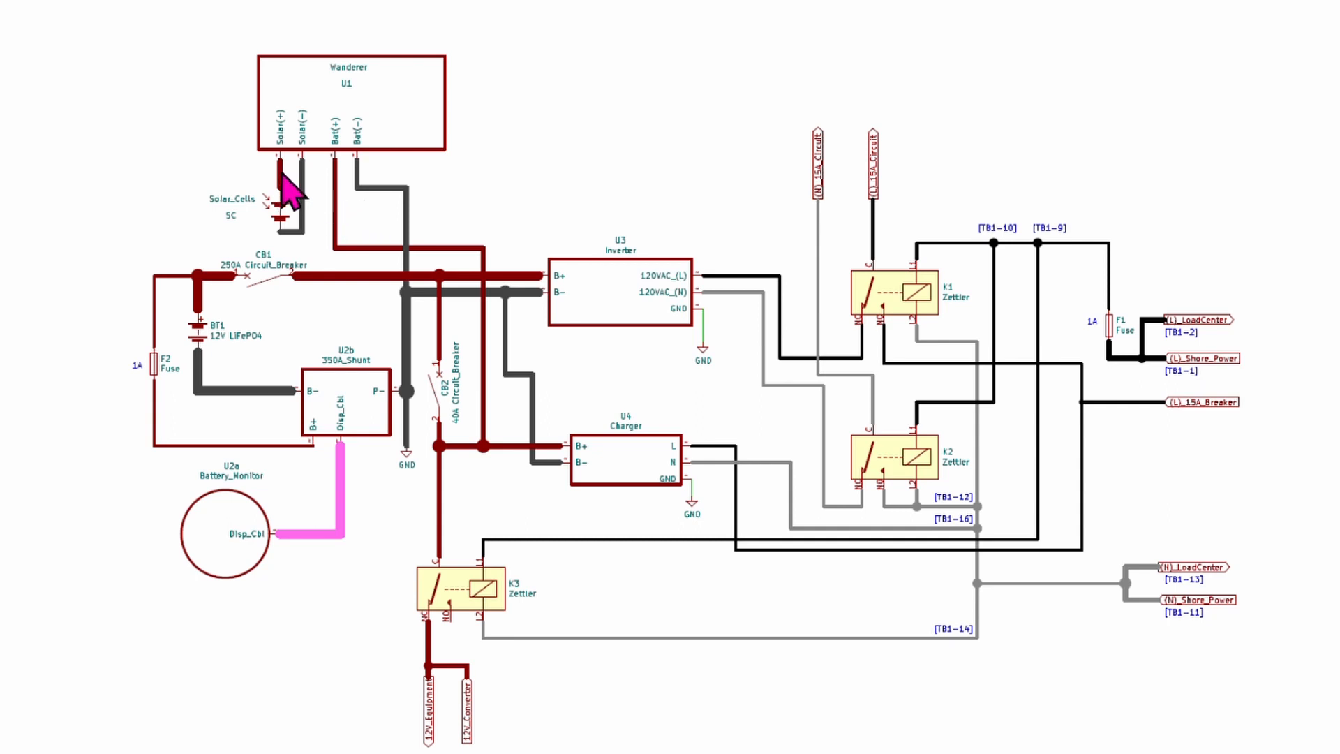
mouse_move(290, 222)
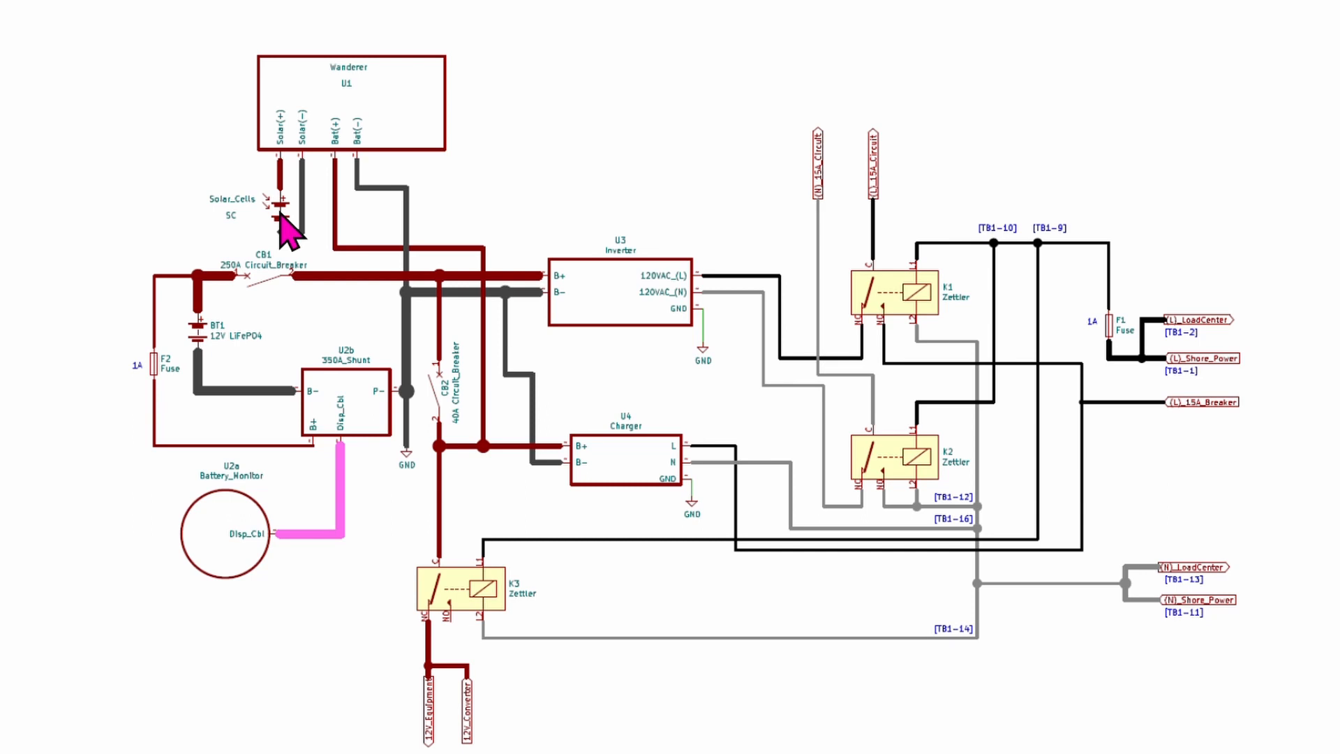
mouse_move(390, 133)
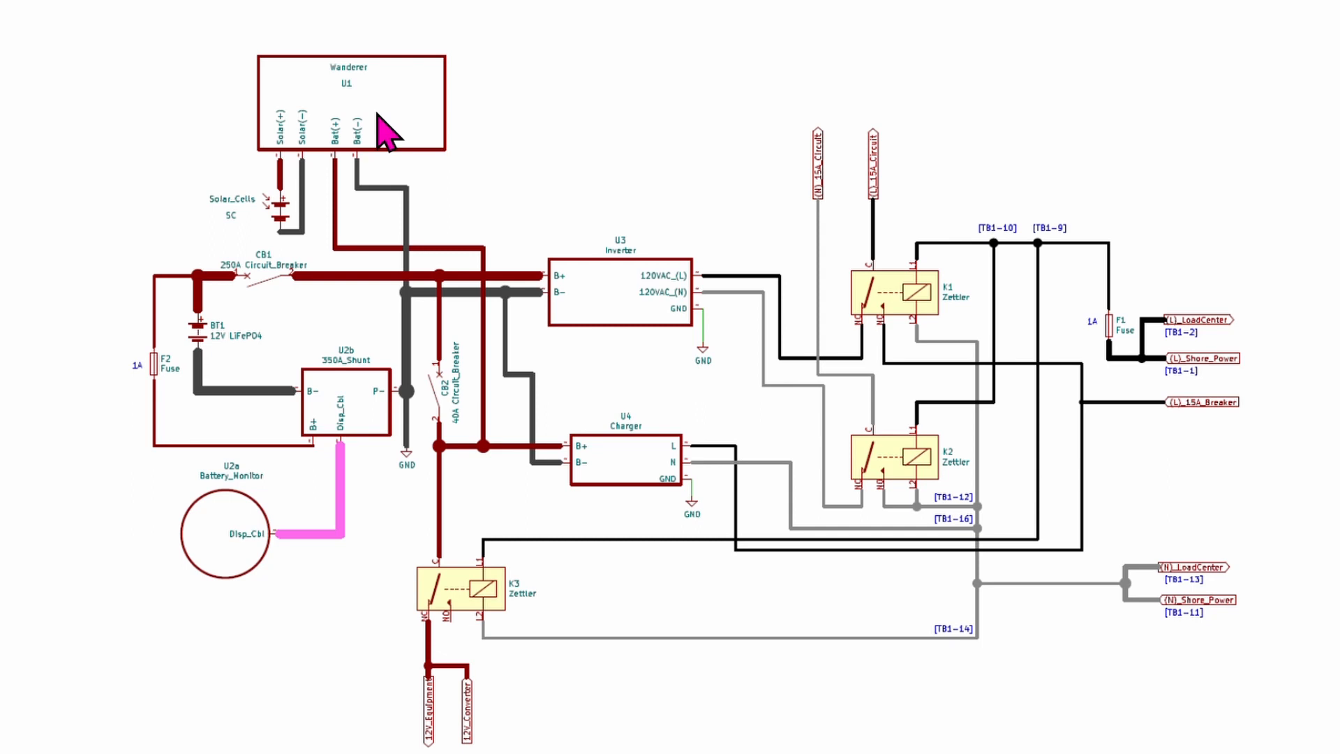
mouse_move(306, 162)
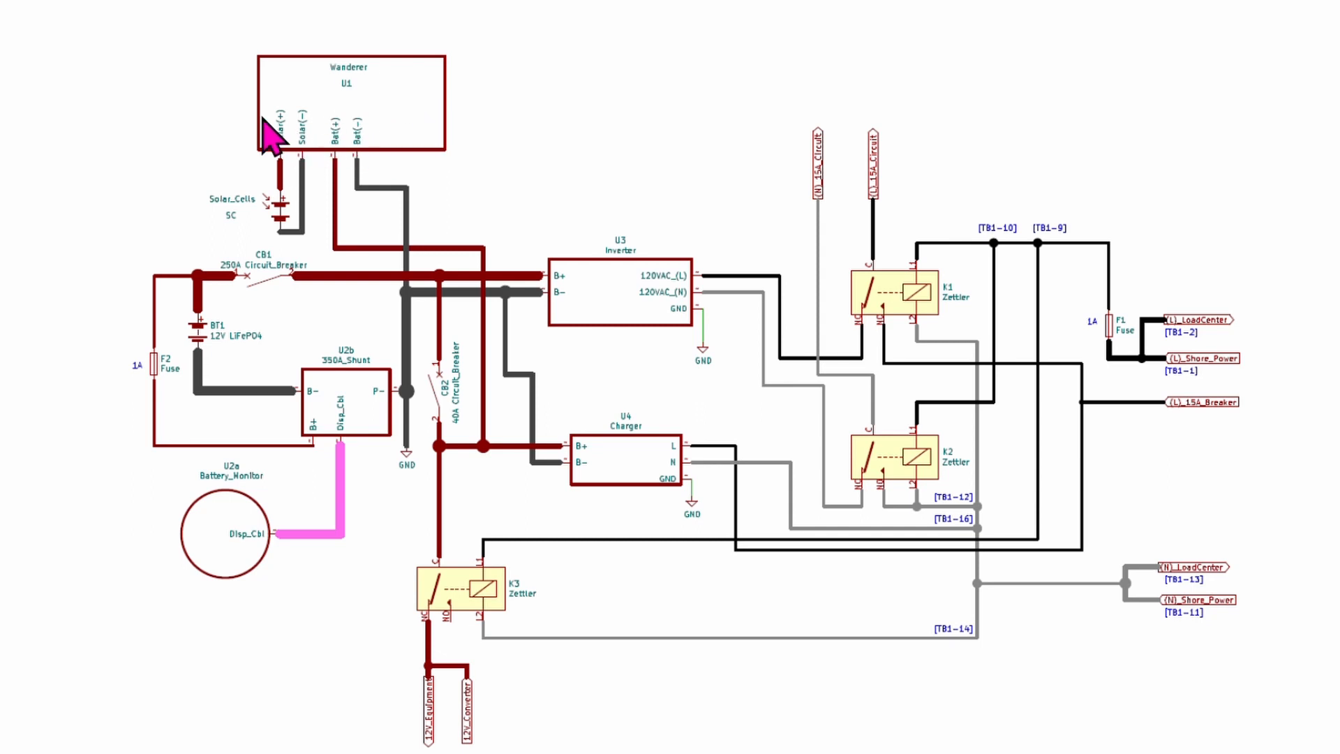
mouse_move(414, 124)
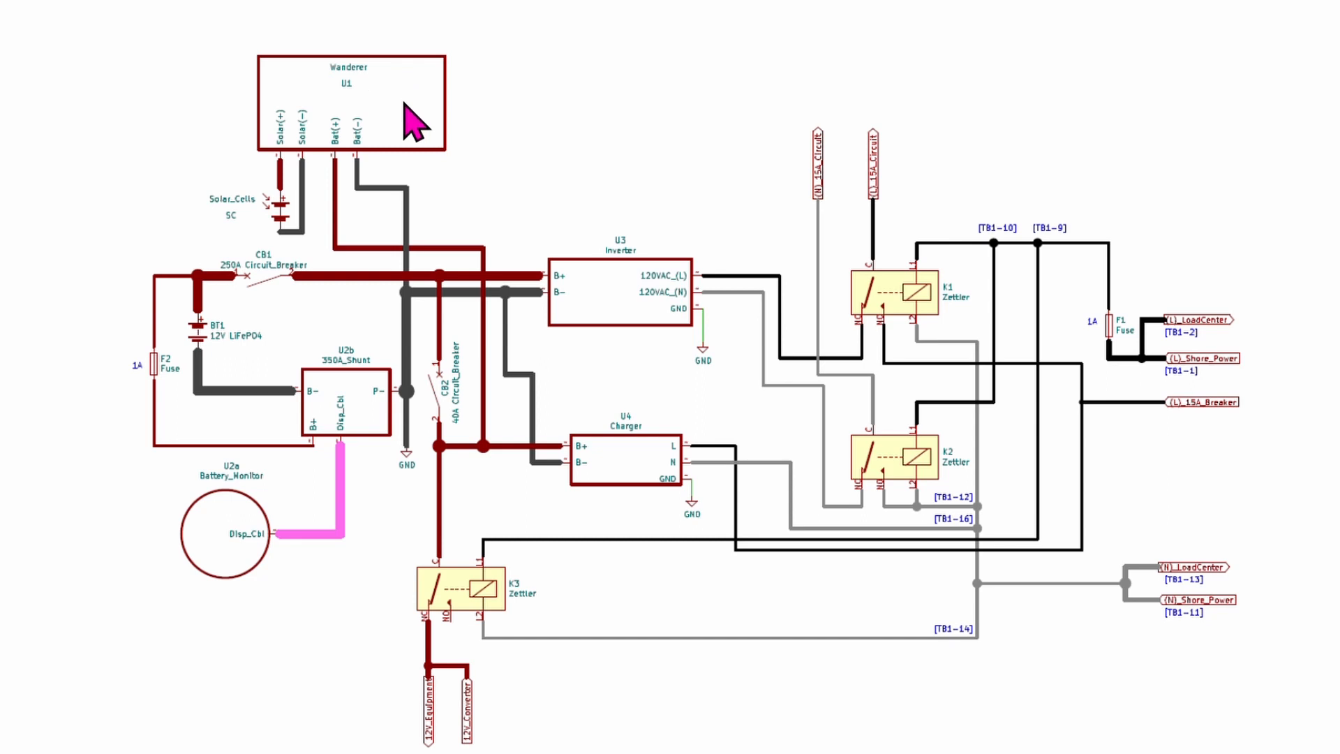
mouse_move(296, 198)
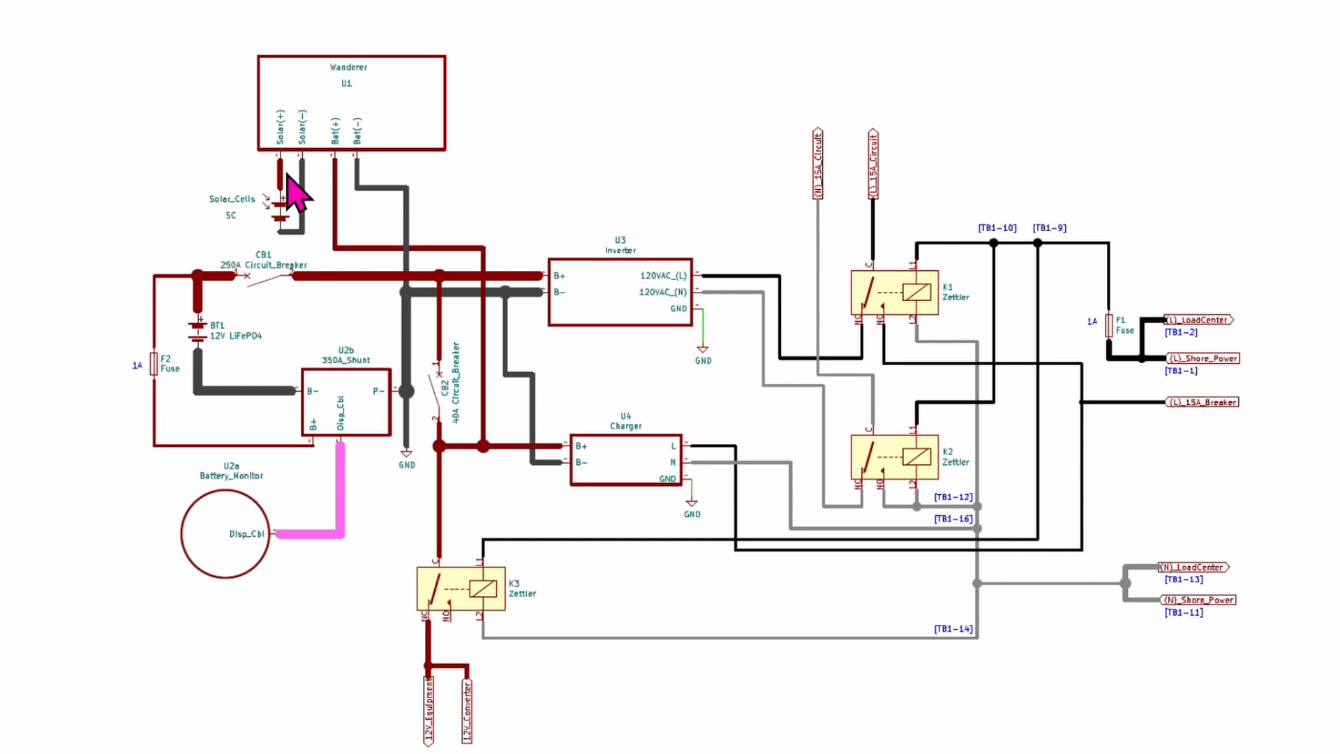
mouse_move(295, 192)
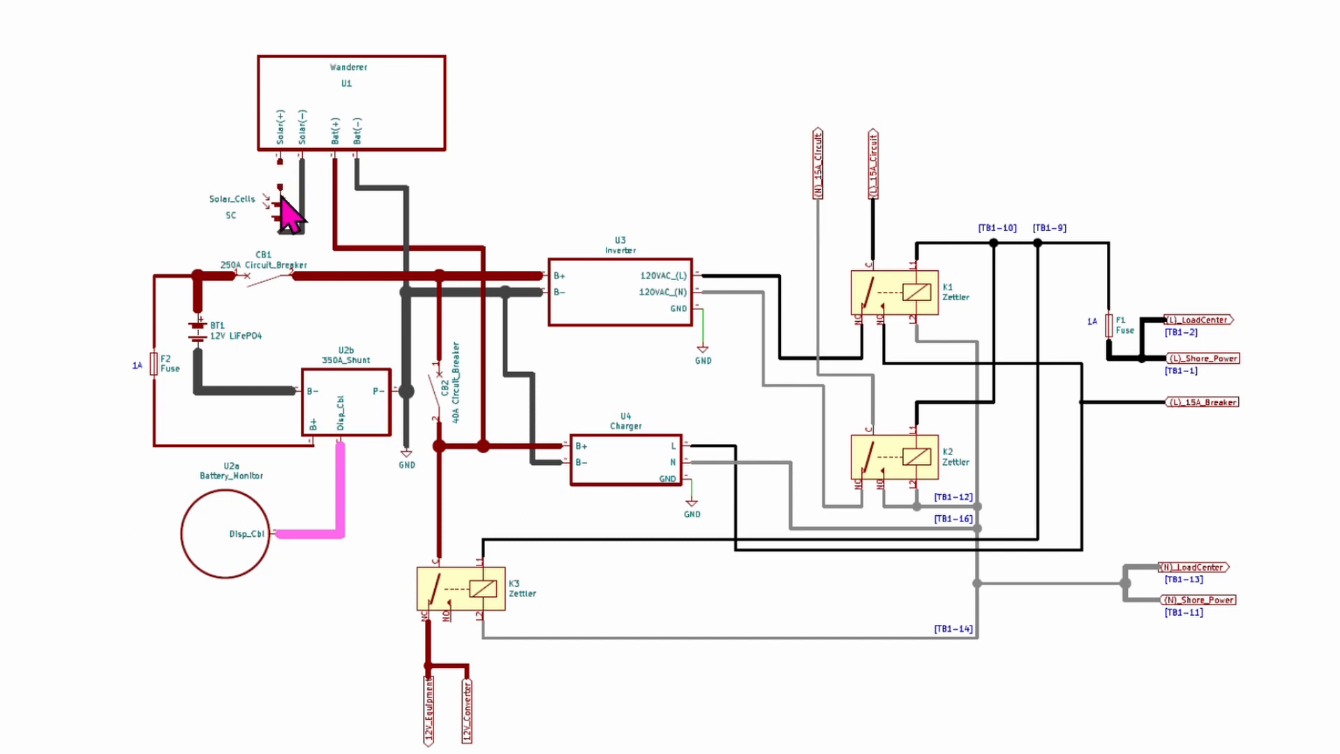
mouse_move(554, 492)
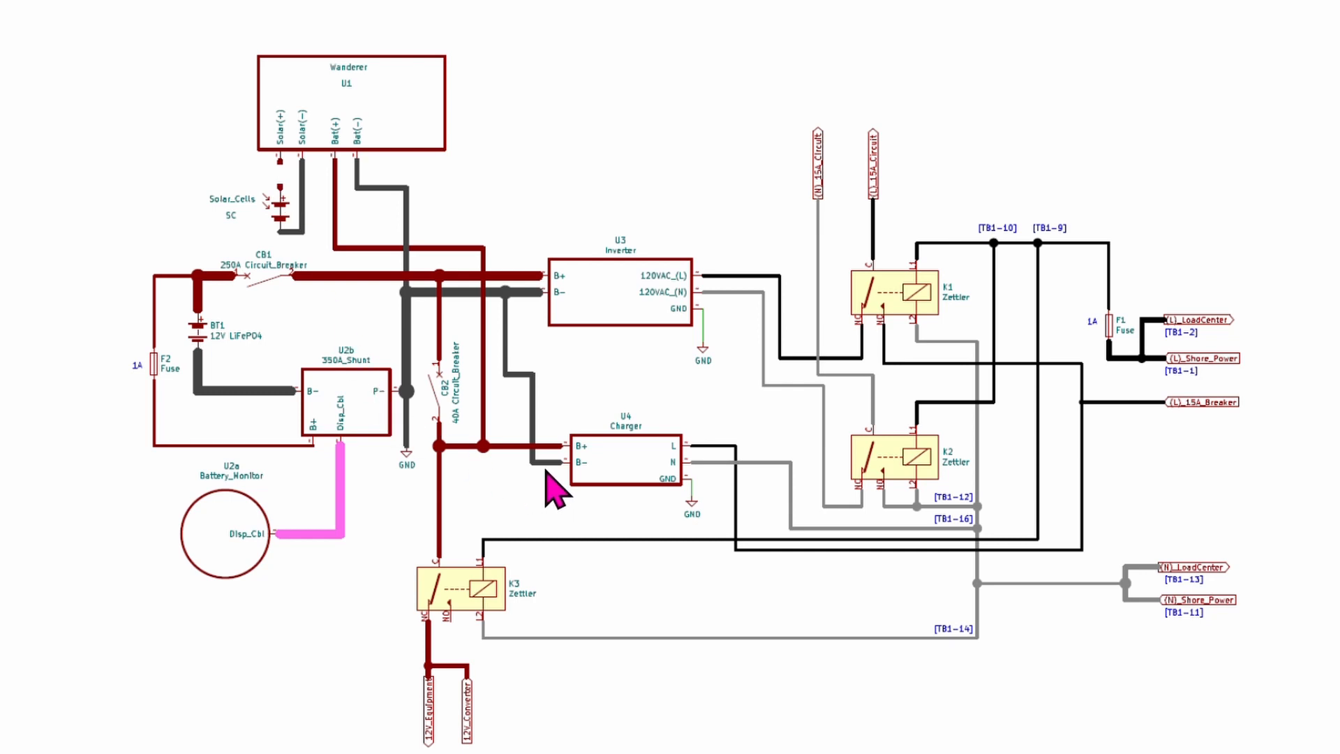
mouse_move(516, 466)
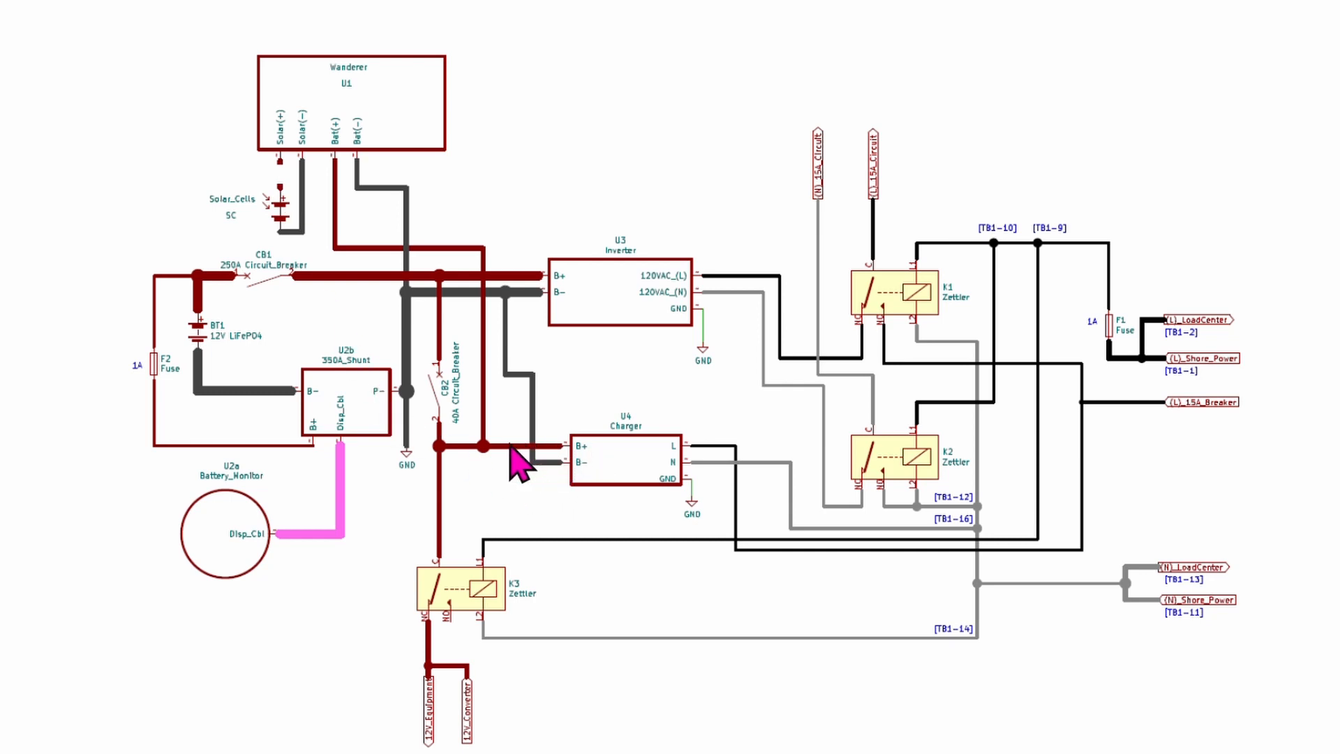
mouse_move(504, 474)
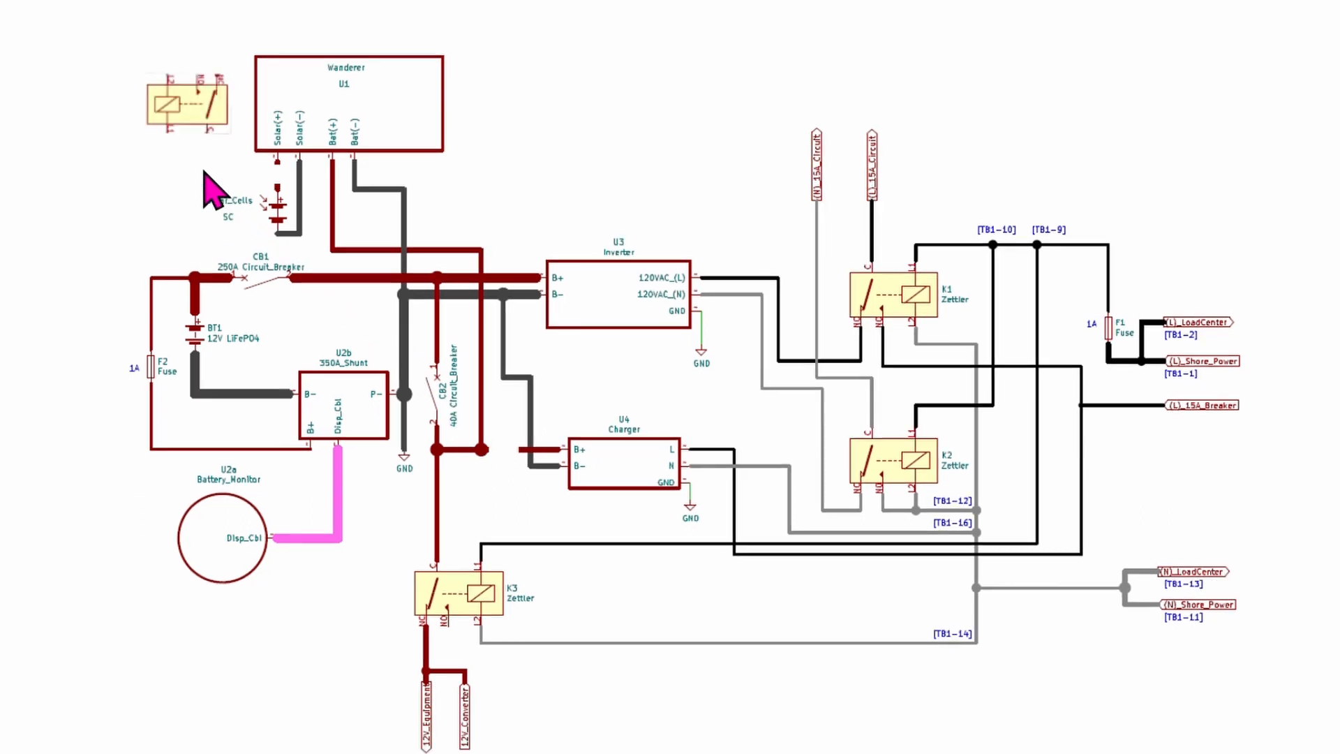
mouse_move(180, 132)
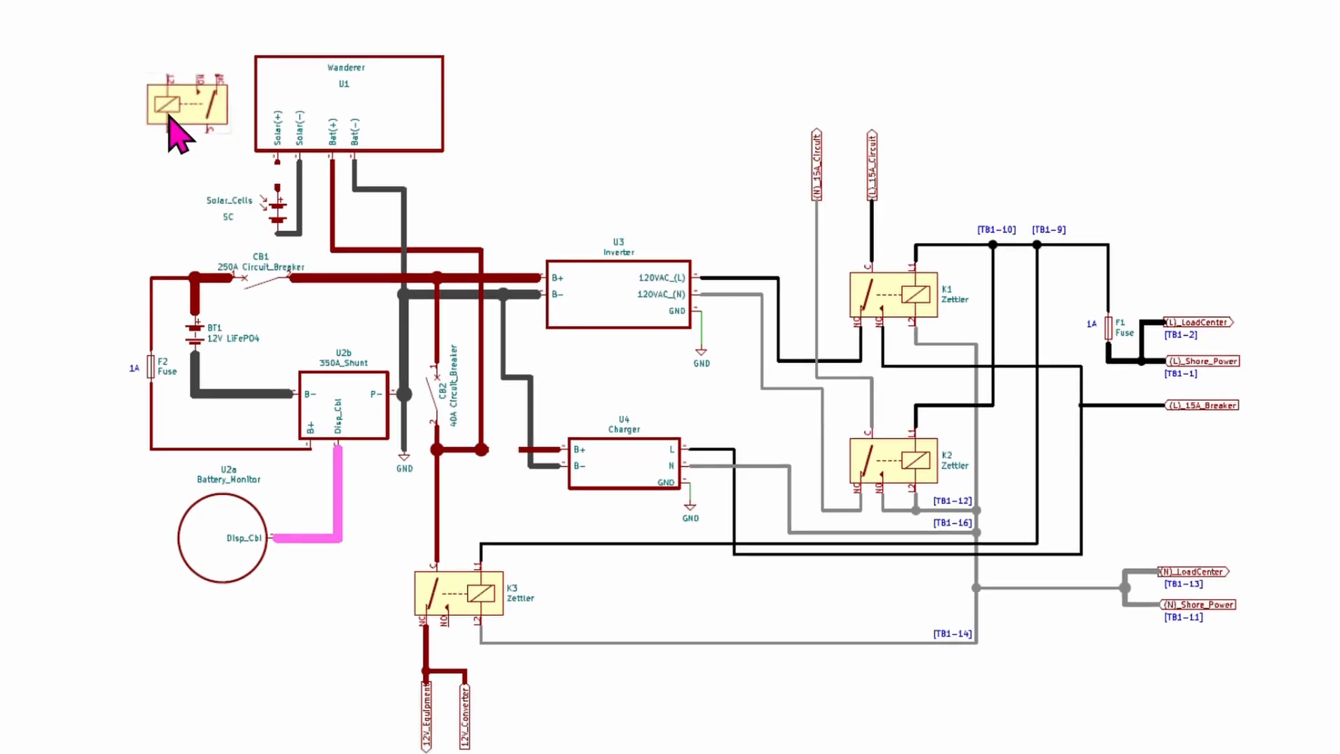
mouse_move(166, 124)
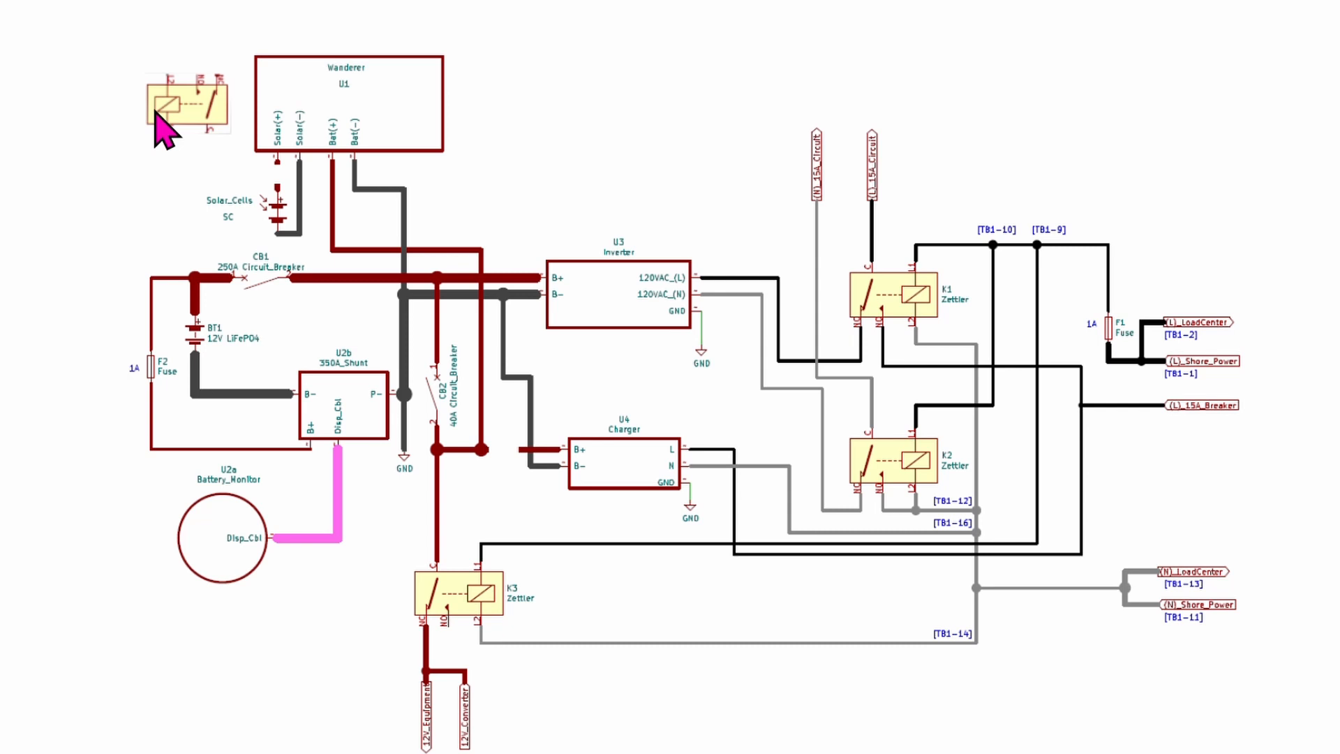
mouse_move(230, 136)
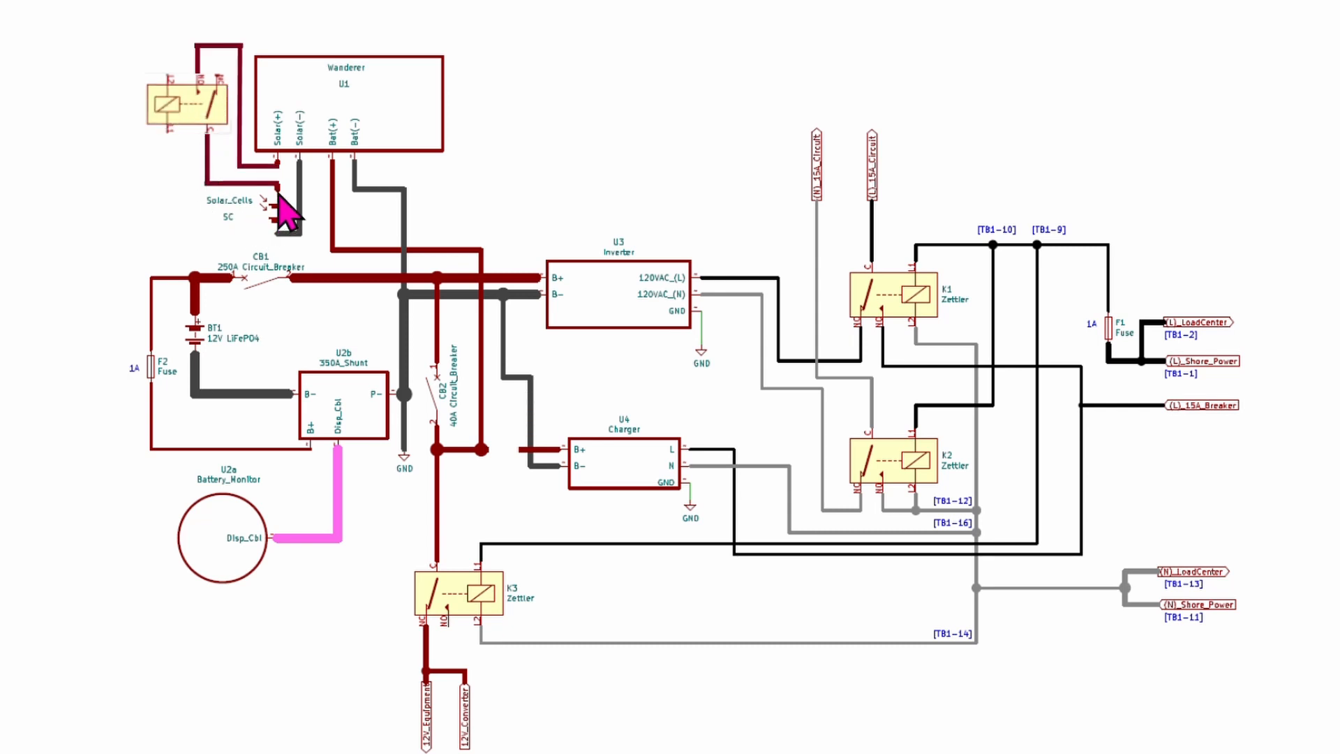
mouse_move(286, 213)
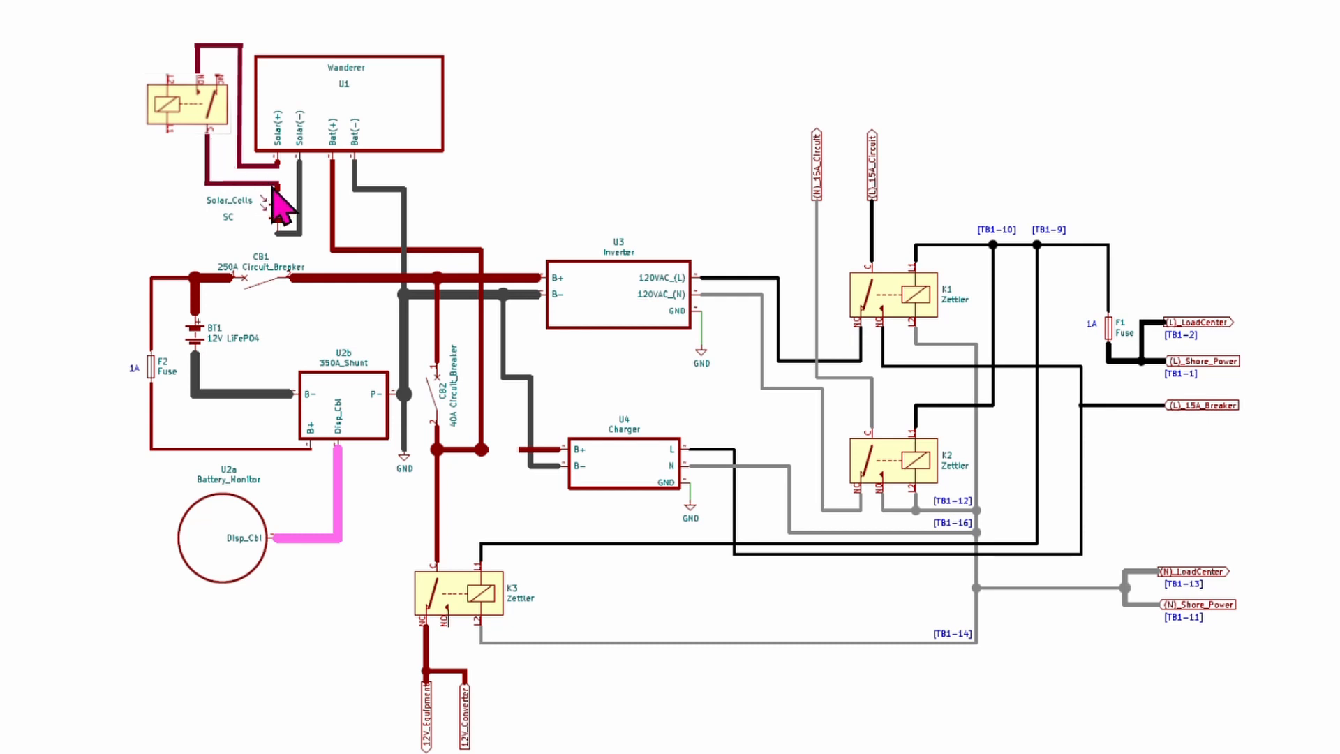
mouse_move(209, 102)
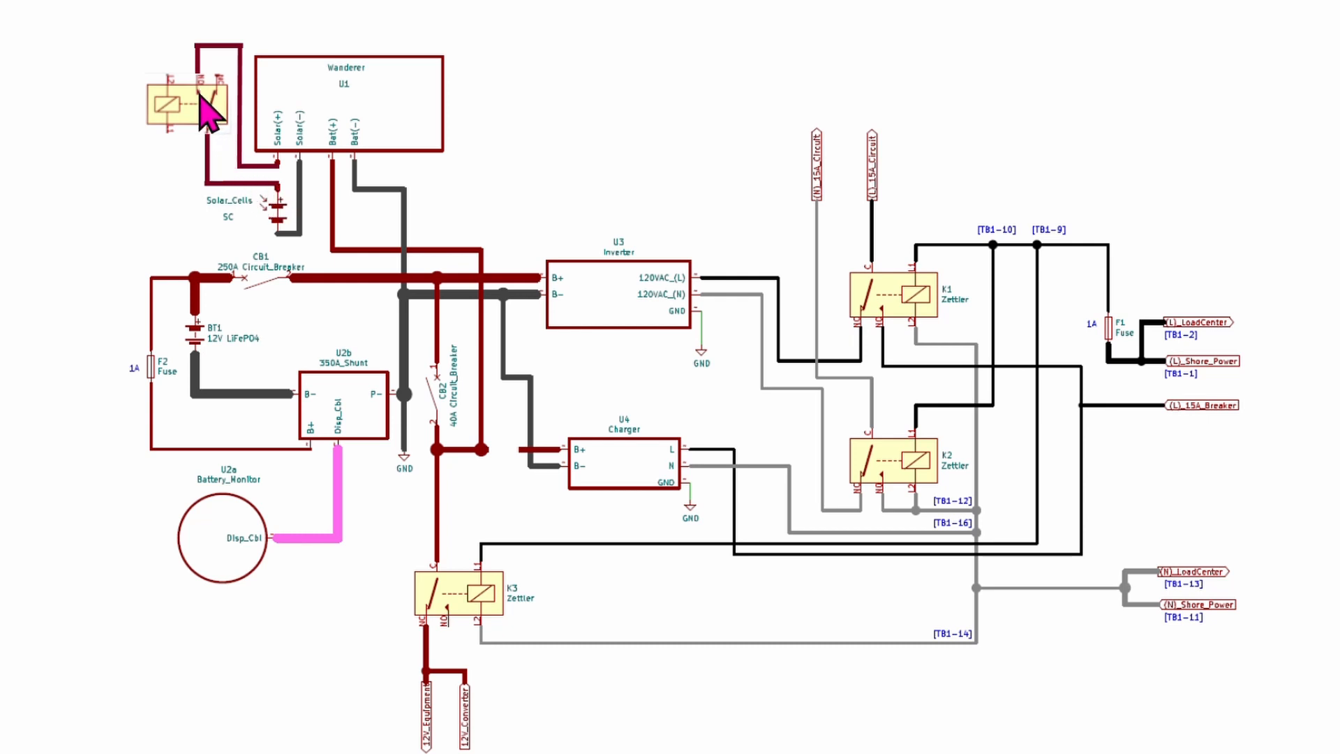
mouse_move(206, 112)
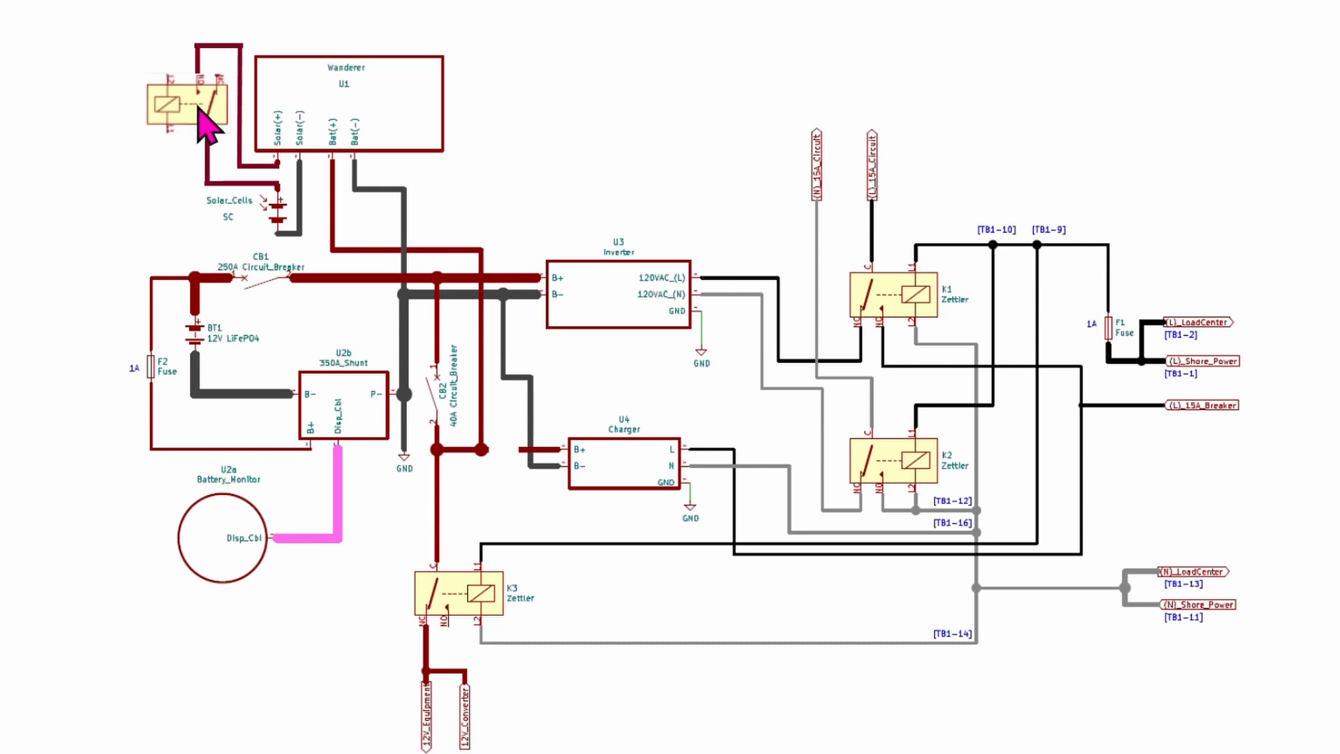
mouse_move(272, 201)
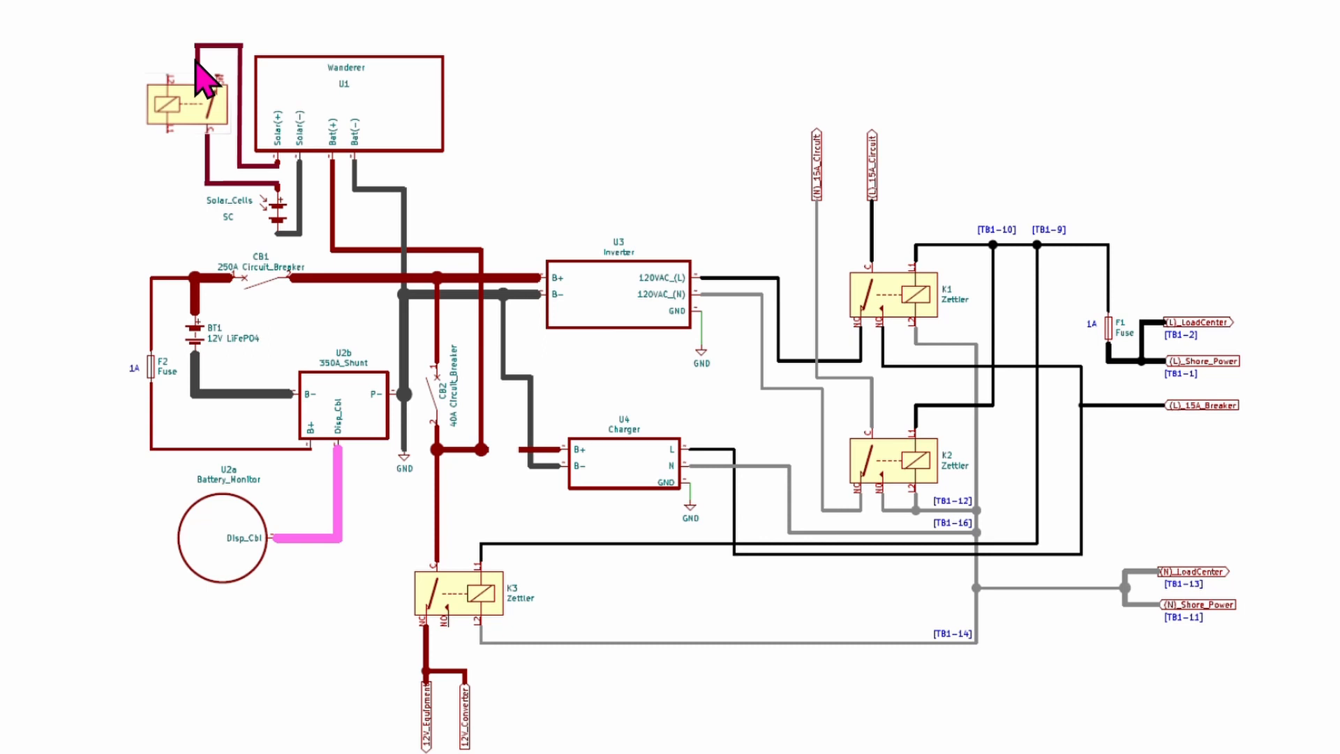
mouse_move(391, 116)
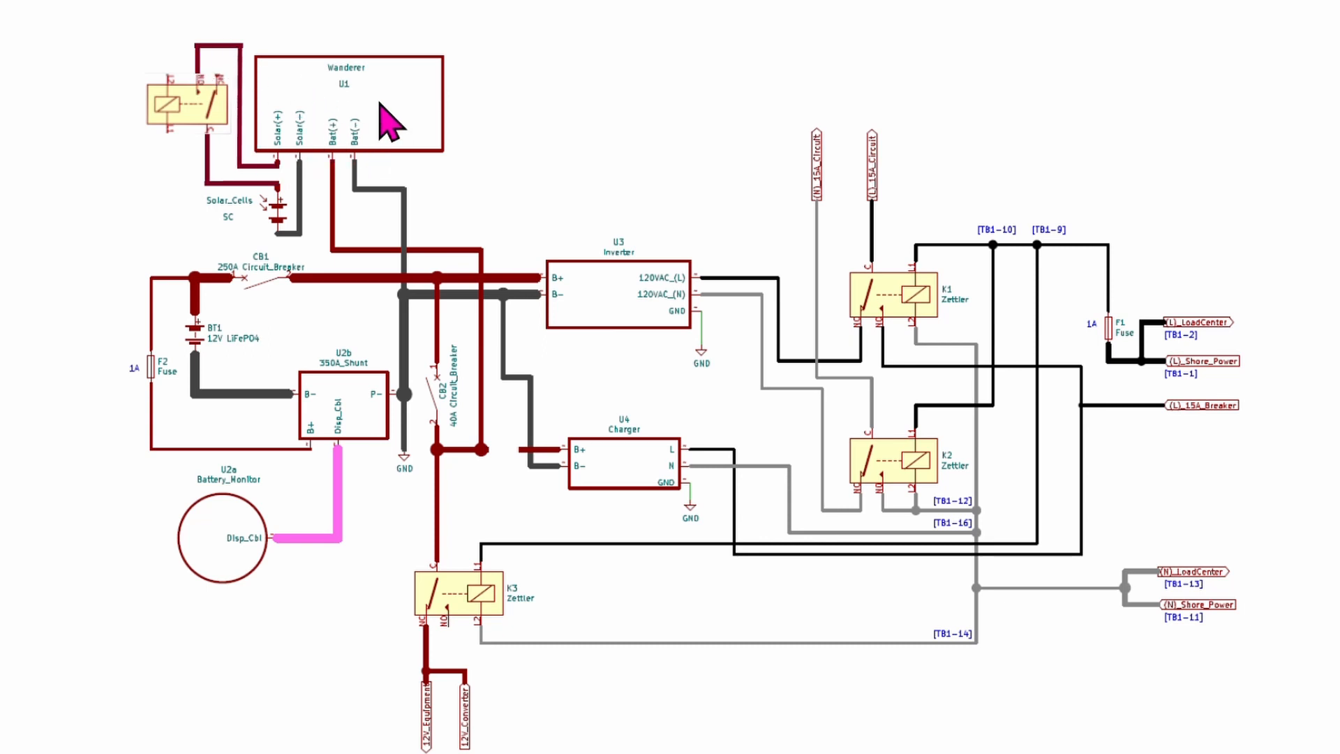
mouse_move(494, 573)
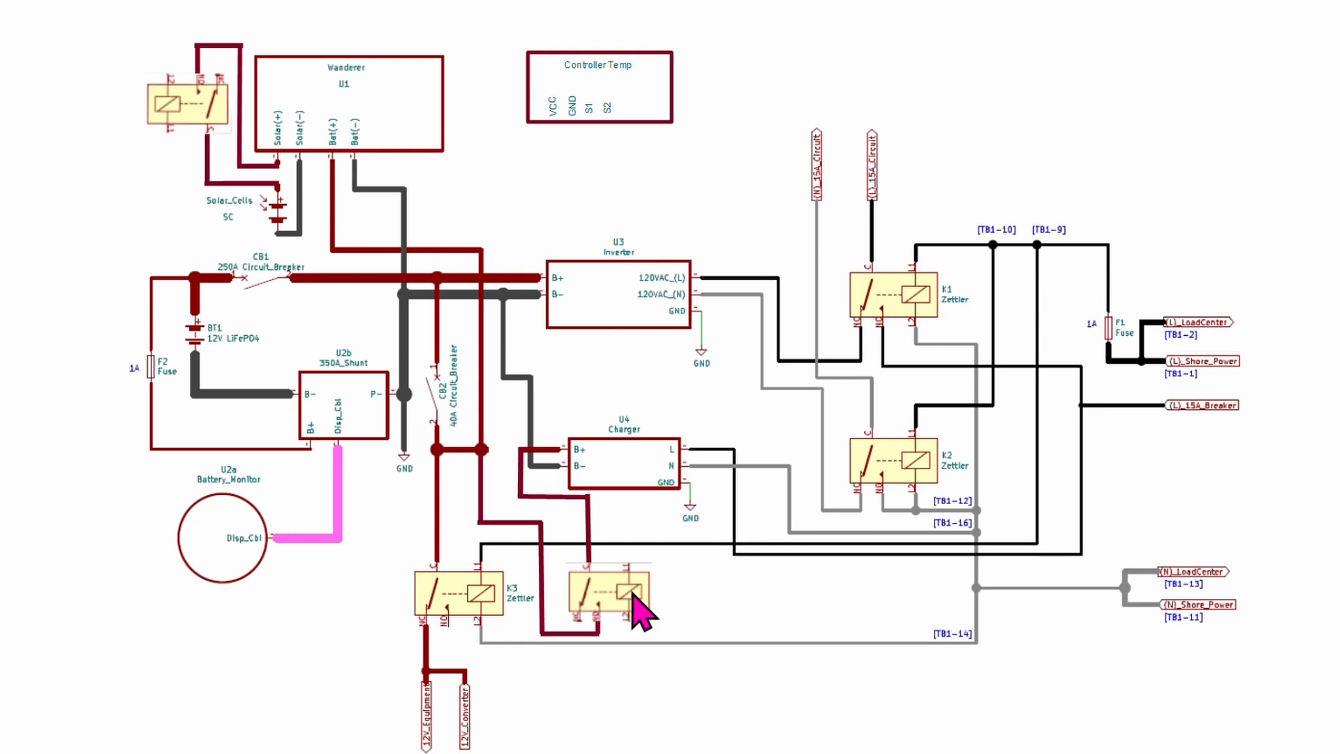
mouse_move(621, 552)
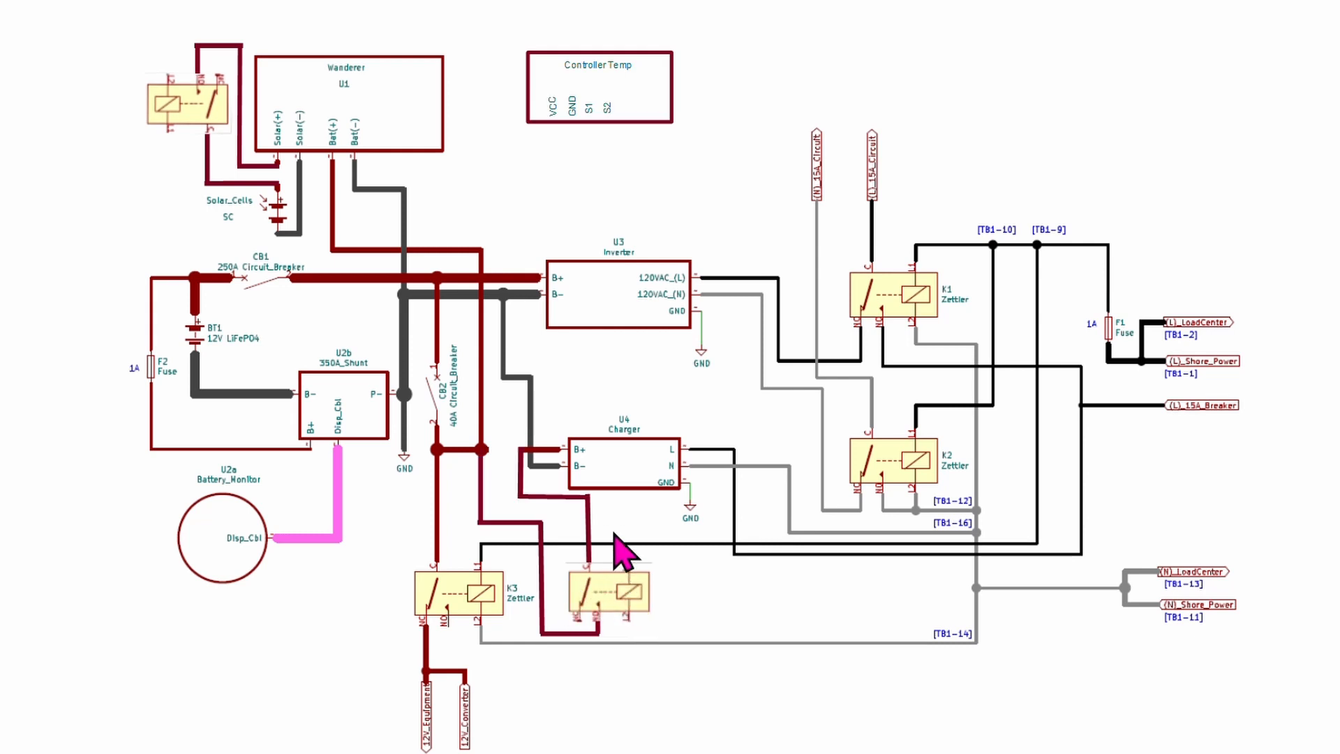
mouse_move(531, 466)
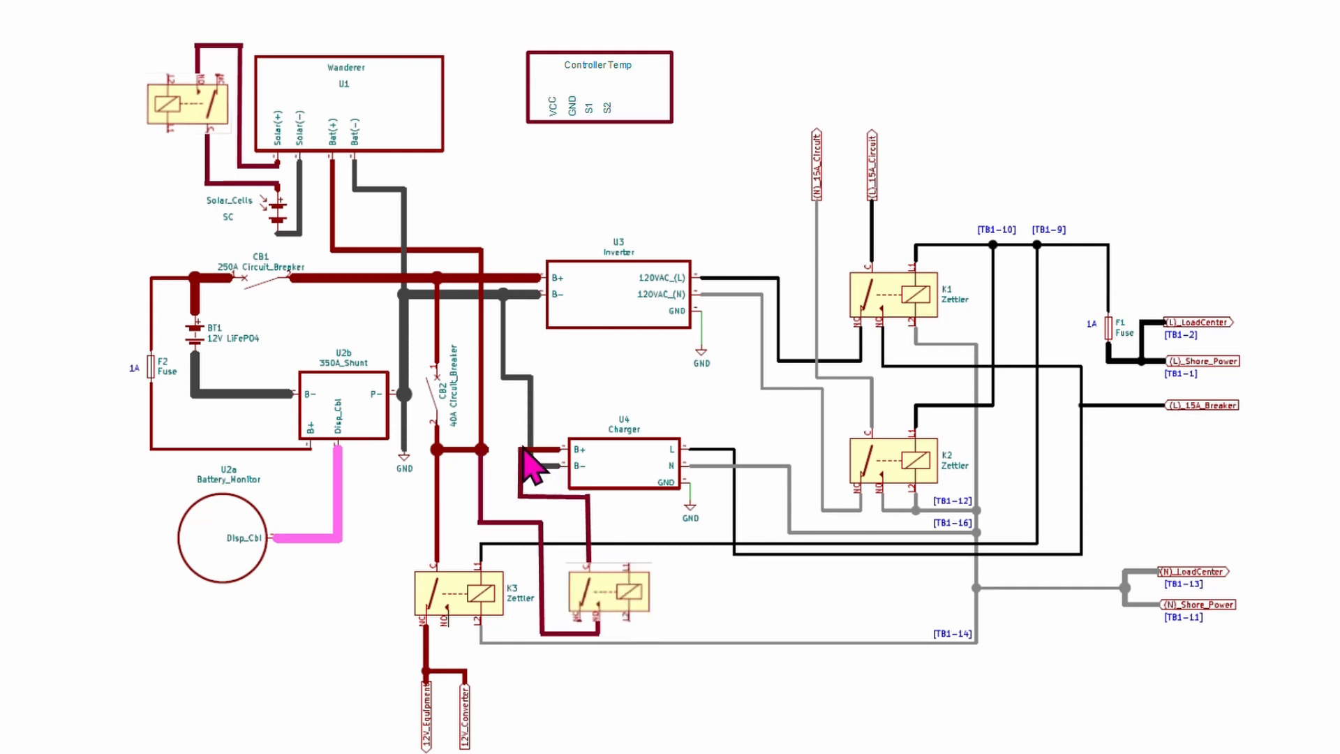
mouse_move(595, 520)
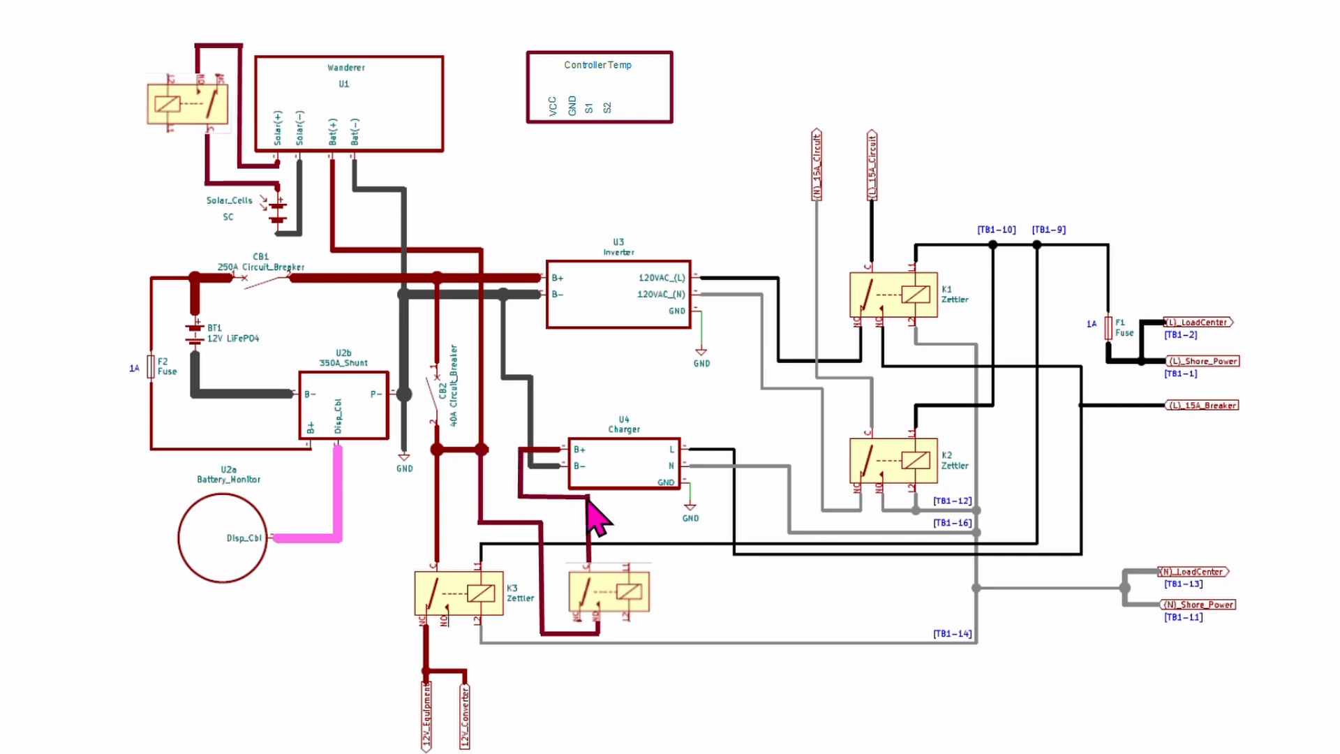
mouse_move(607, 607)
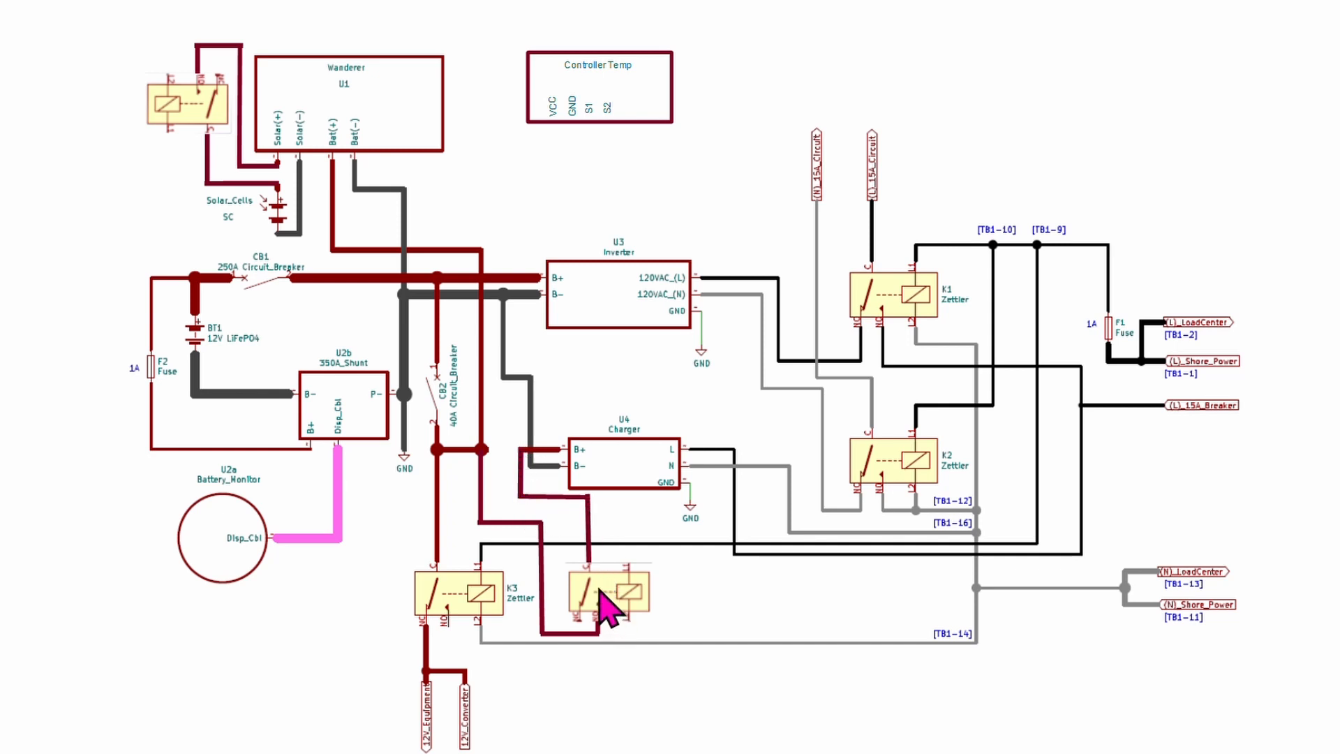
mouse_move(610, 634)
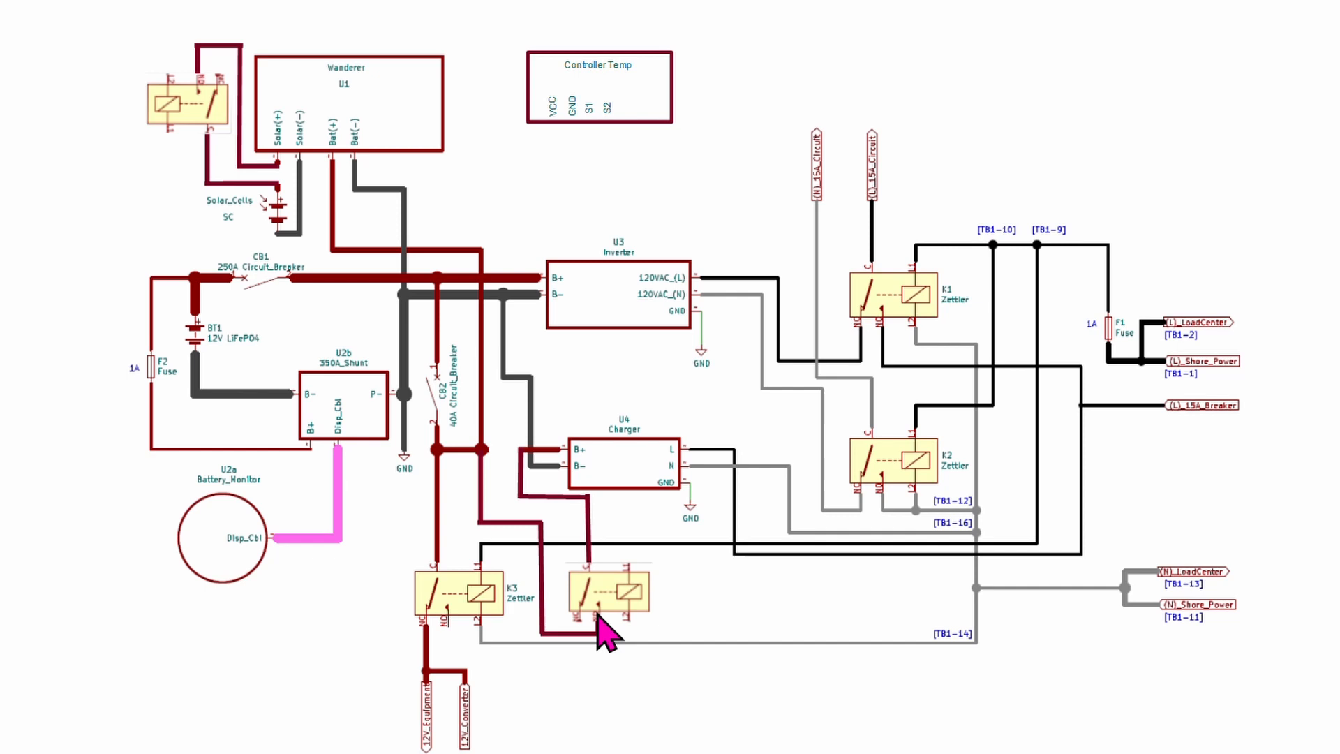
mouse_move(496, 531)
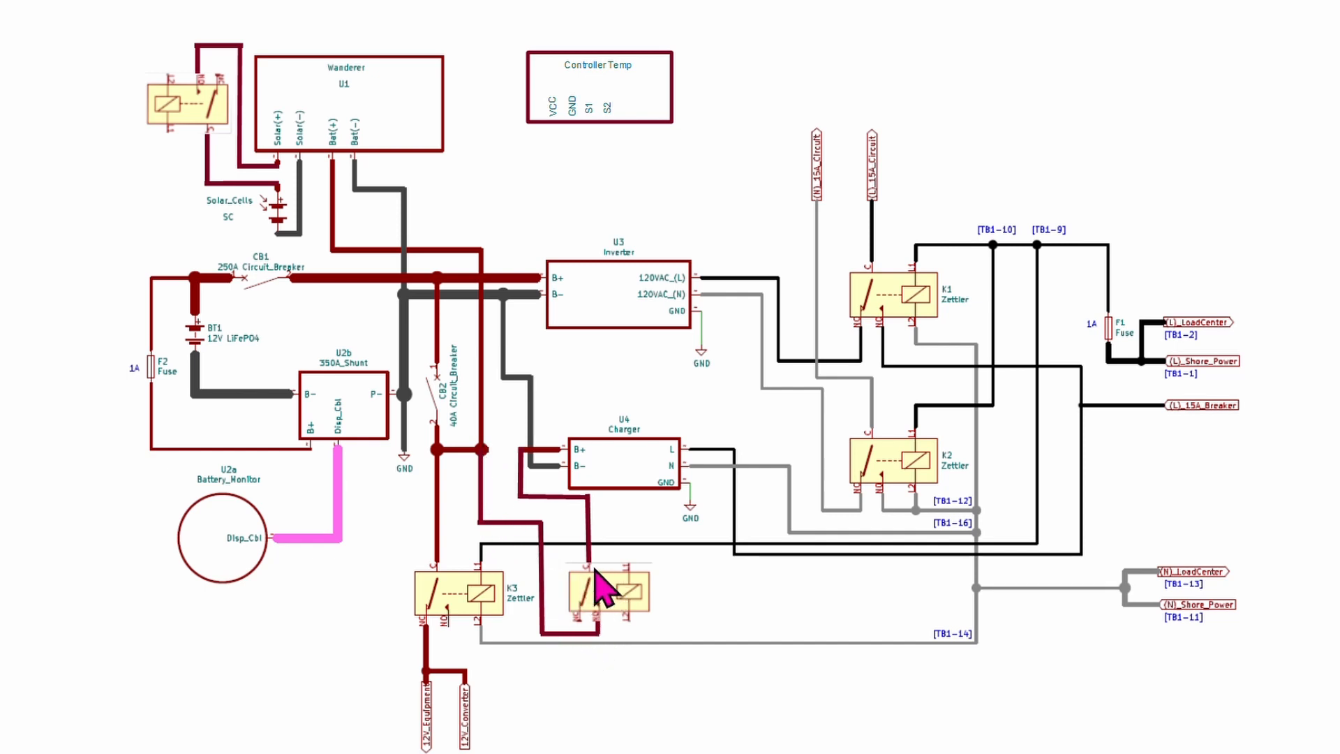
mouse_move(628, 603)
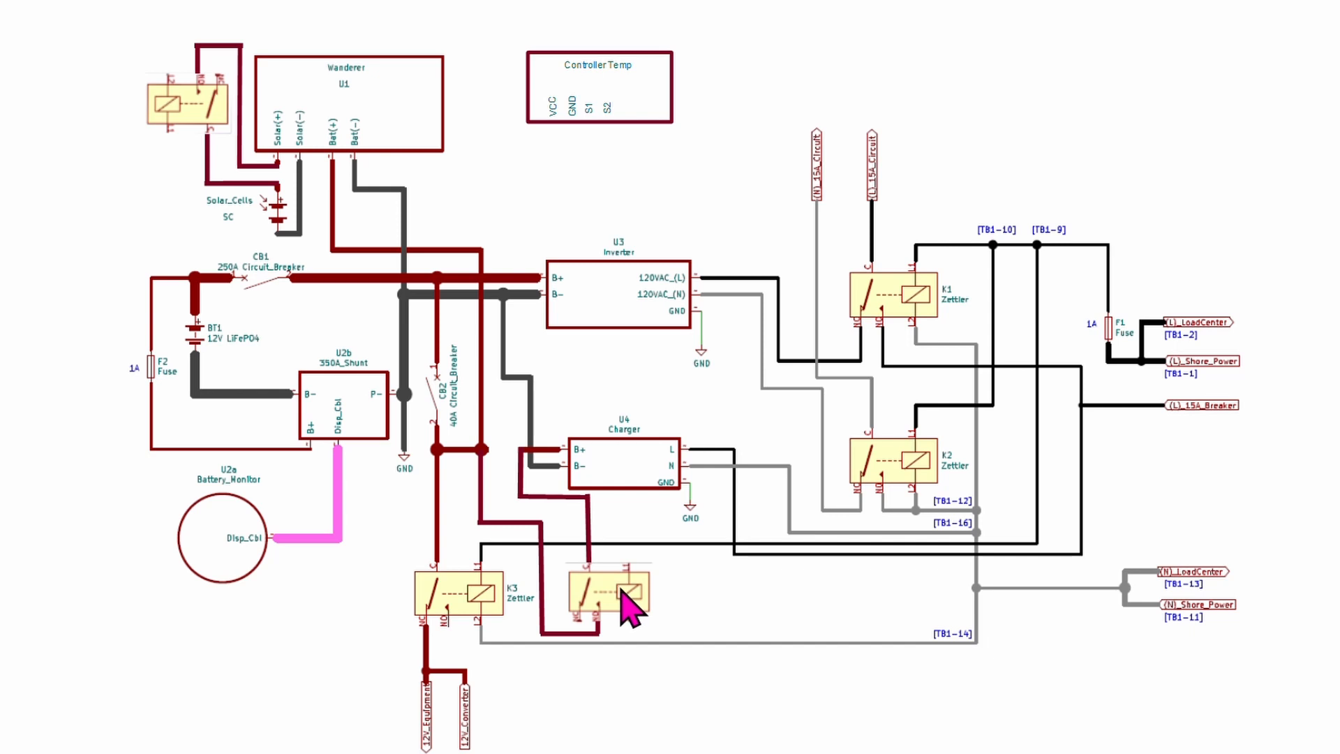
mouse_move(633, 594)
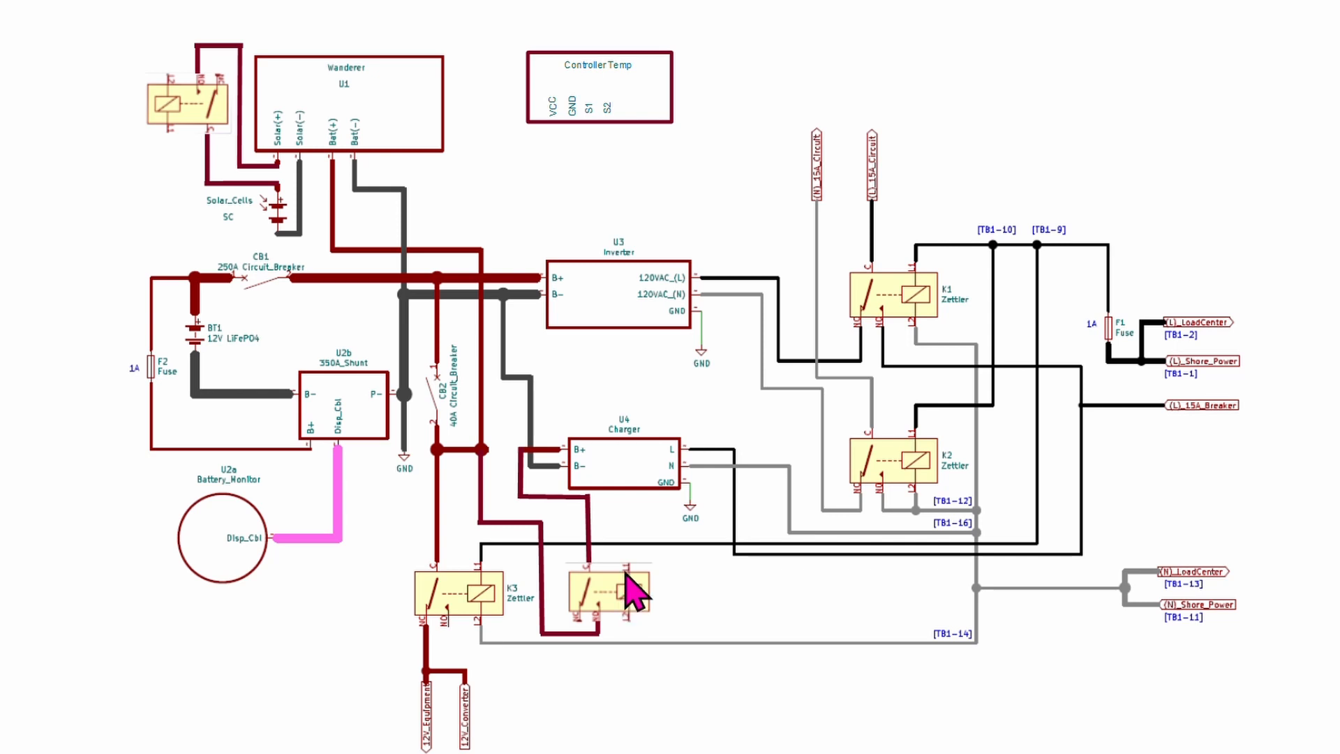
mouse_move(660, 102)
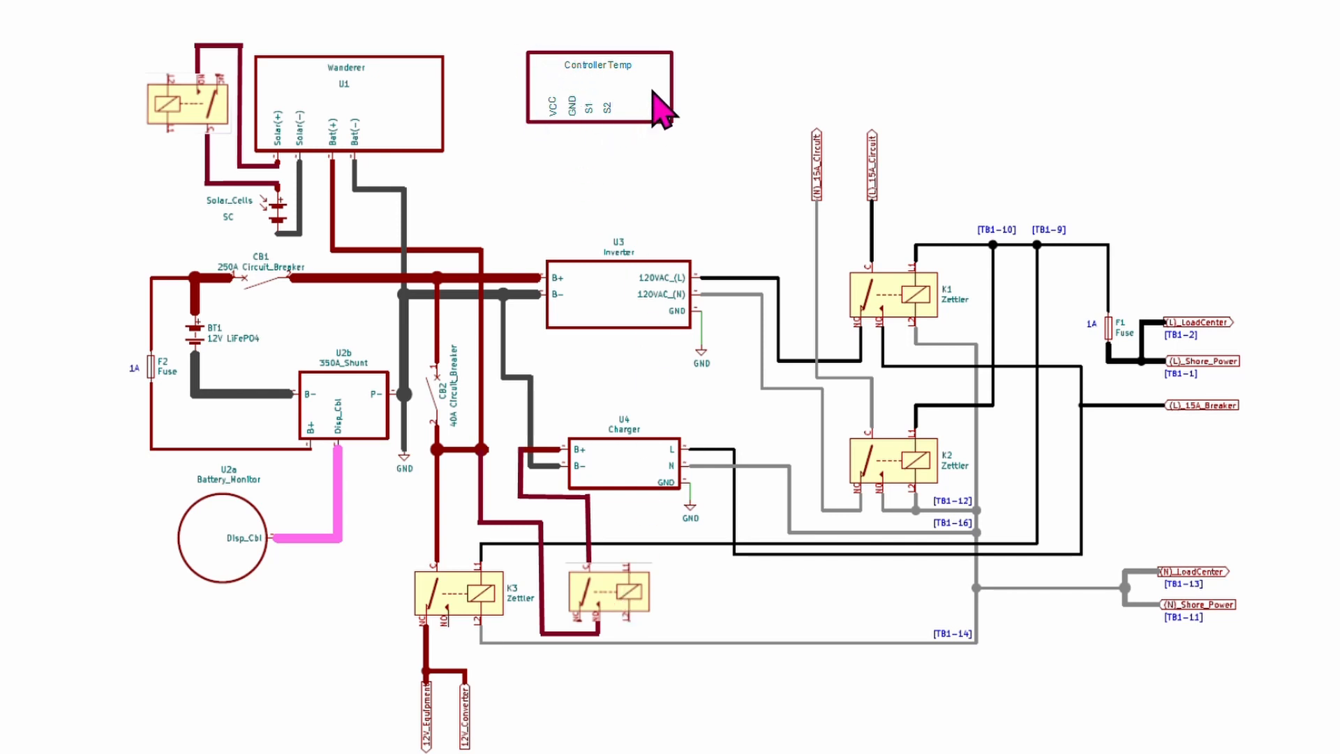
mouse_move(615, 90)
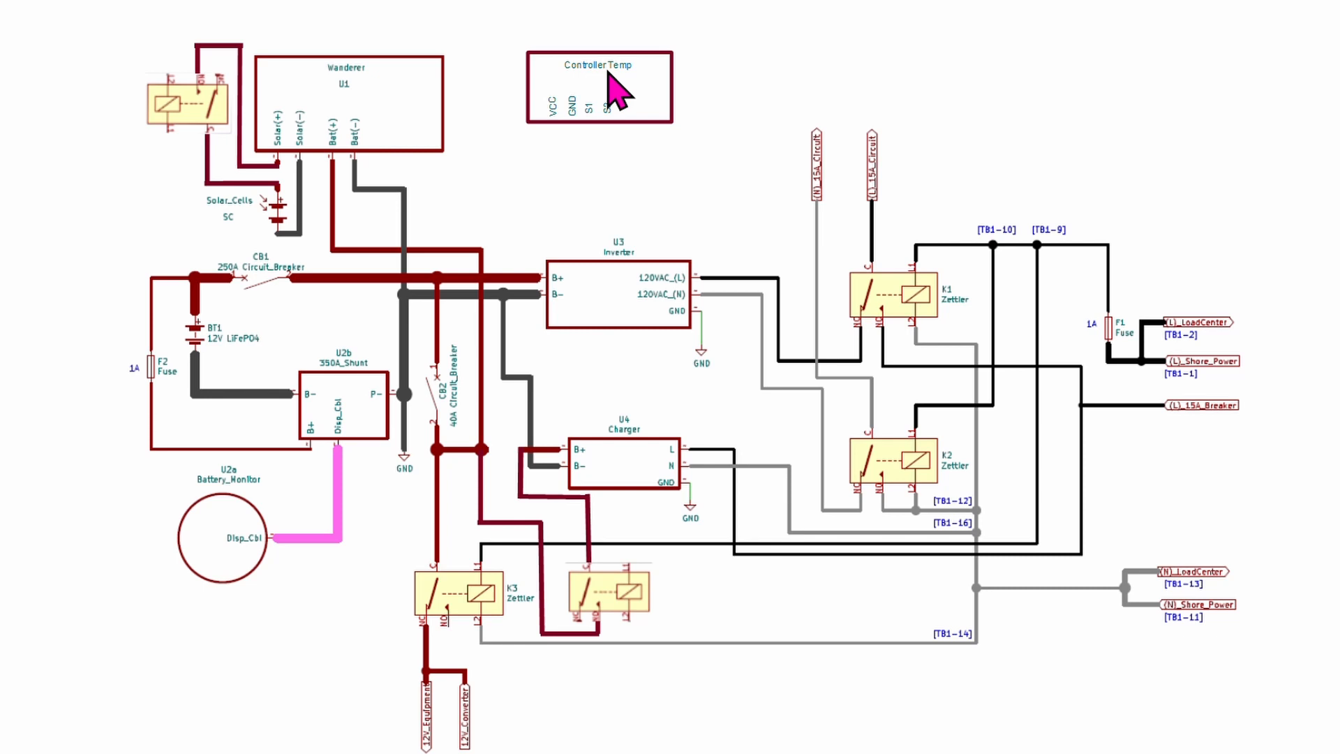
mouse_move(632, 132)
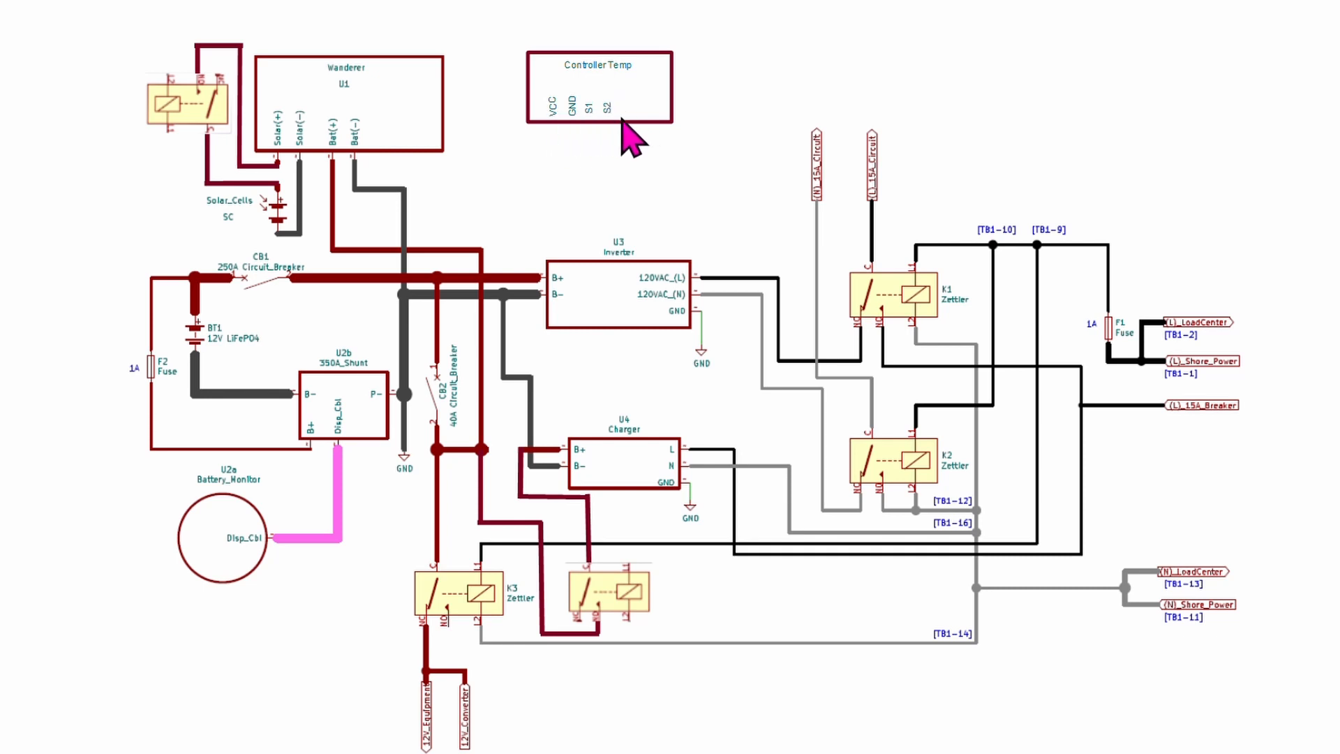
mouse_move(568, 137)
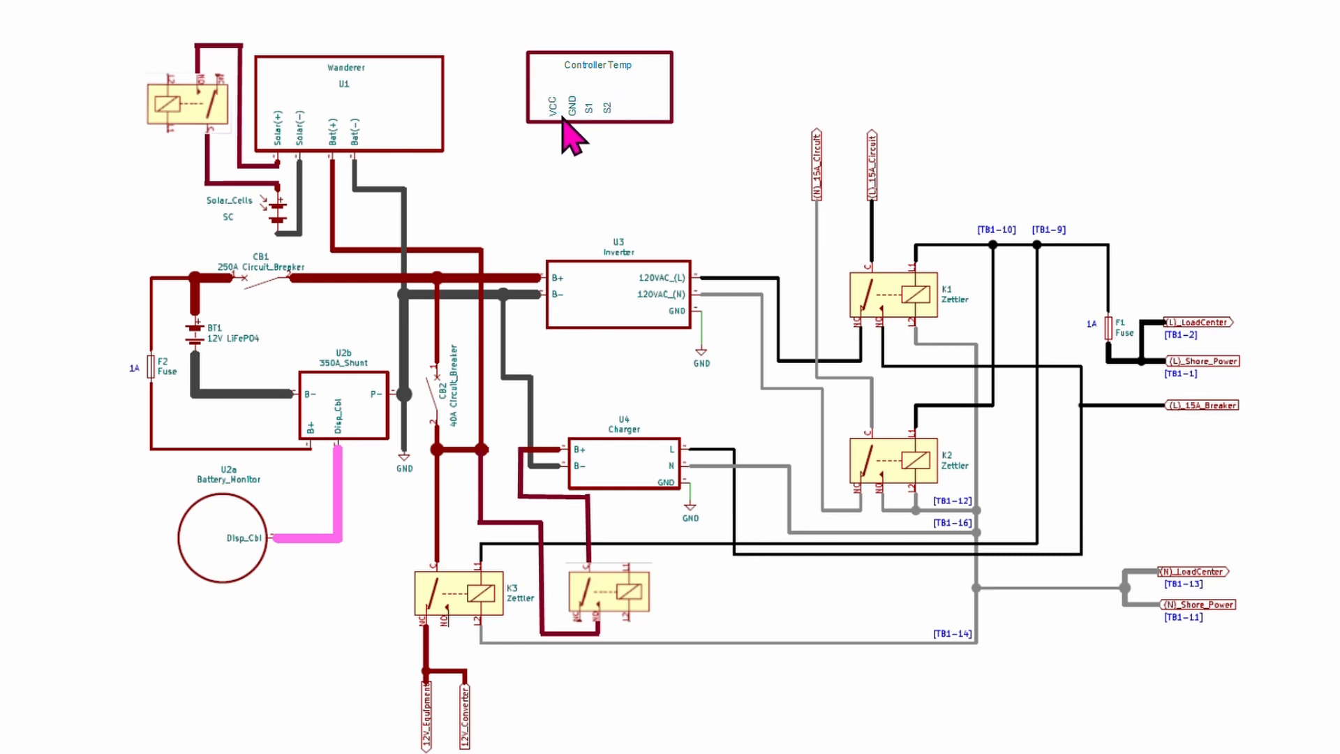
mouse_move(596, 141)
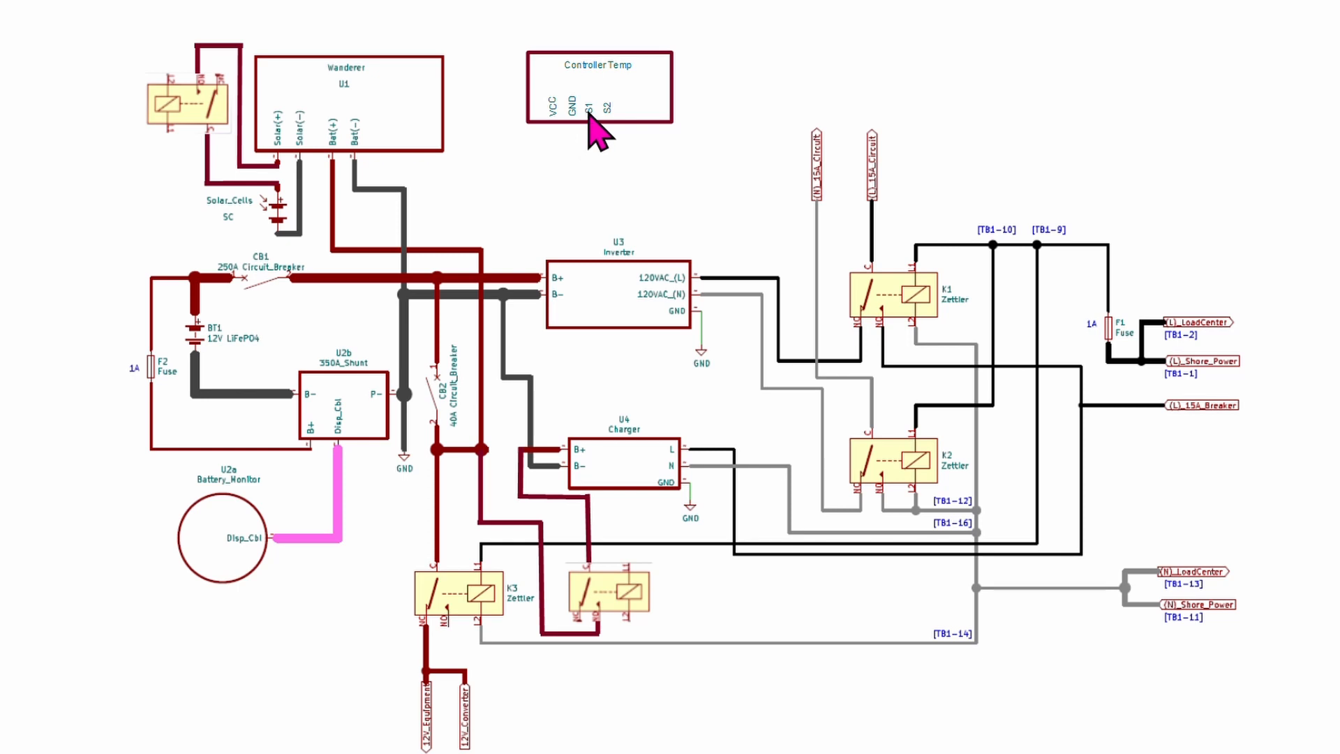
mouse_move(614, 141)
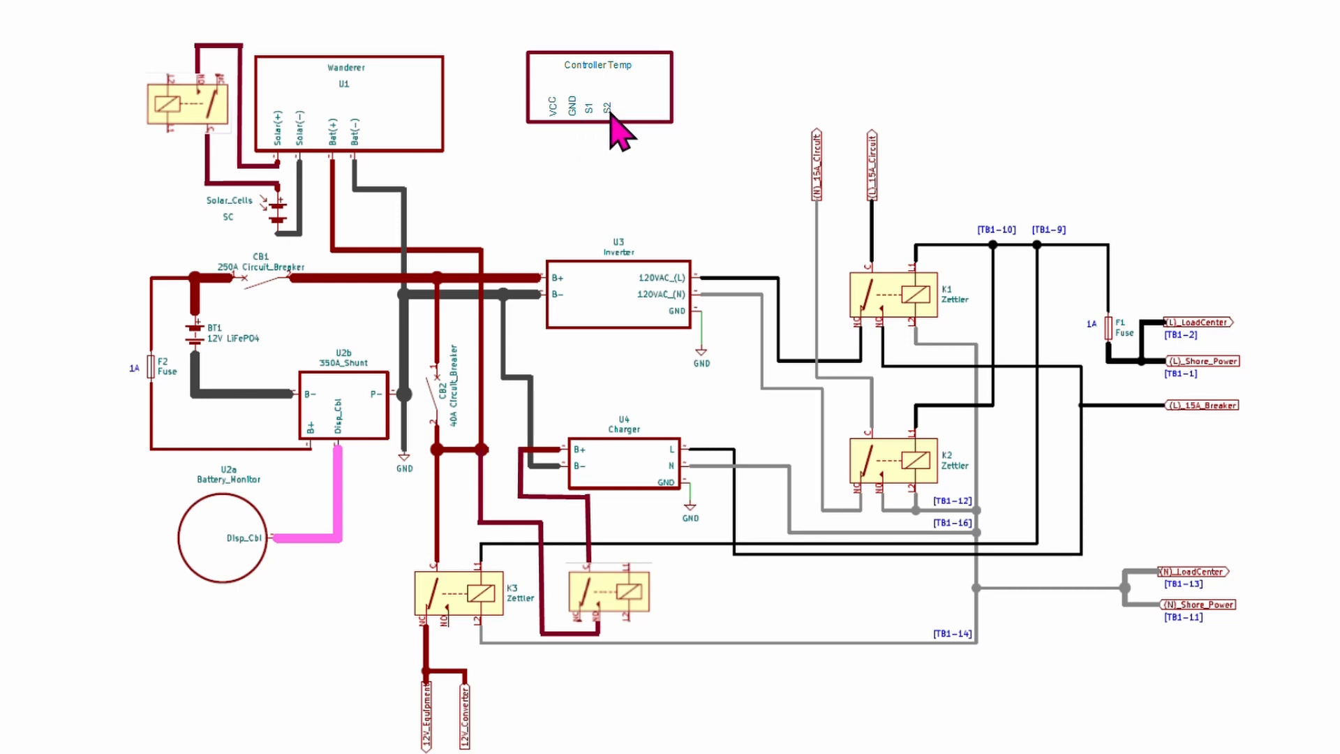
mouse_move(633, 201)
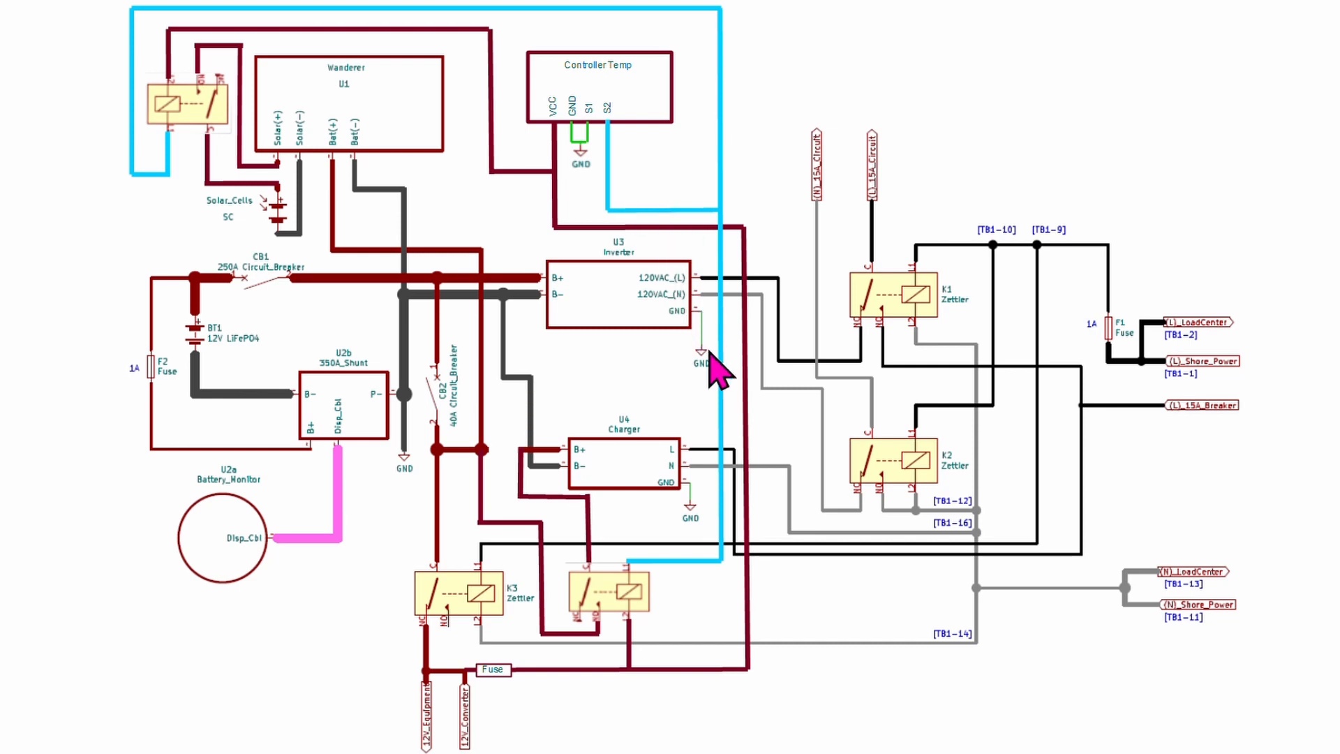
mouse_move(345, 531)
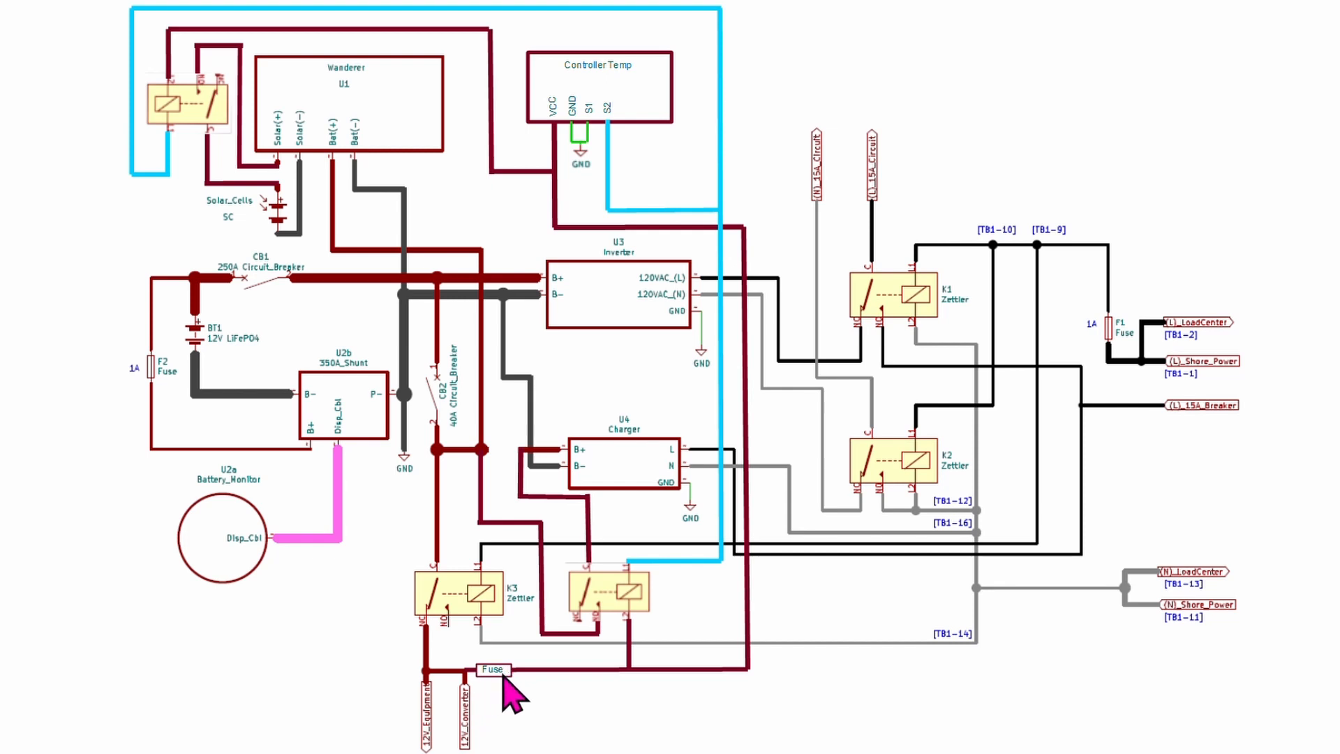
mouse_move(440, 684)
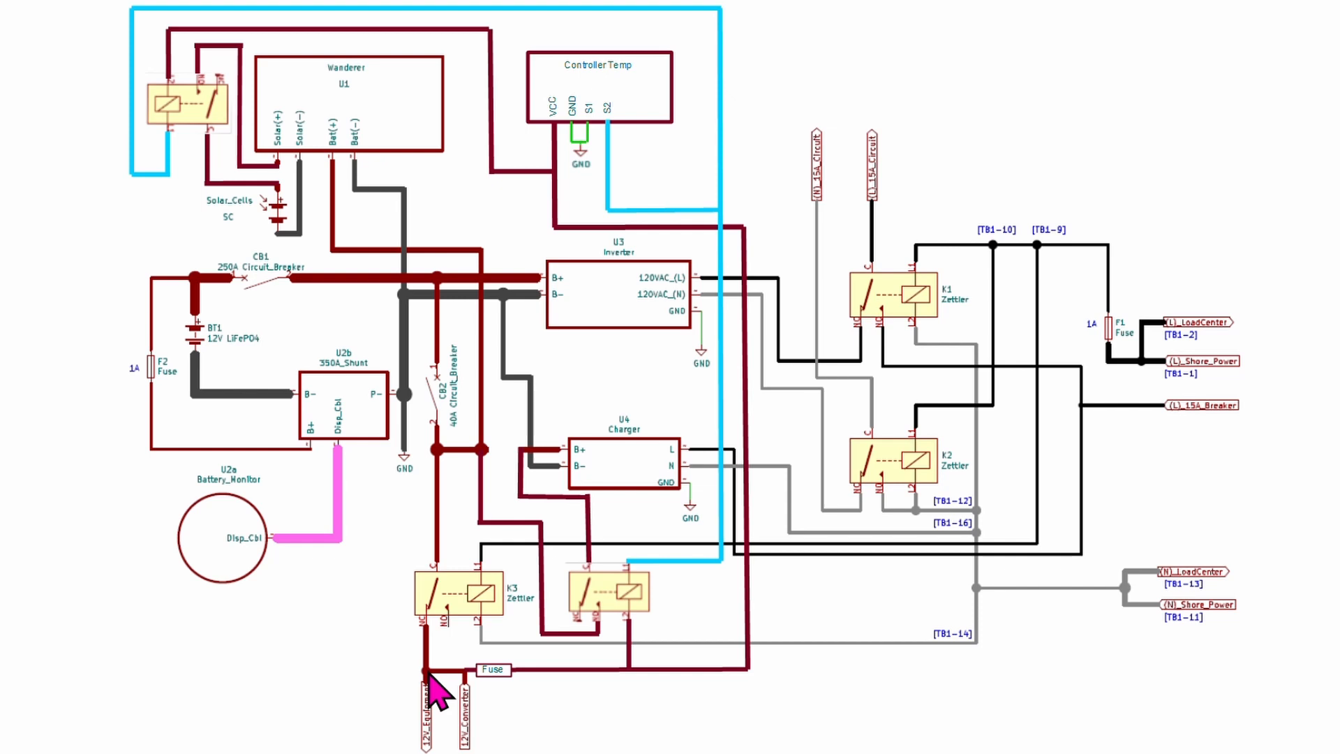
mouse_move(436, 730)
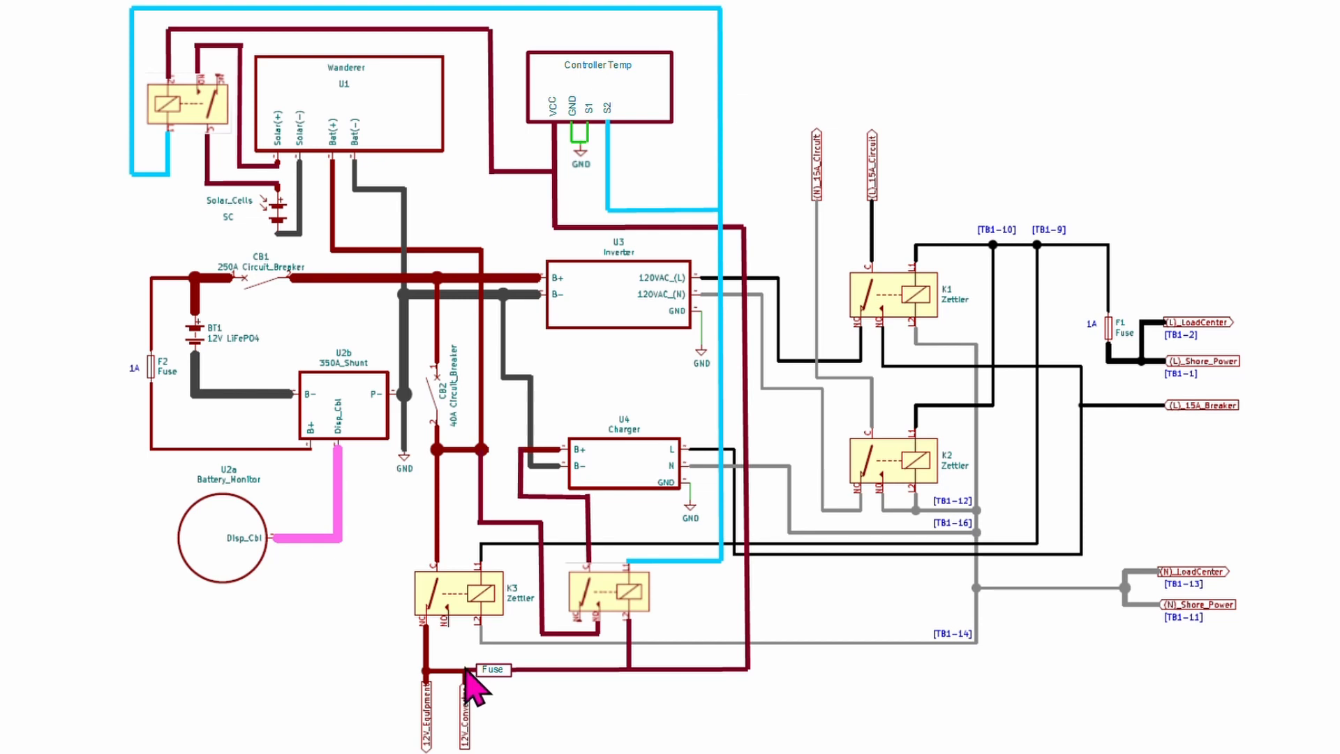
mouse_move(394, 619)
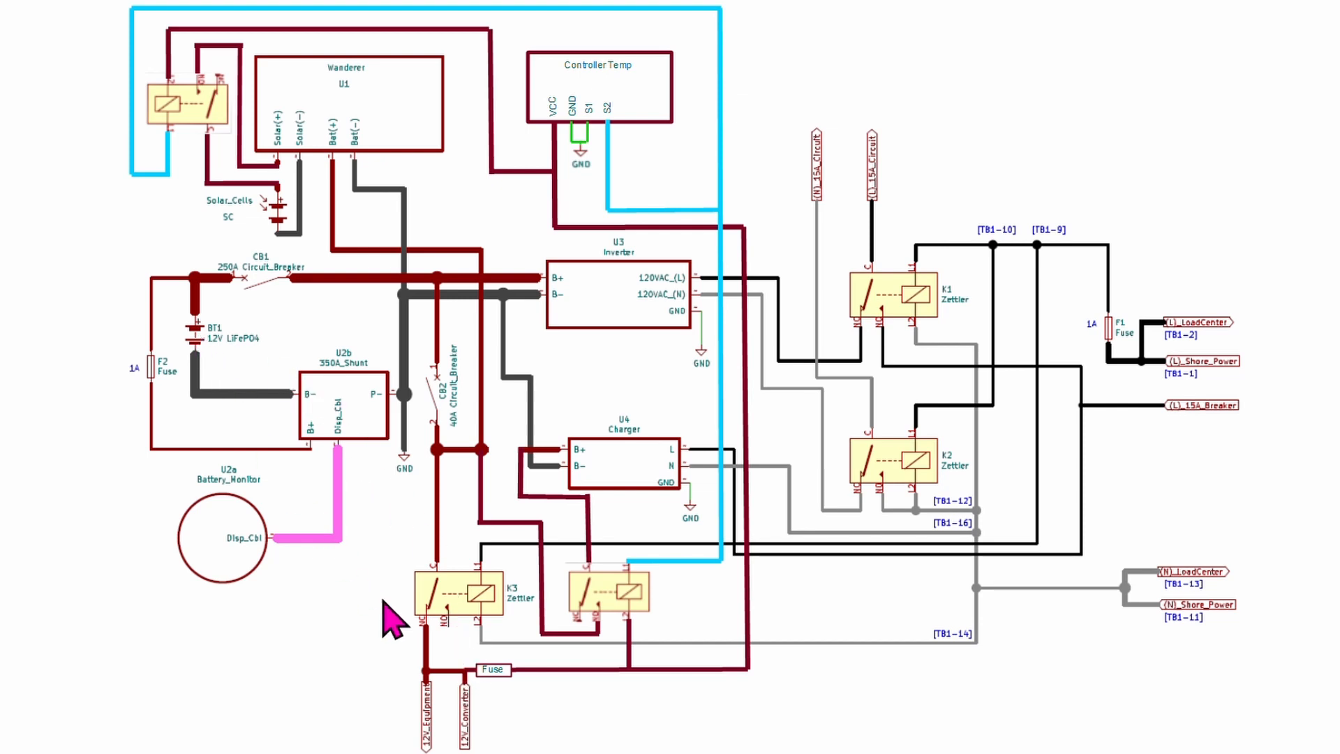
mouse_move(475, 692)
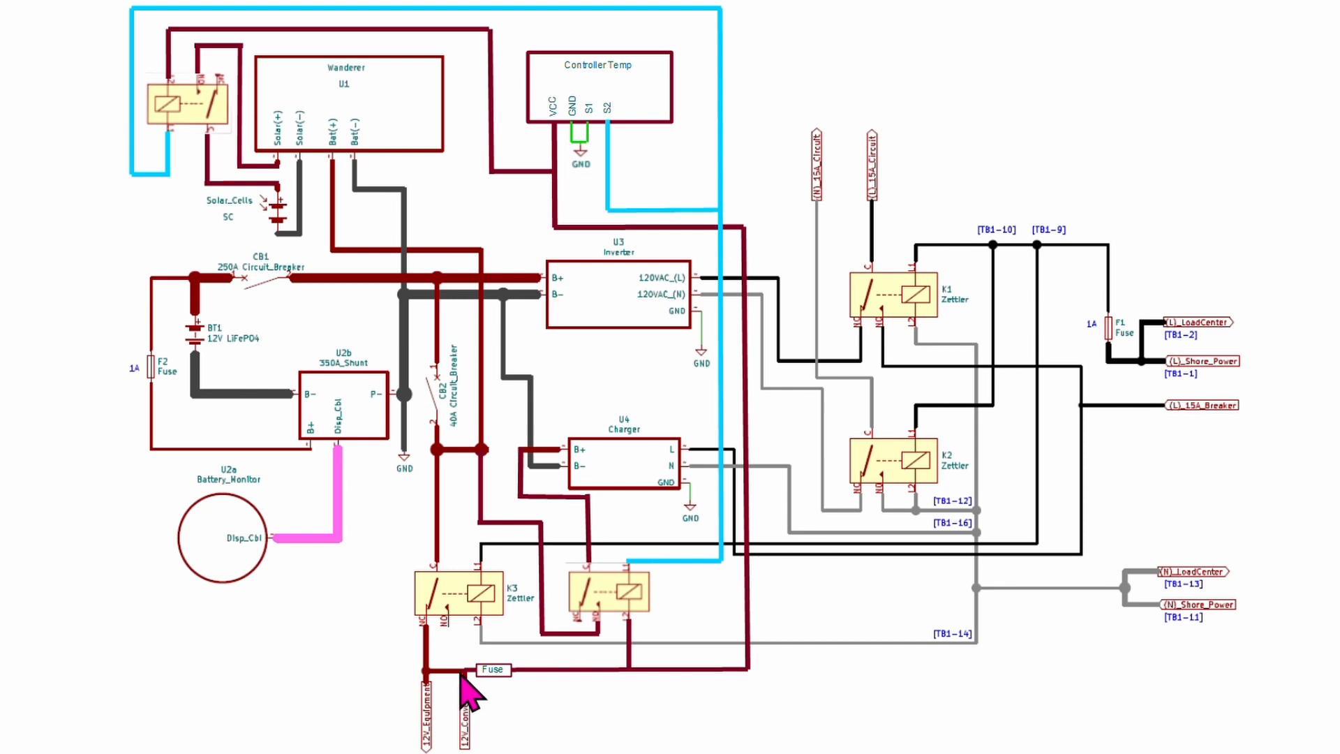
mouse_move(626, 117)
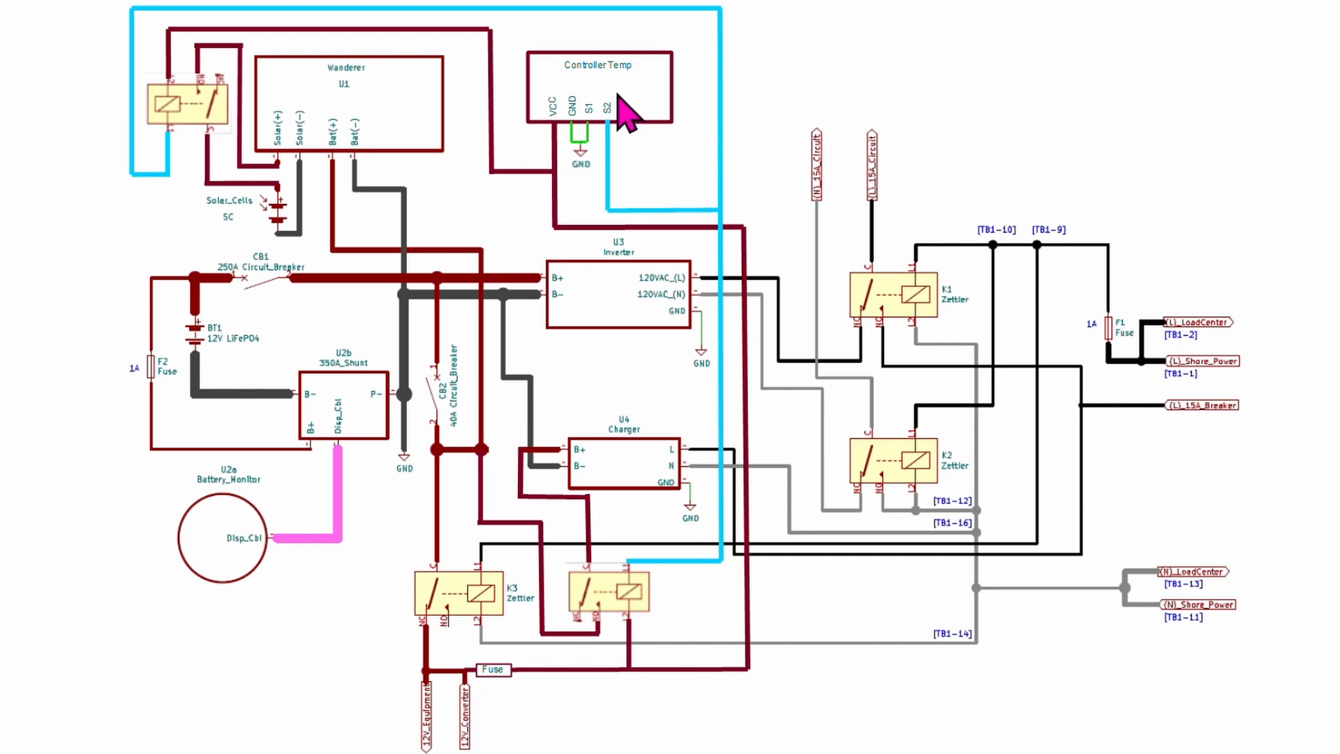
mouse_move(585, 680)
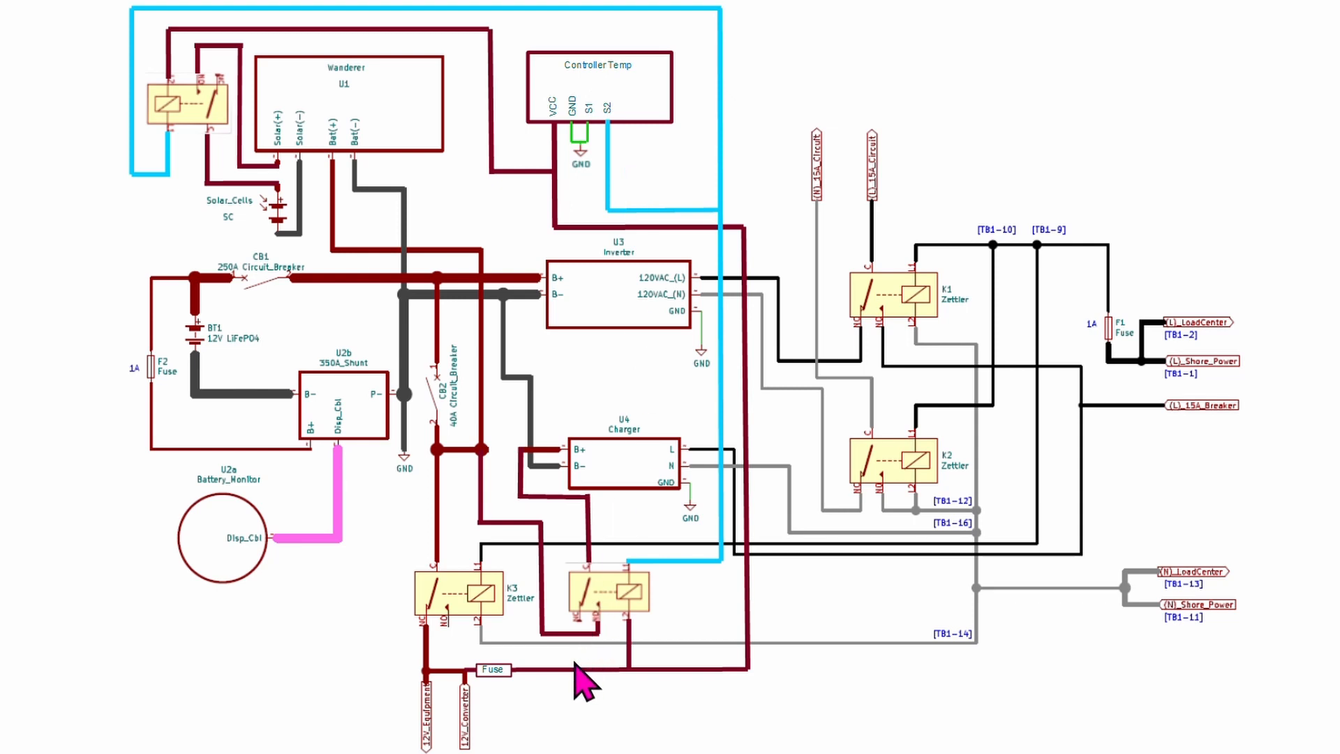
mouse_move(512, 688)
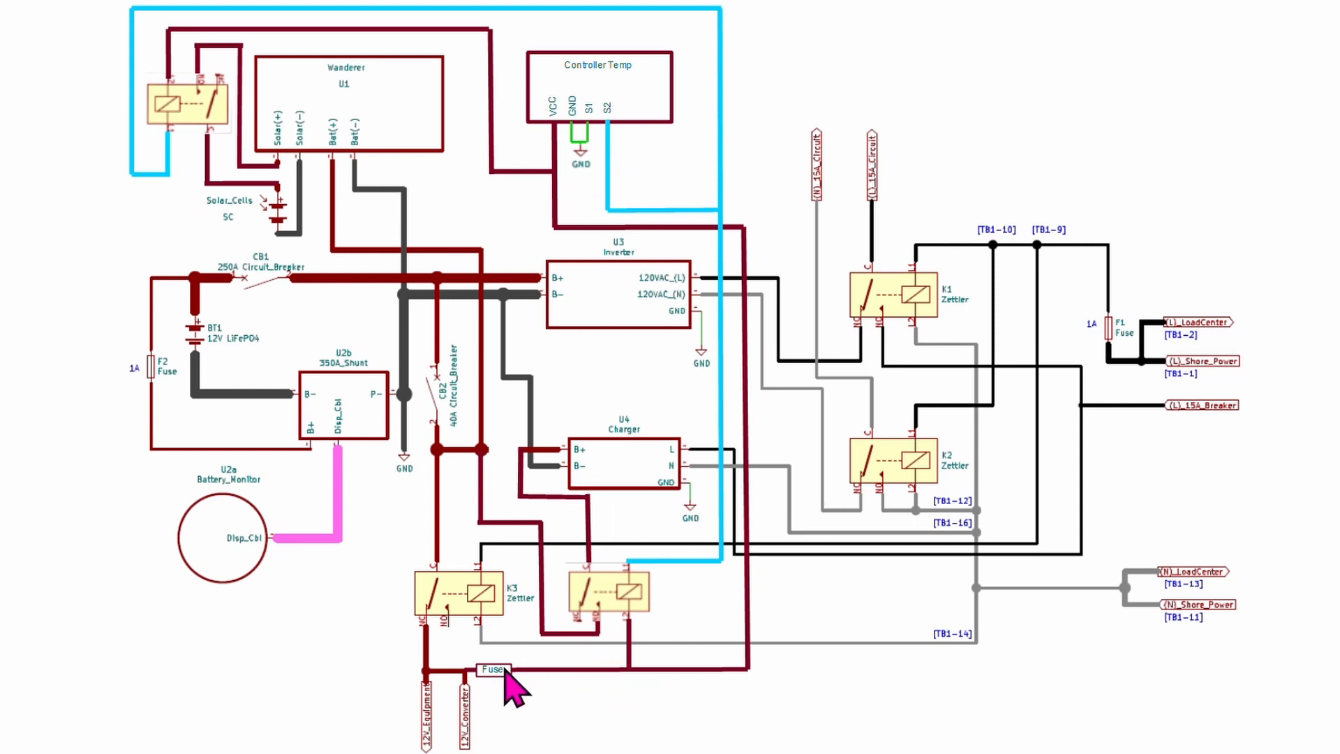
mouse_move(503, 688)
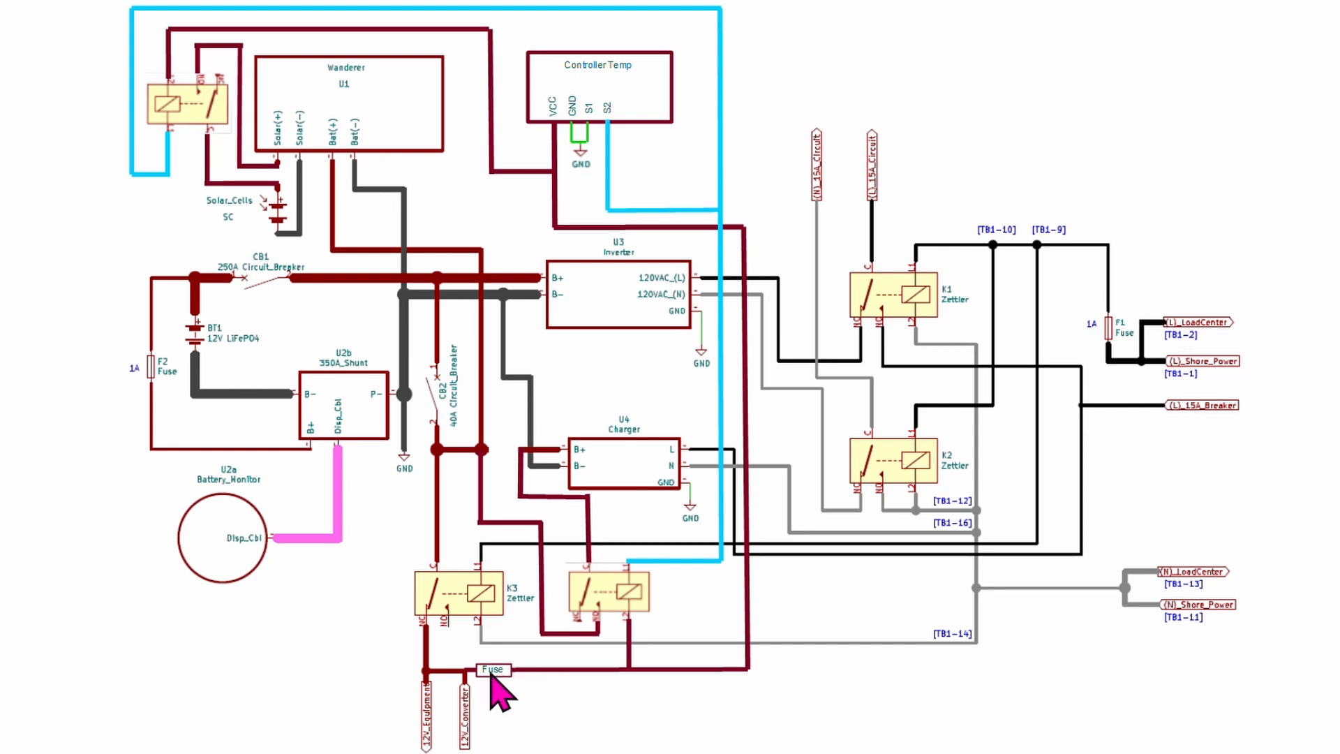
mouse_move(639, 684)
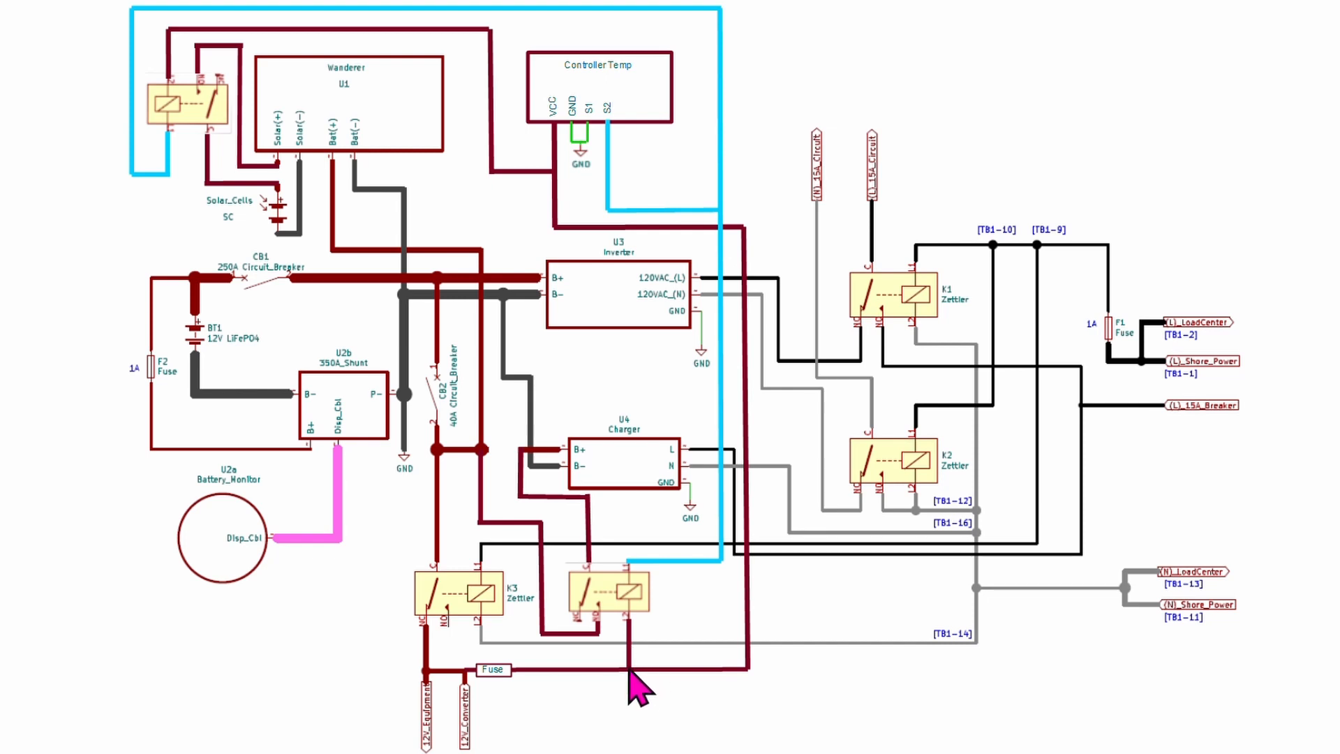
mouse_move(639, 595)
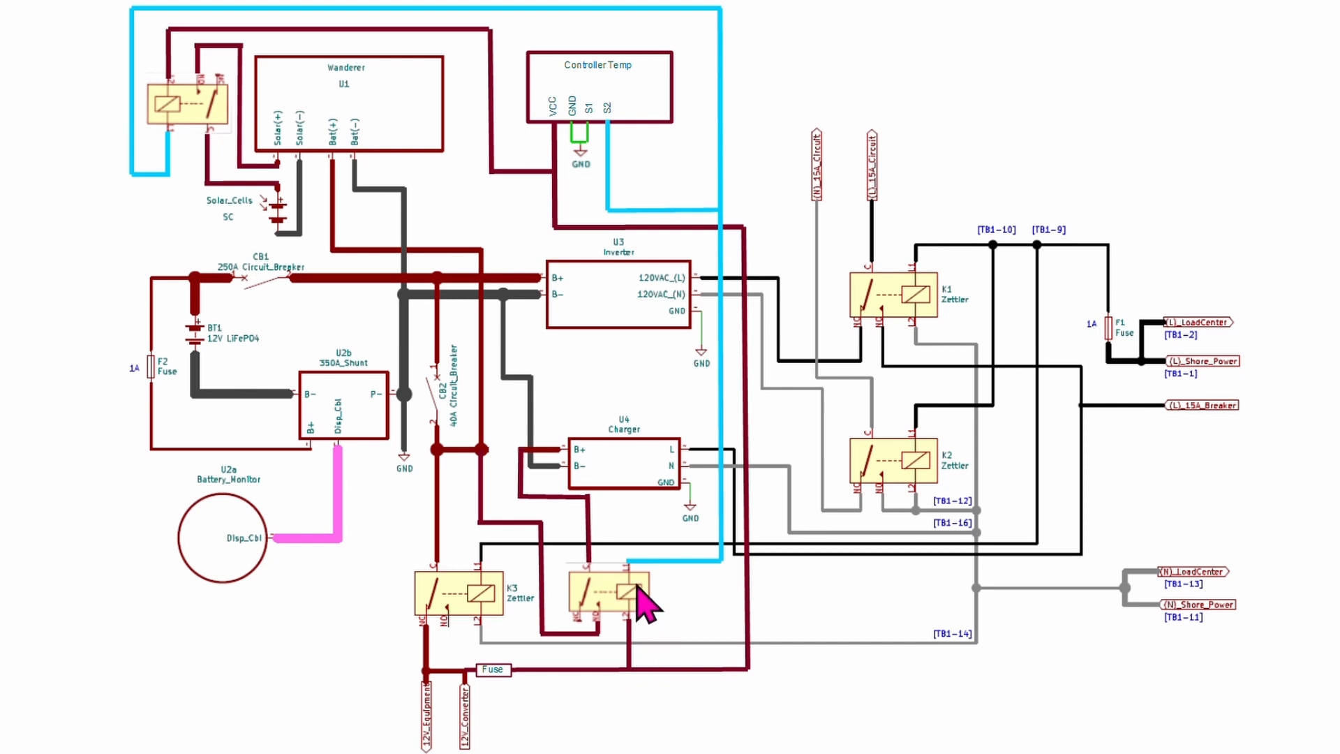
mouse_move(603, 624)
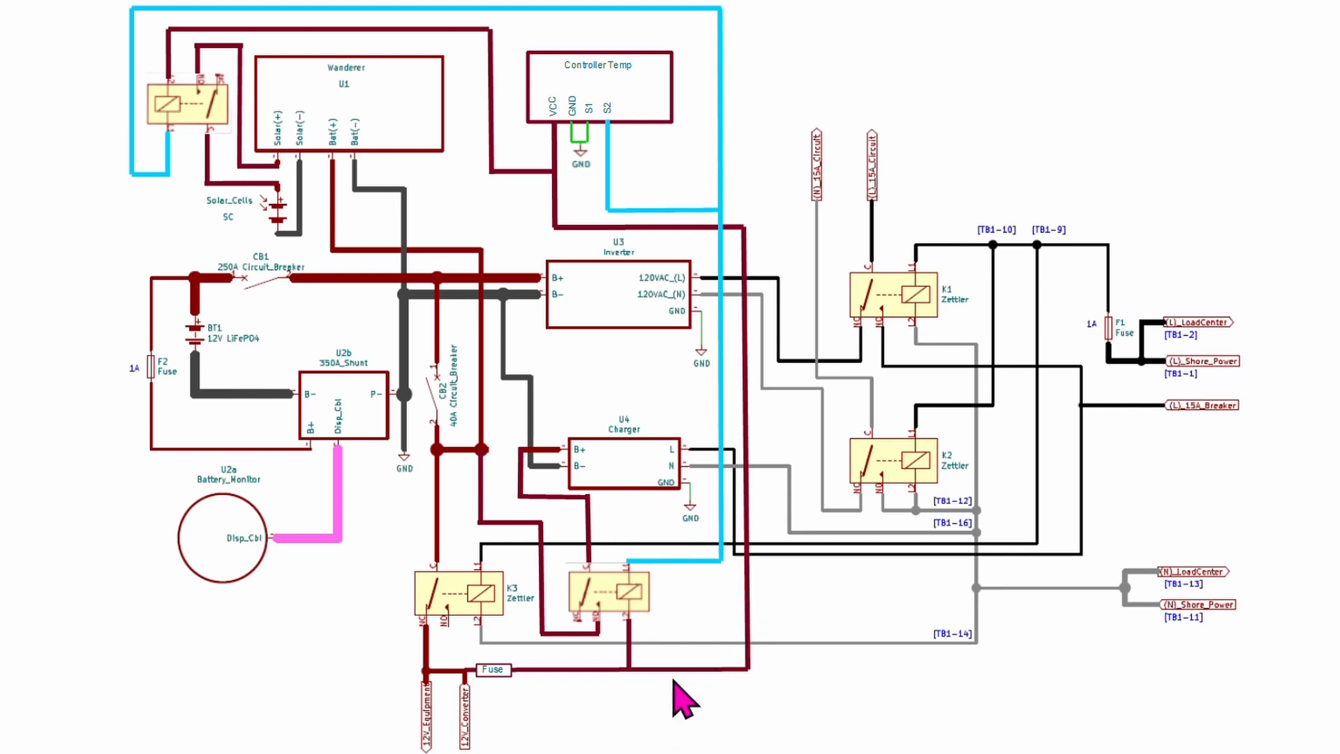
mouse_move(611, 243)
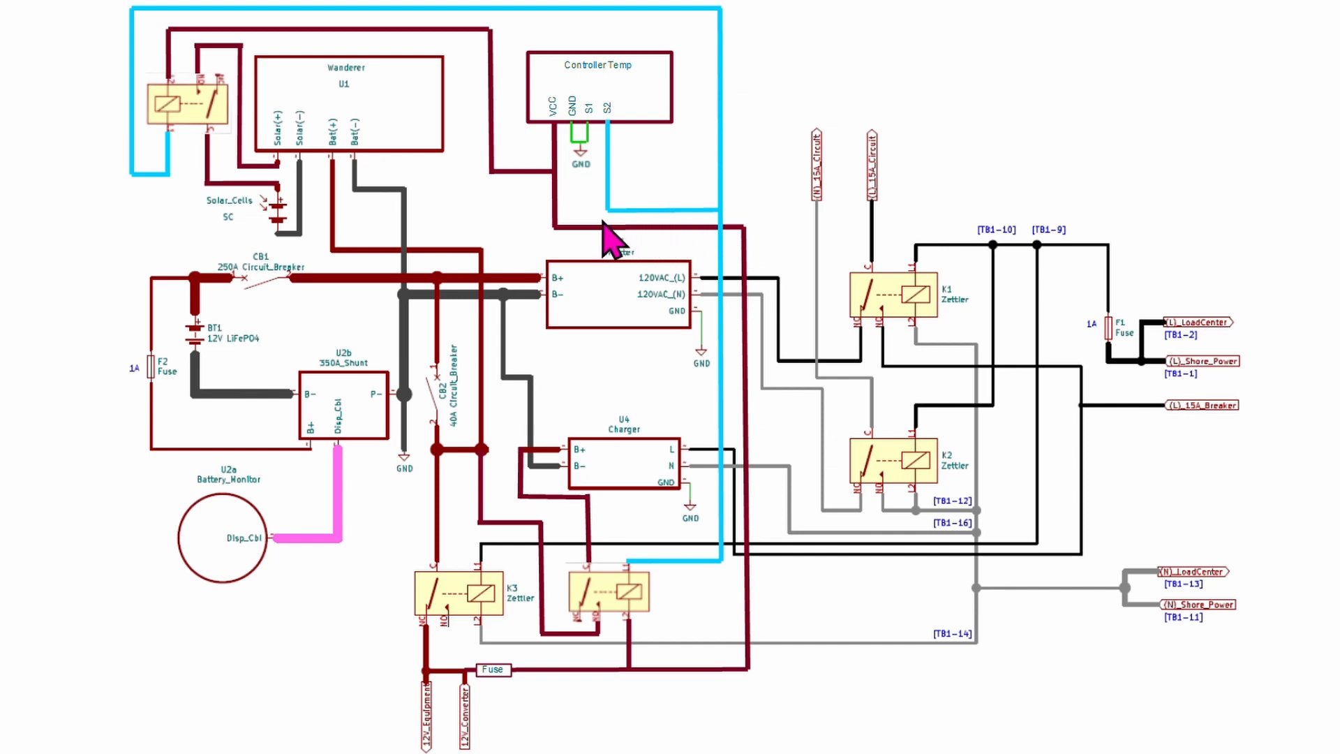
mouse_move(629, 77)
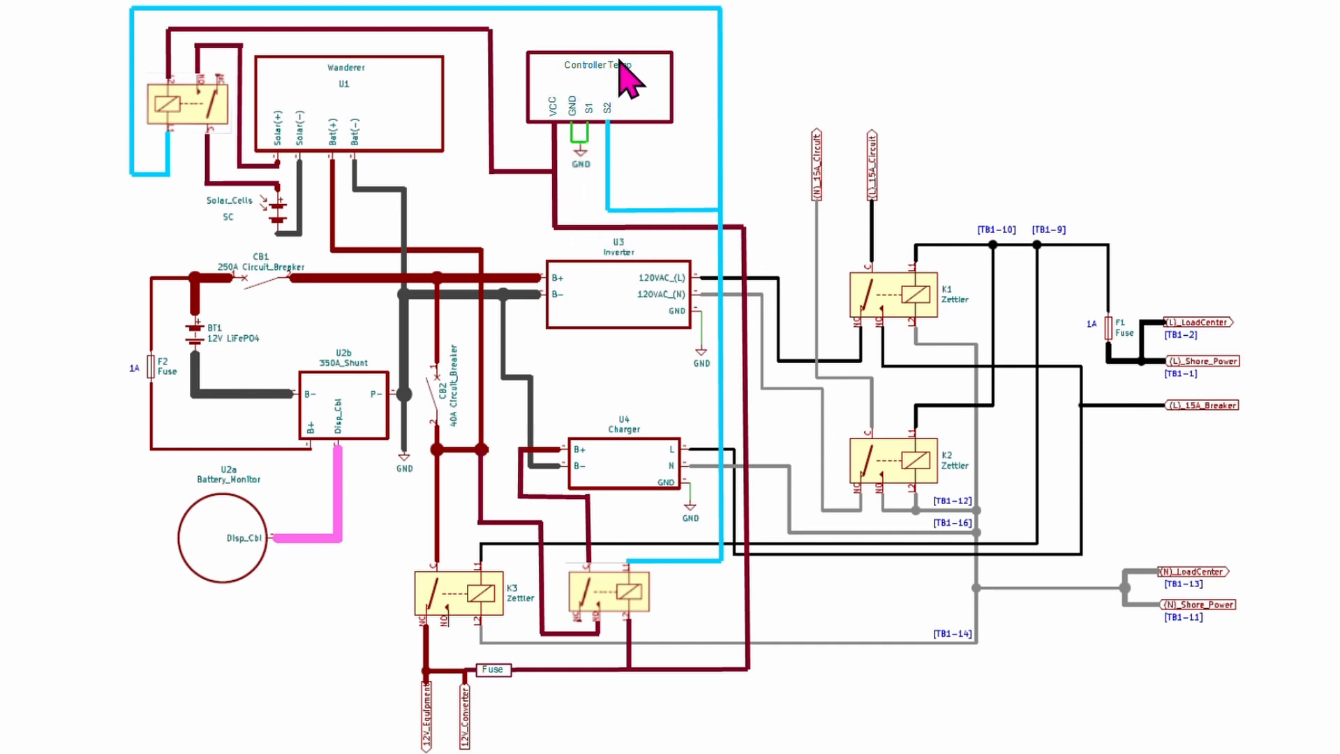
mouse_move(559, 184)
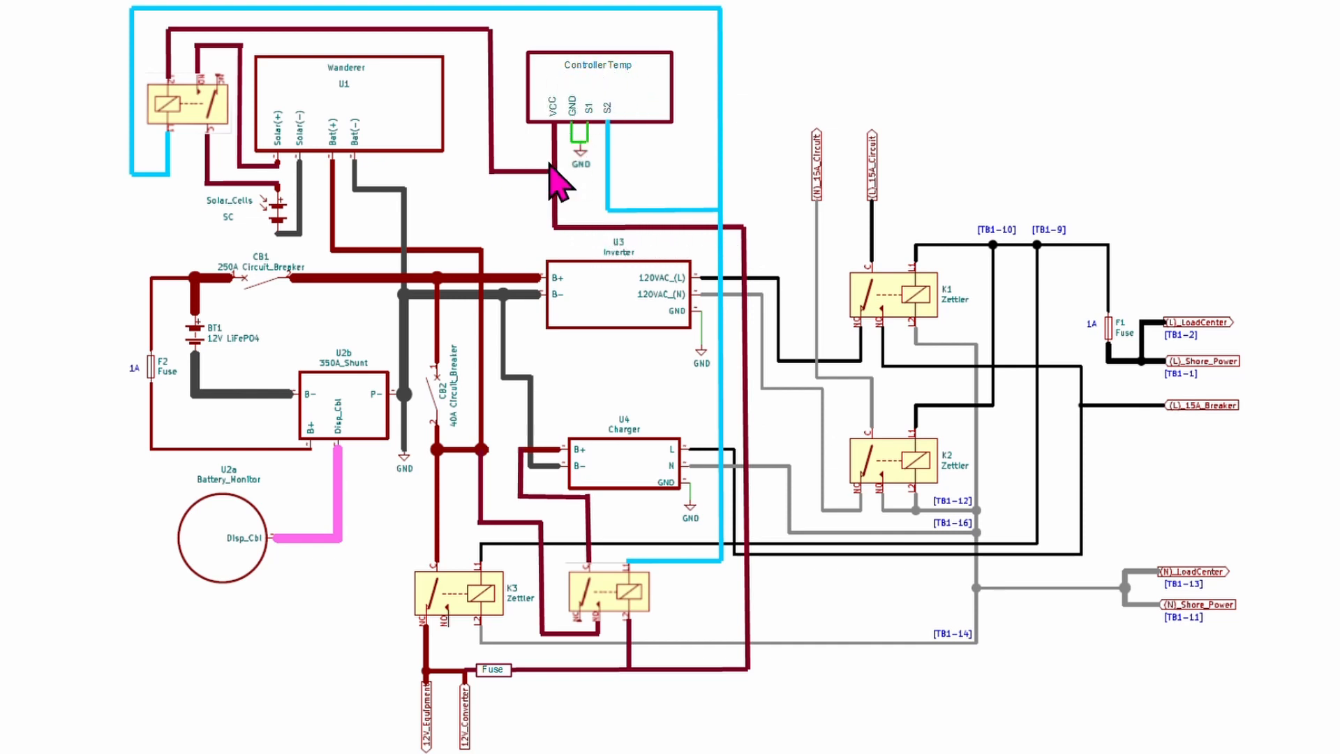
mouse_move(180, 47)
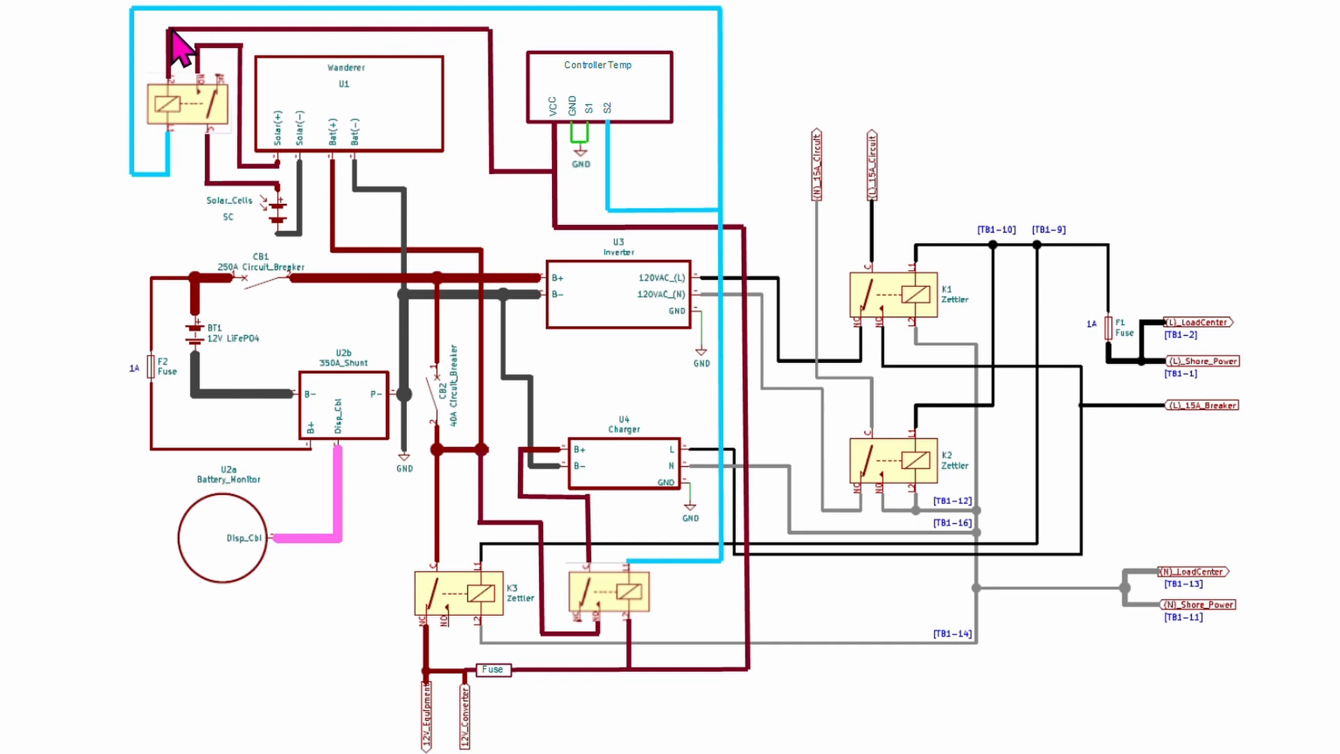
mouse_move(177, 116)
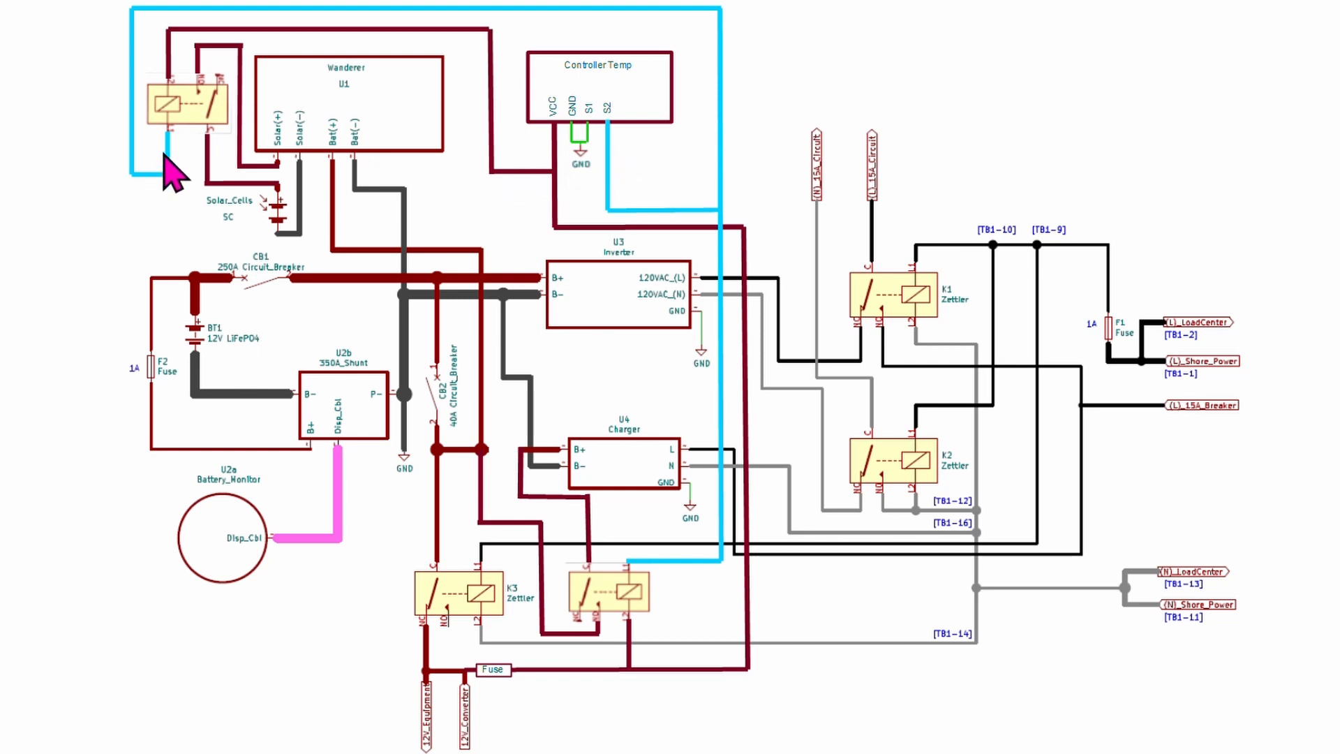
mouse_move(195, 29)
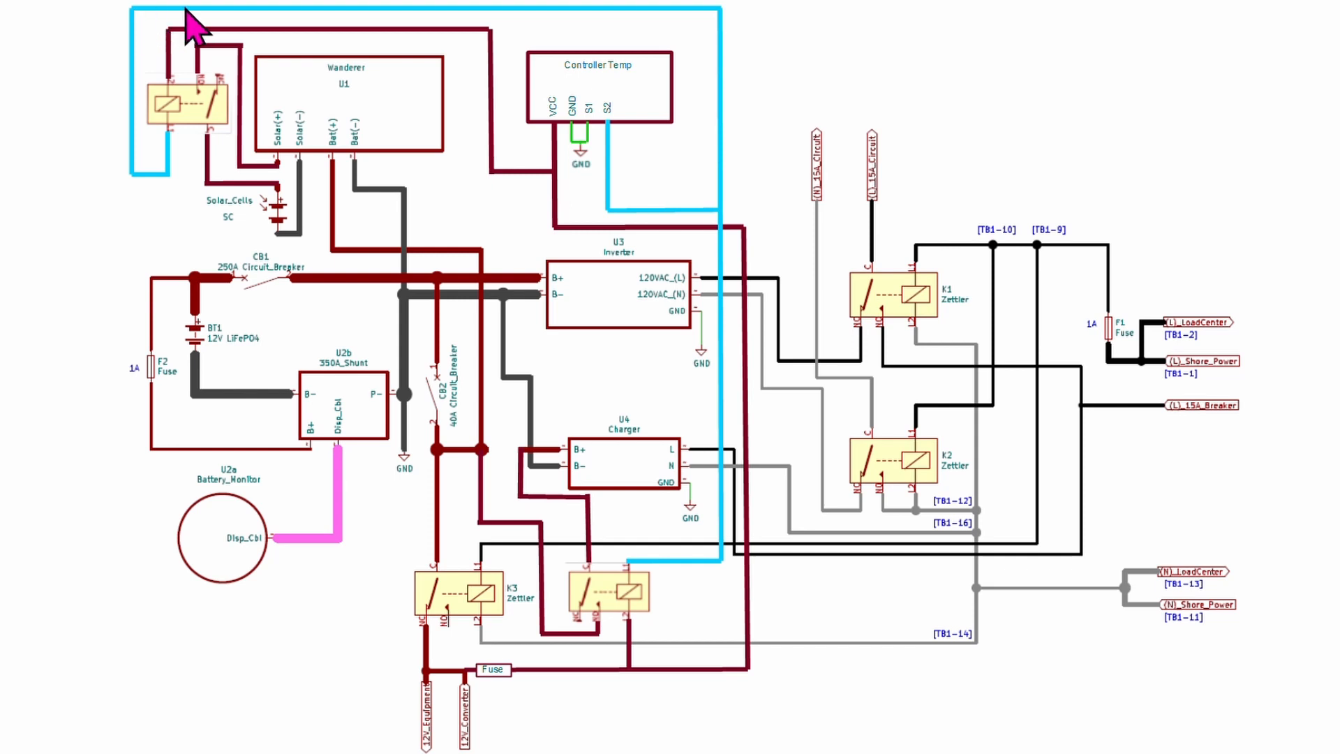
mouse_move(680, 594)
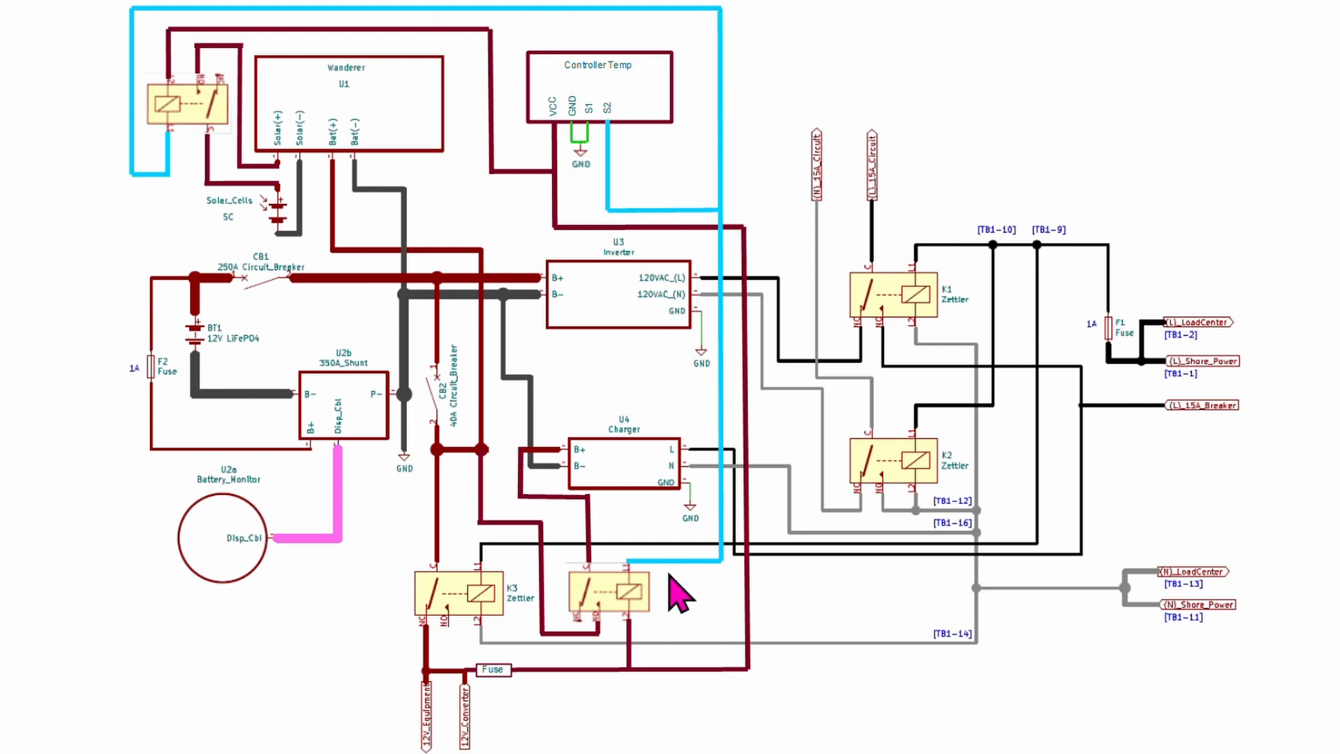
mouse_move(713, 184)
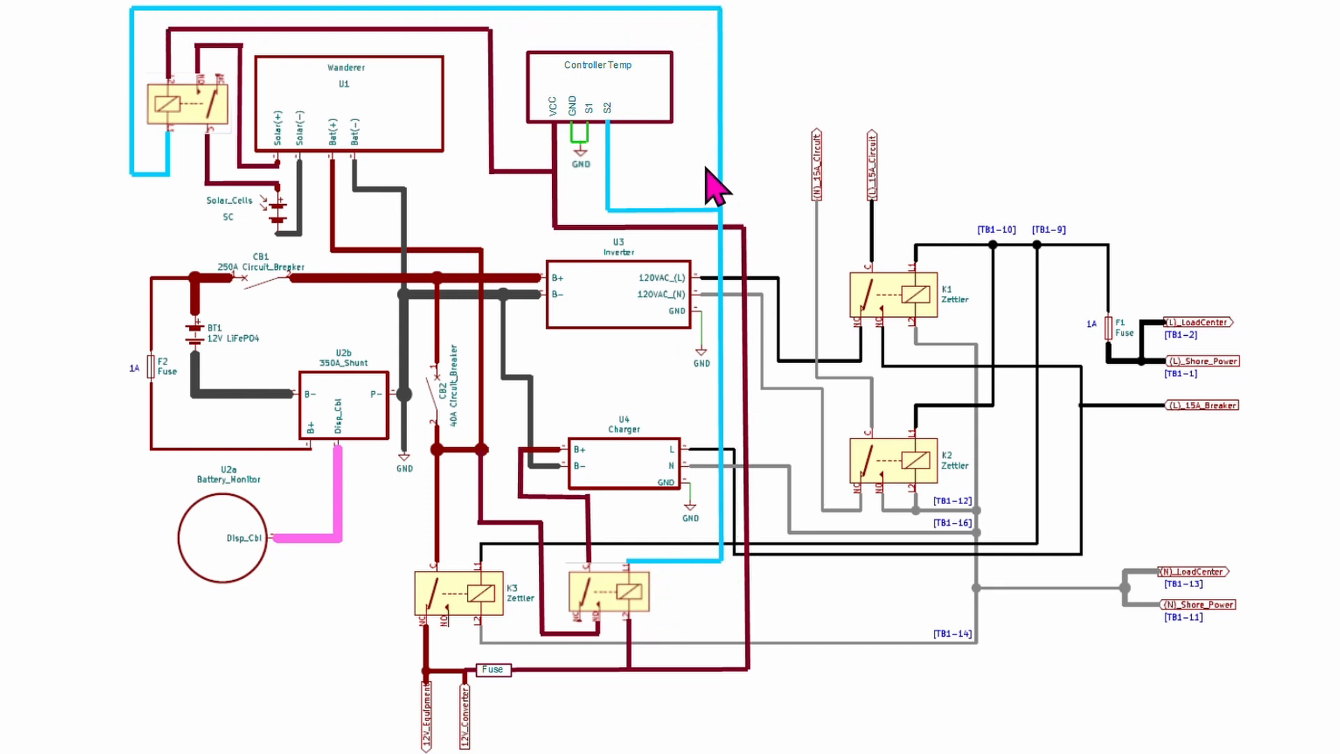
mouse_move(608, 98)
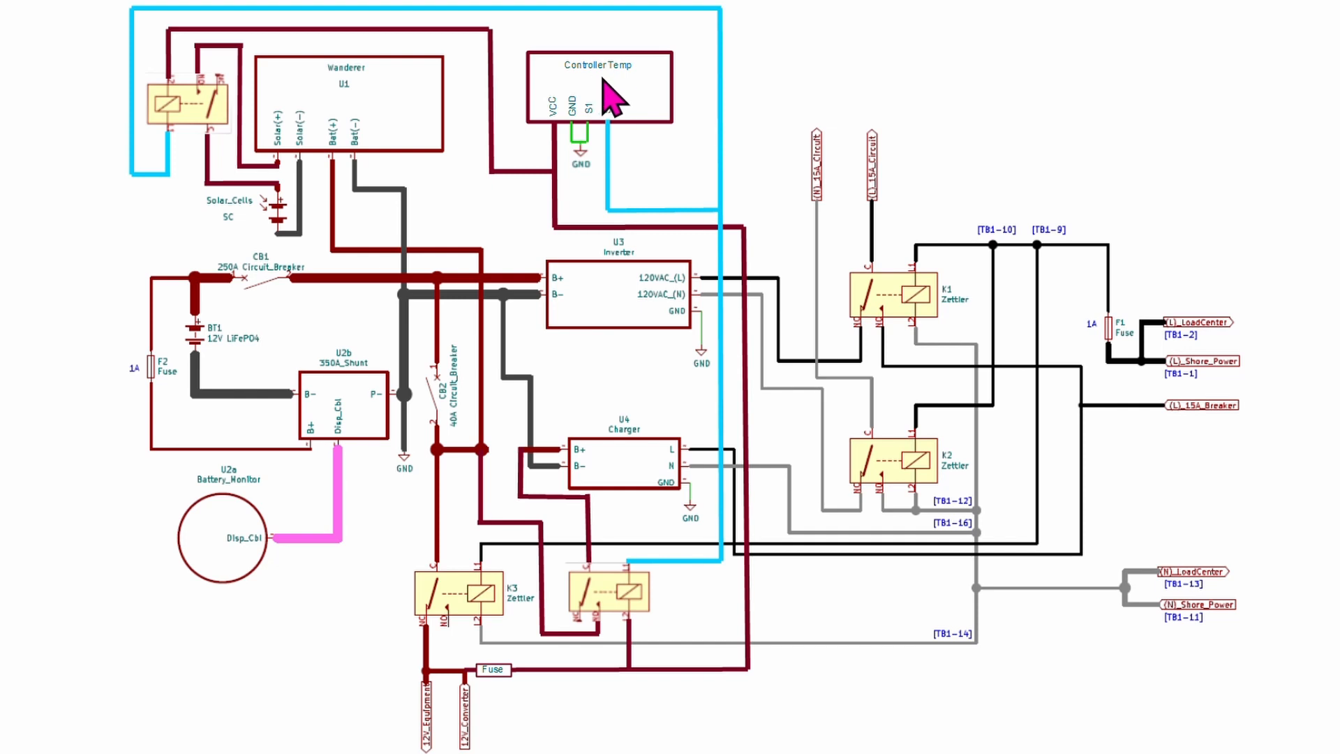
mouse_move(617, 115)
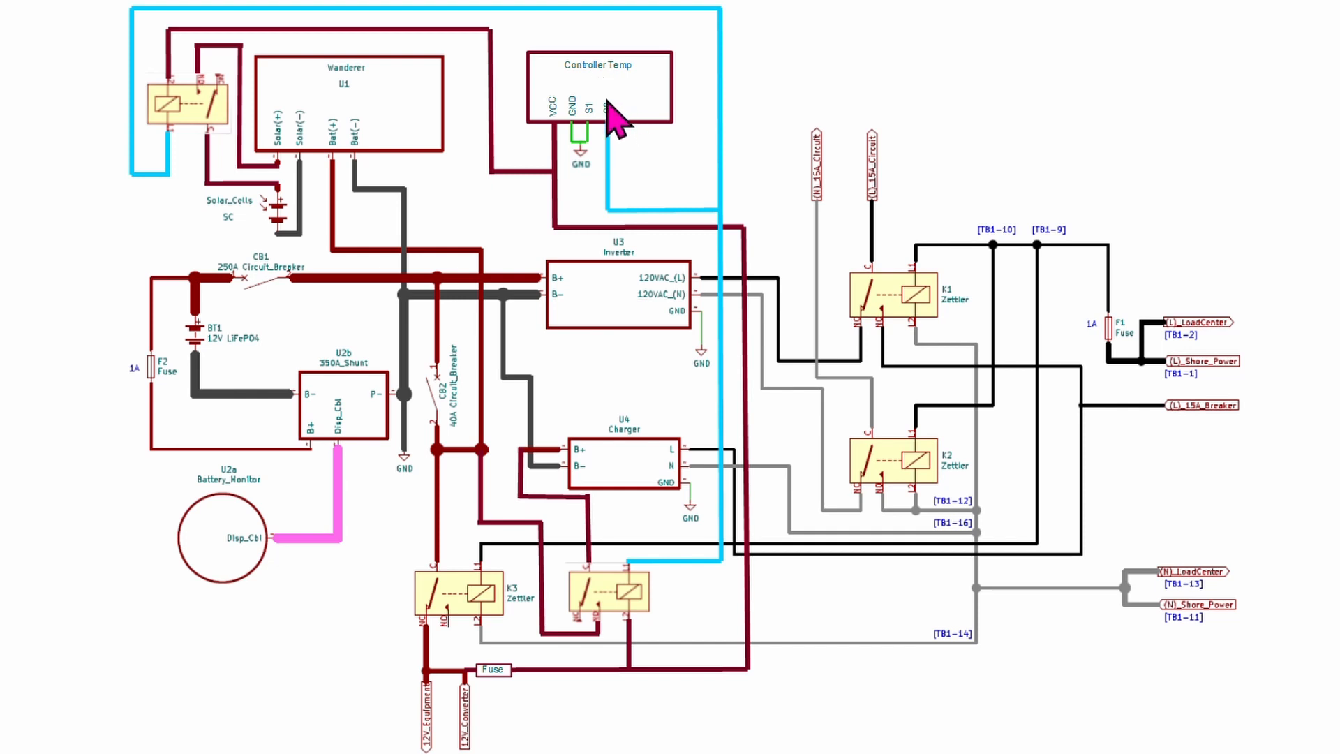
mouse_move(626, 107)
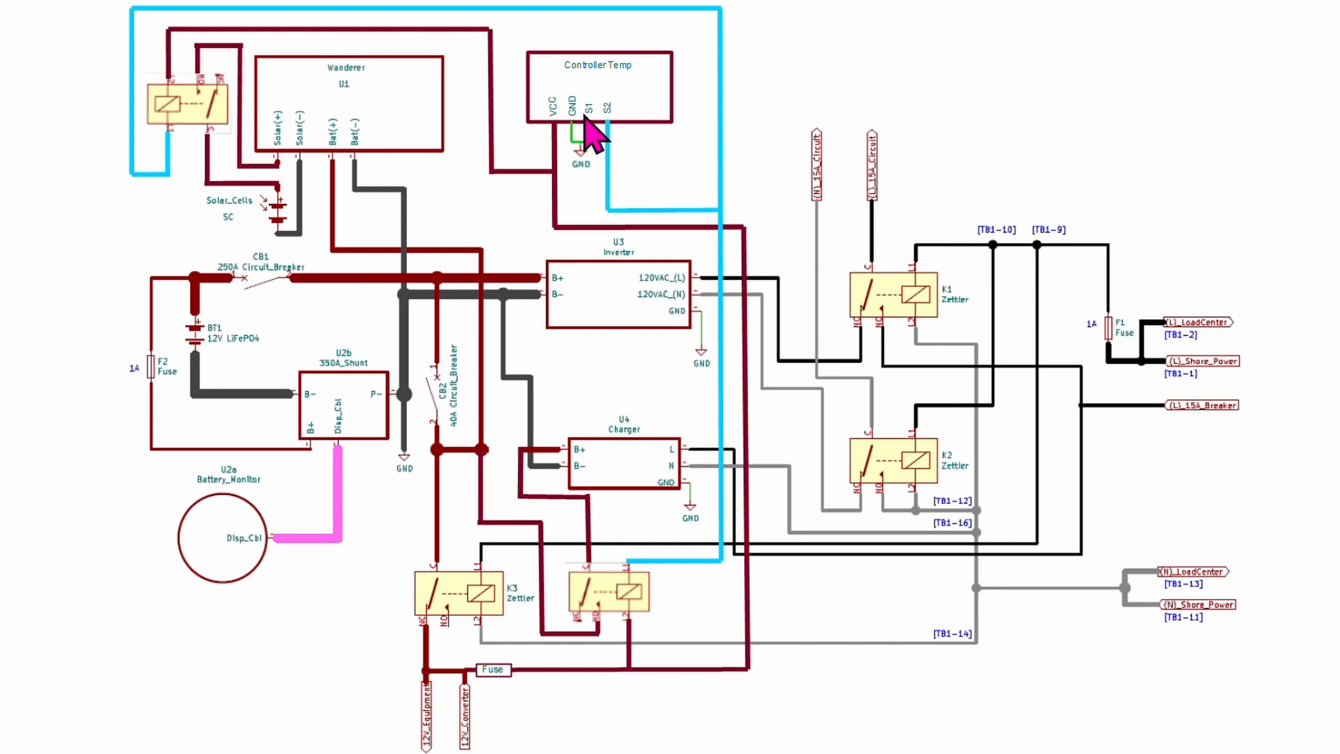
mouse_move(585, 170)
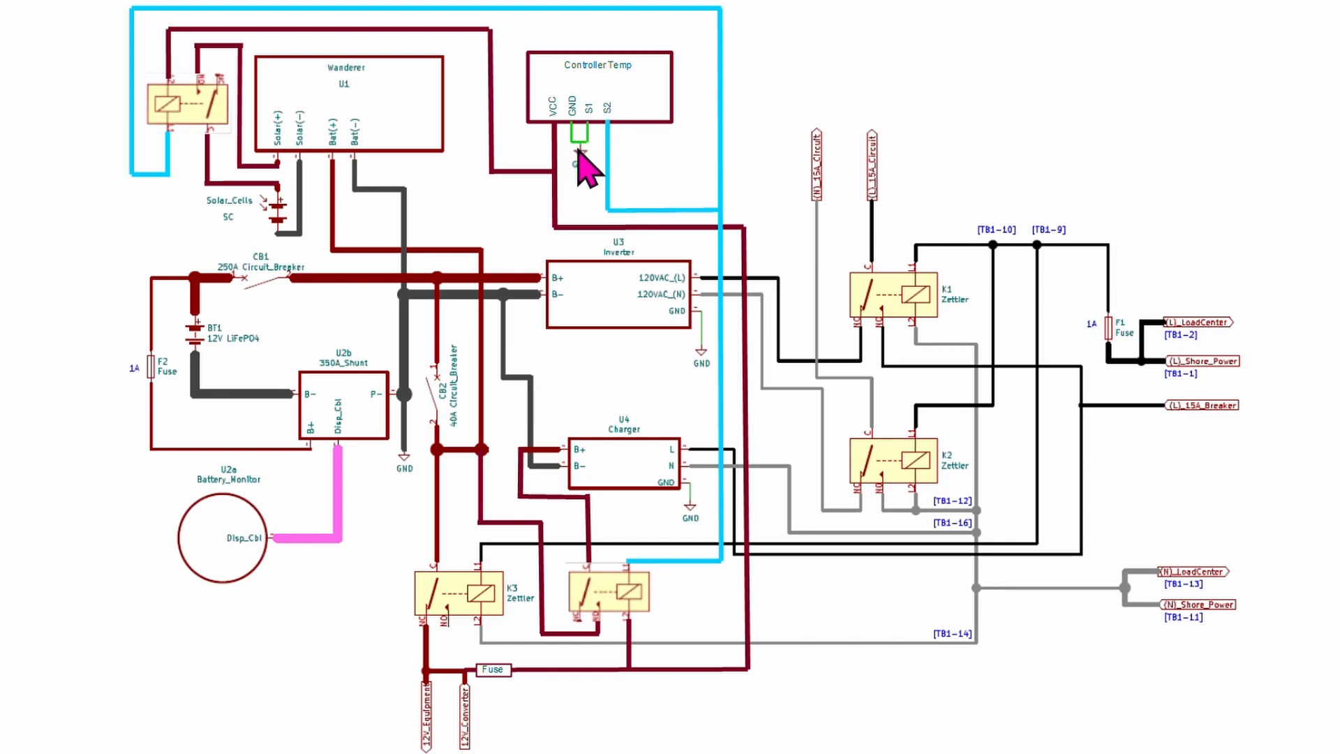